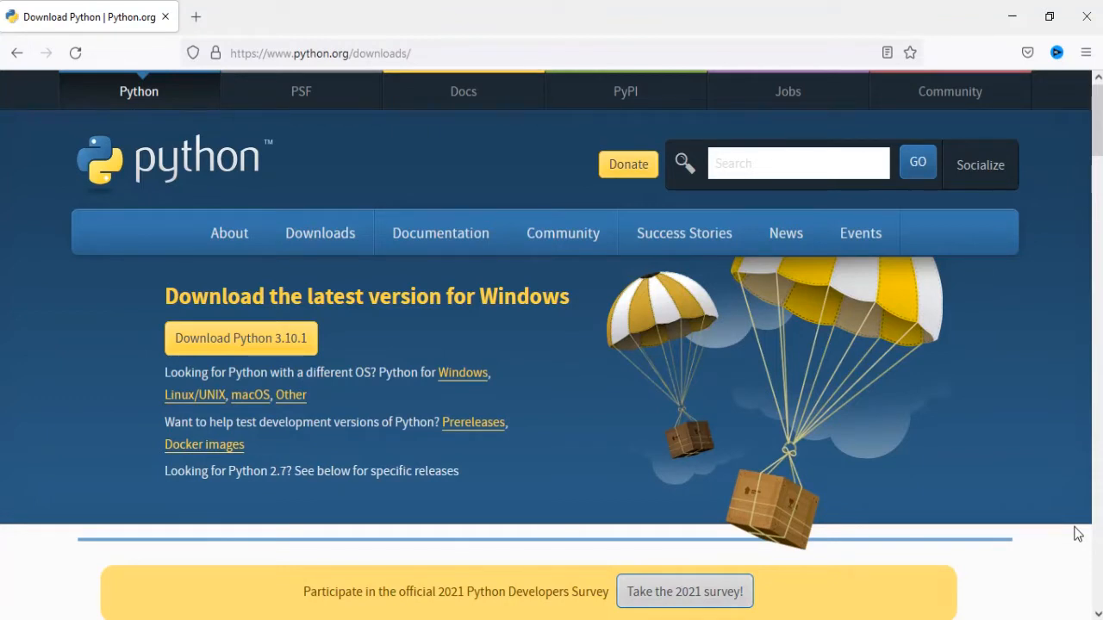
pyautogui.moveTo(438, 7)
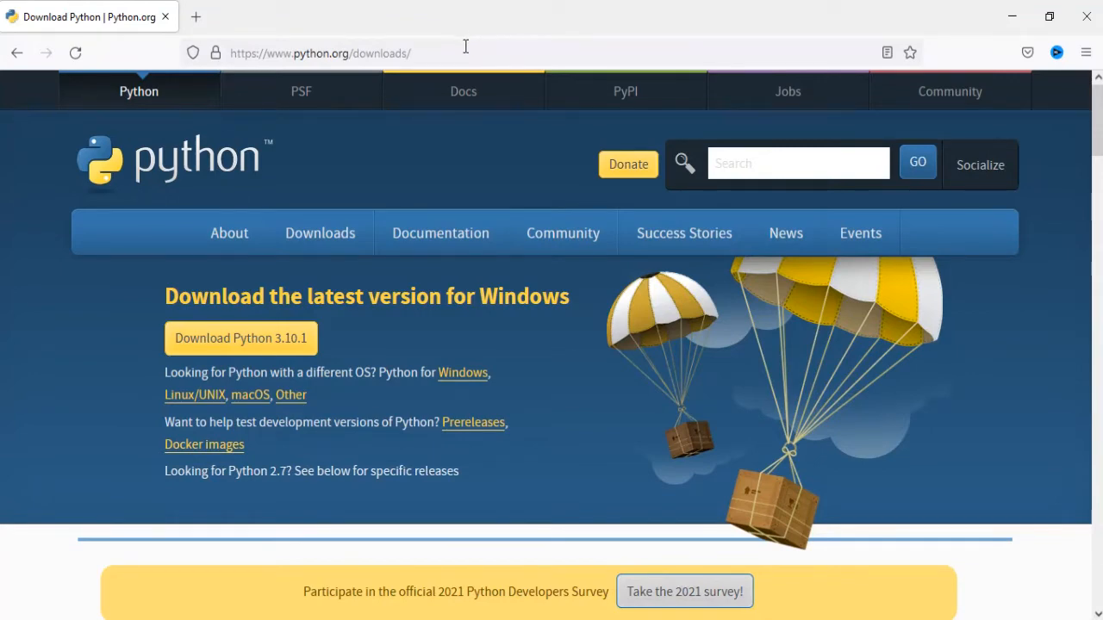
# Reveal the python.org Downloads menu listing releases by operating system.
pyautogui.click(320, 52)
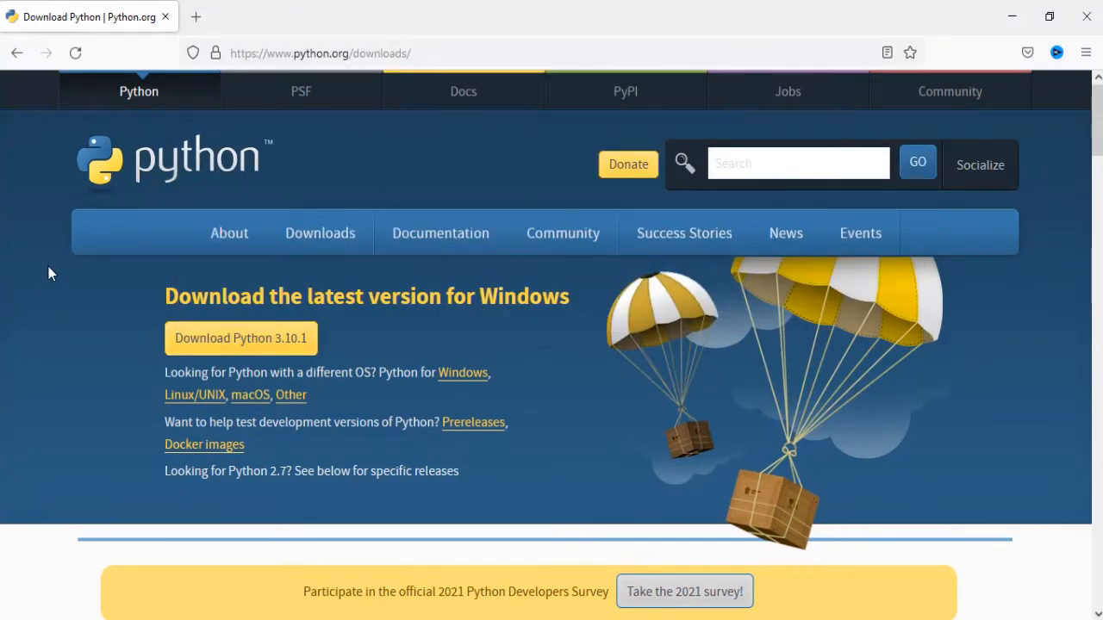
pyautogui.click(321, 232)
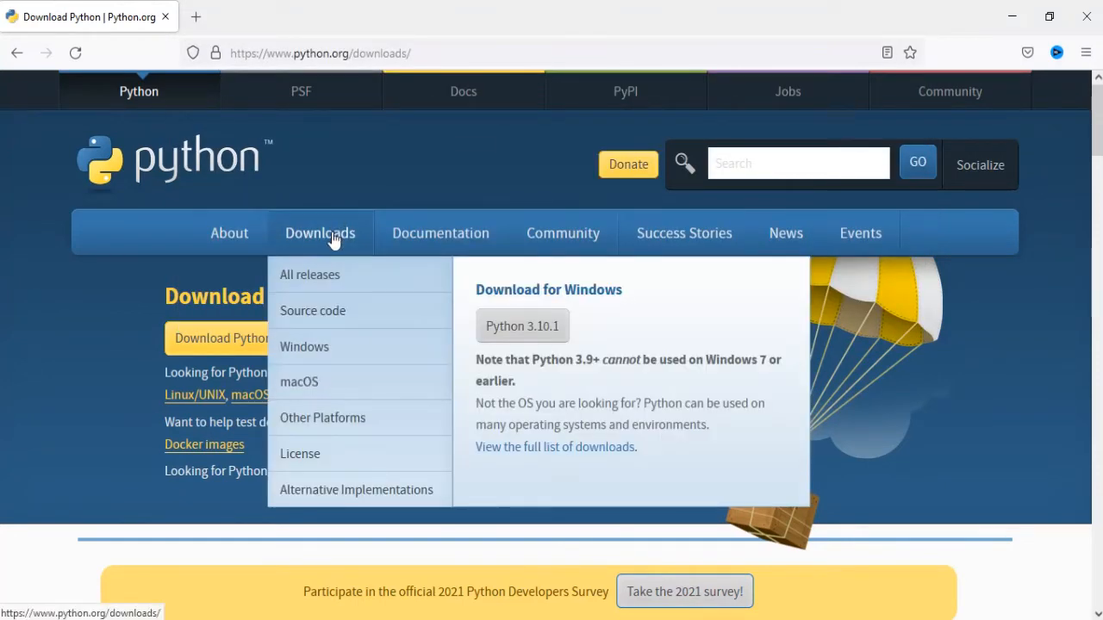
pyautogui.moveTo(338, 303)
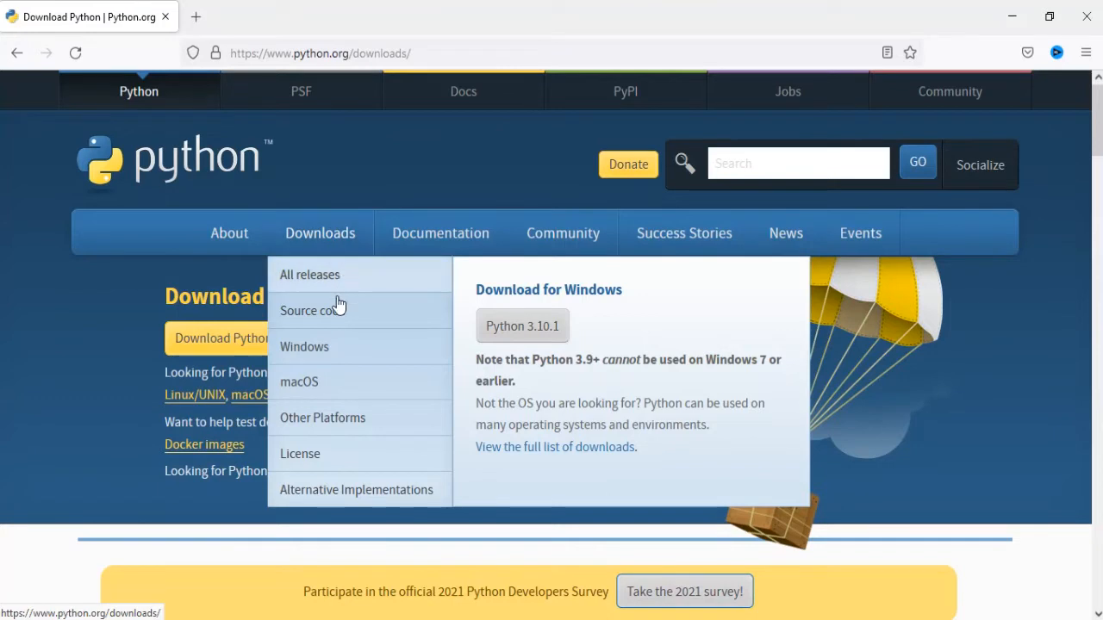
pyautogui.moveTo(336, 353)
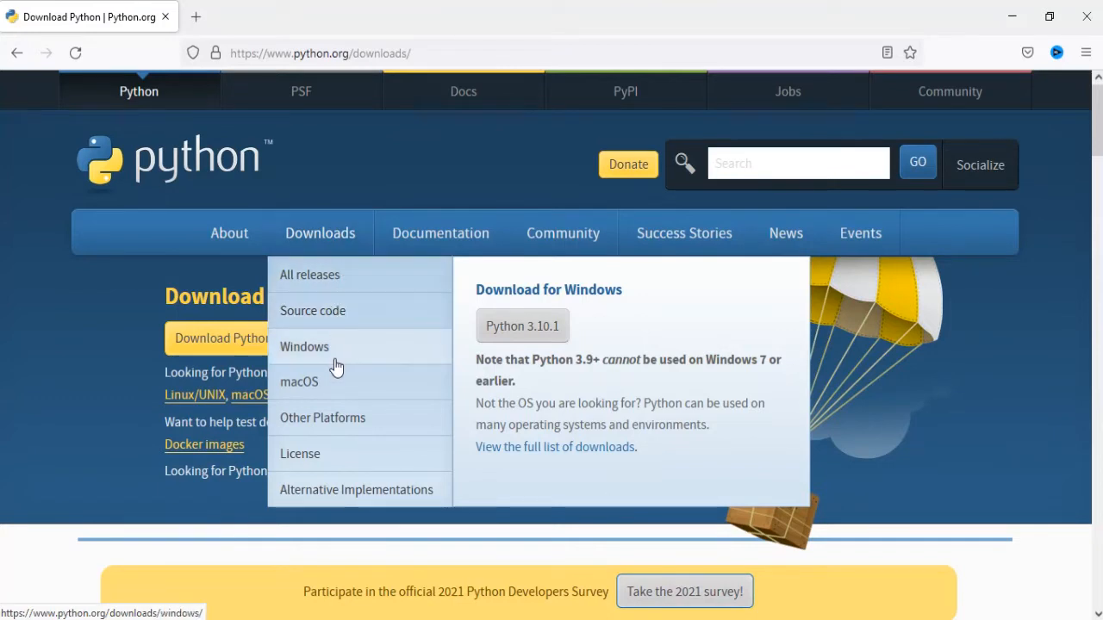
pyautogui.moveTo(334, 420)
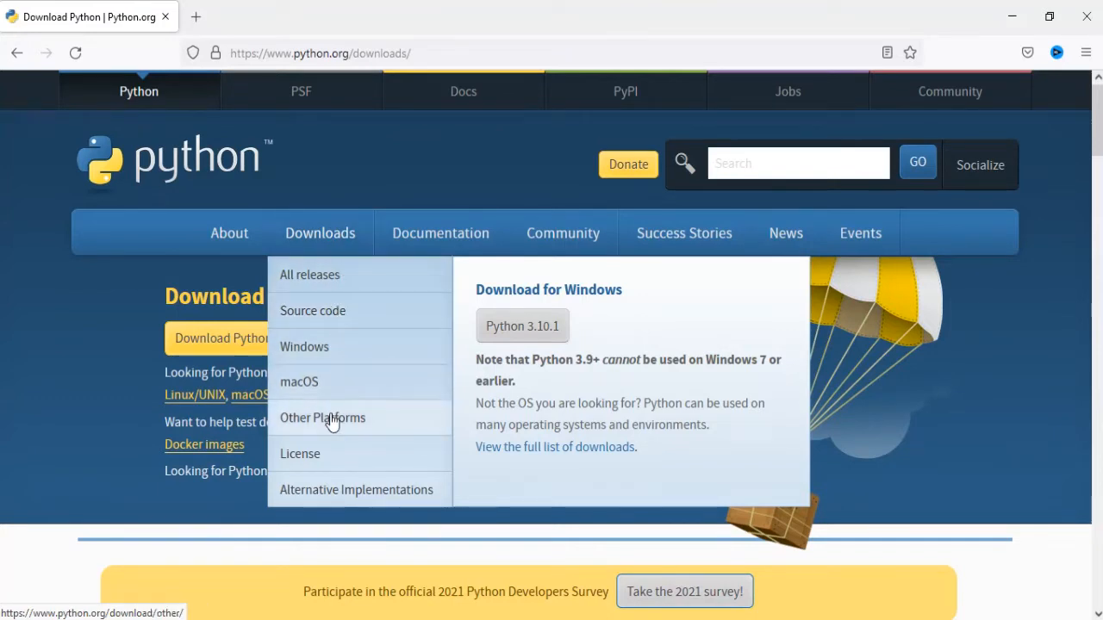
pyautogui.moveTo(334, 400)
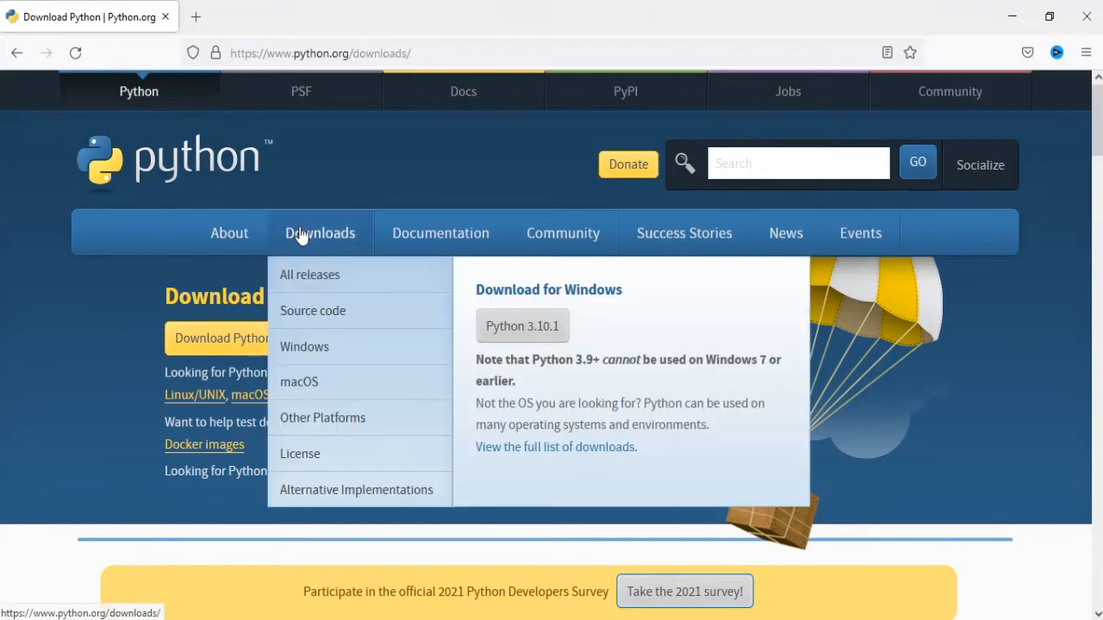
pyautogui.moveTo(303, 346)
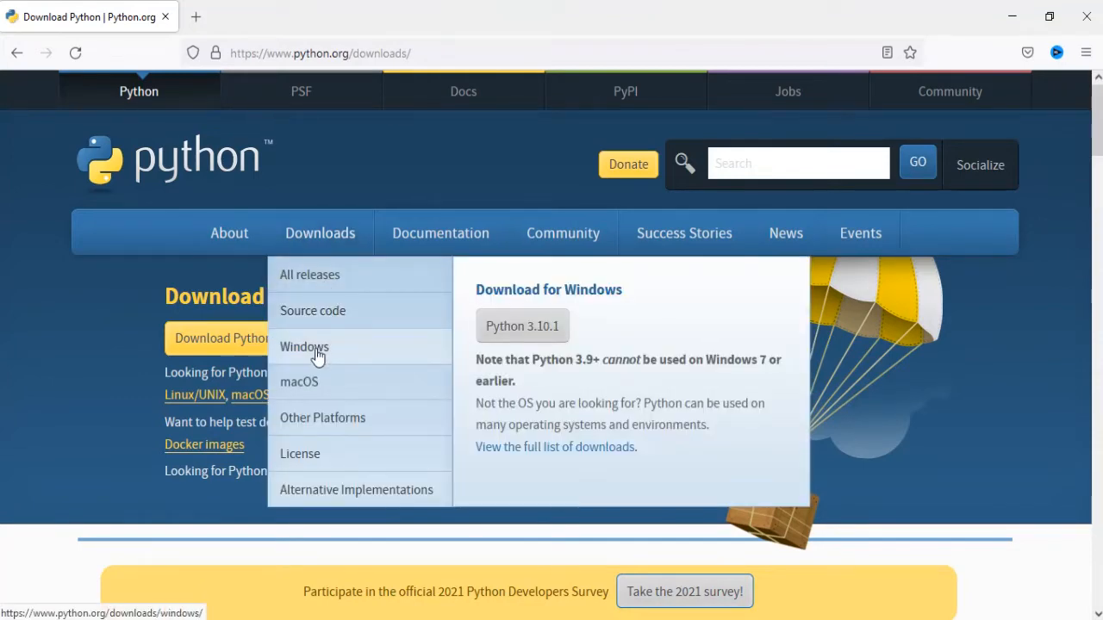
# Go to the Python Releases for Windows page and browse down through the release list.
pyautogui.click(303, 346)
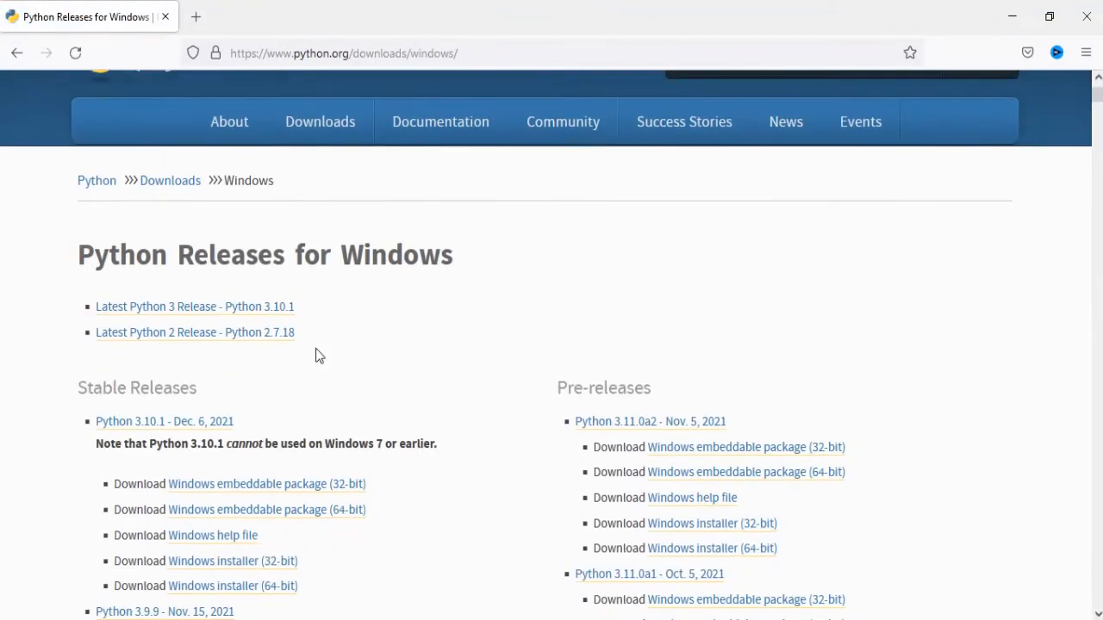
pyautogui.scroll(-3)
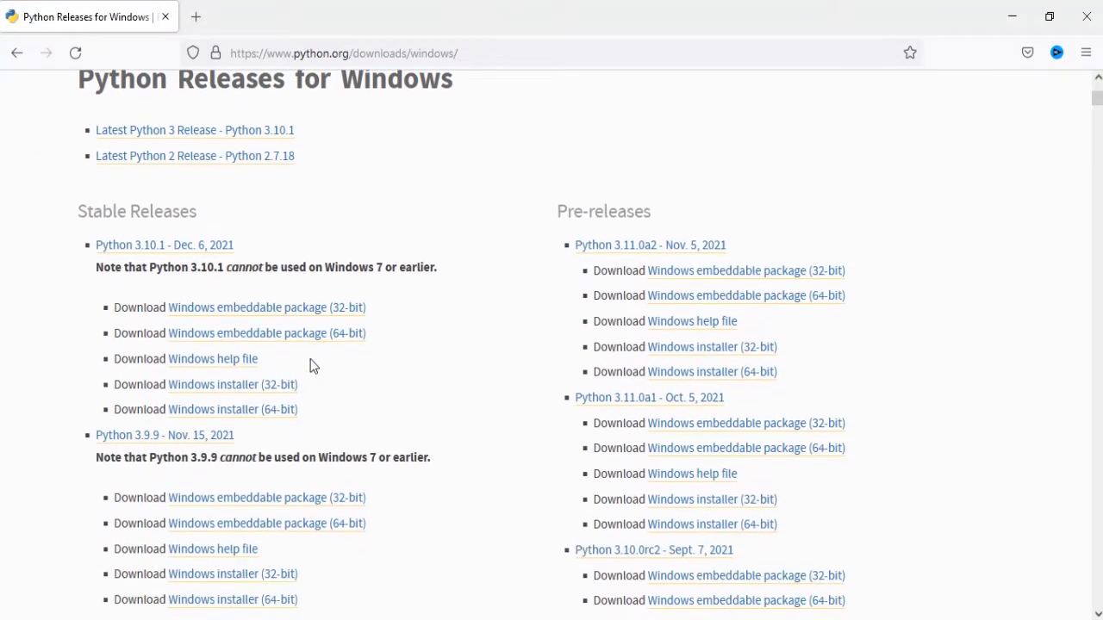
pyautogui.scroll(-3)
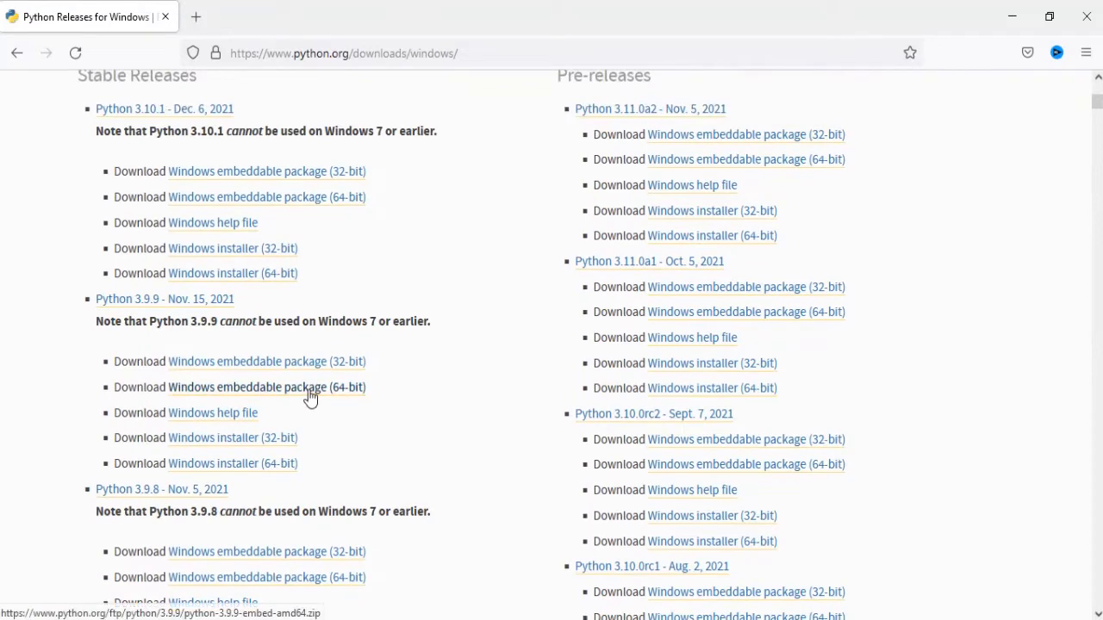
pyautogui.moveTo(206, 152)
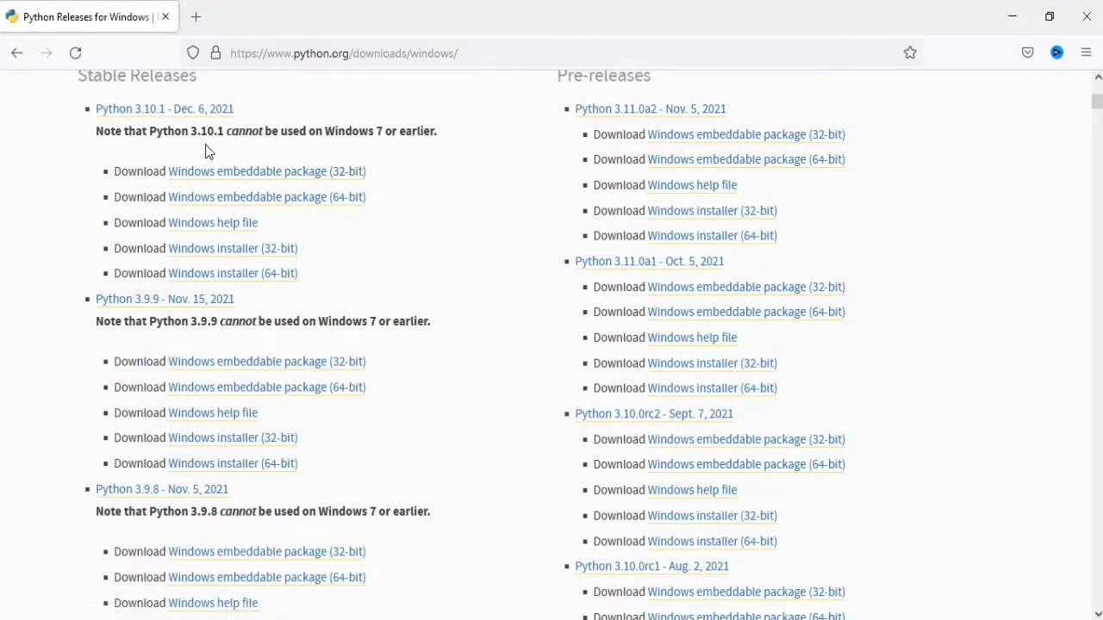
pyautogui.moveTo(231, 138)
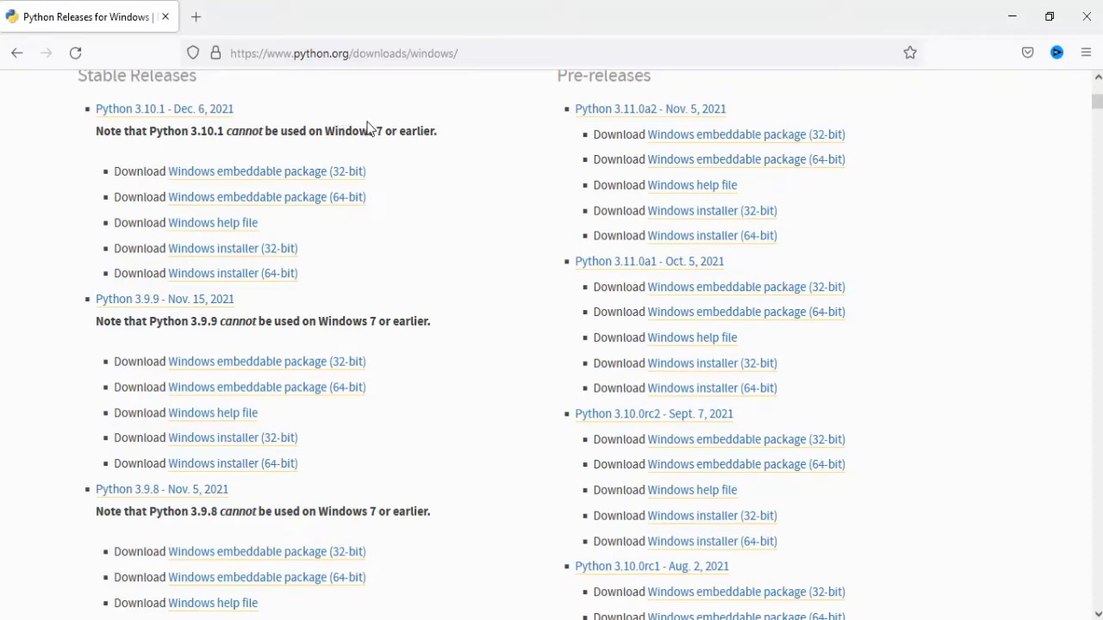
pyautogui.moveTo(282, 129)
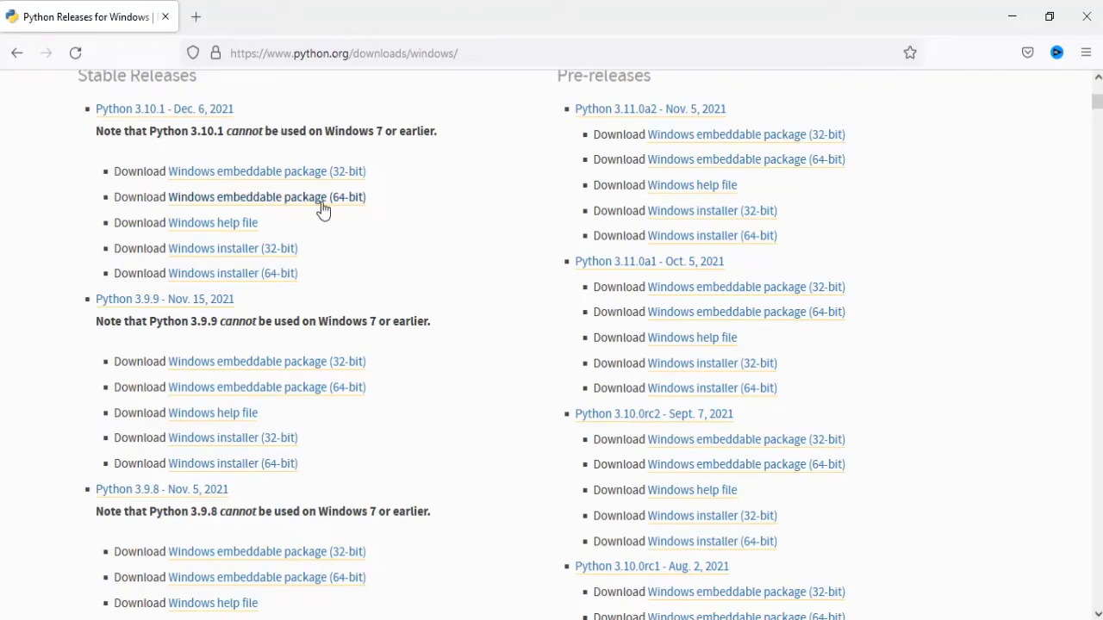
pyautogui.scroll(-3)
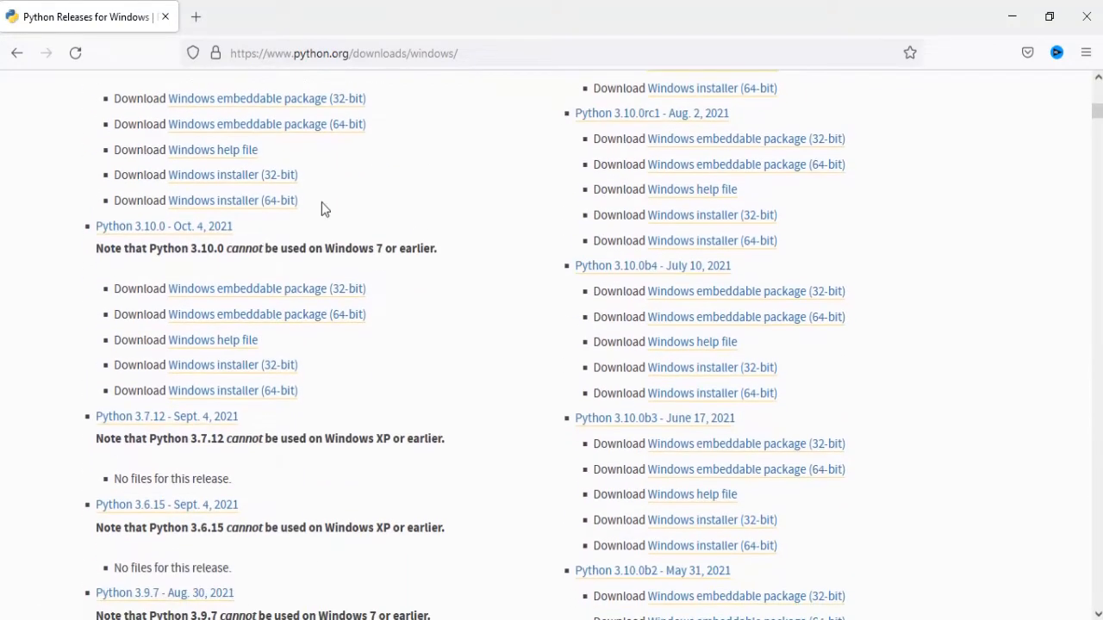
pyautogui.scroll(-3)
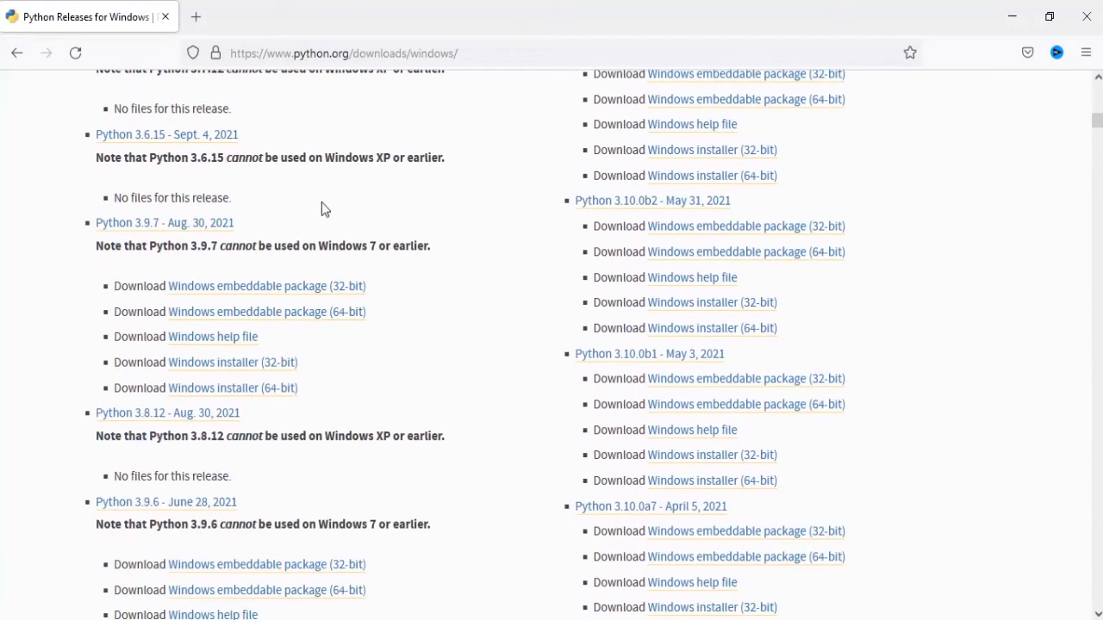
pyautogui.scroll(-3)
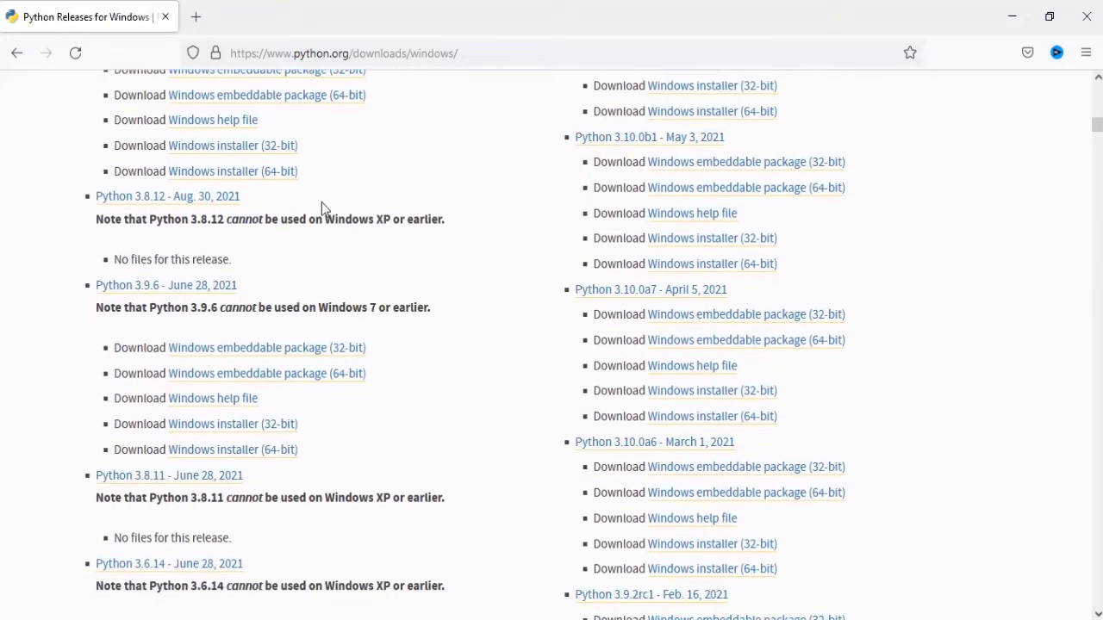
pyautogui.scroll(-3)
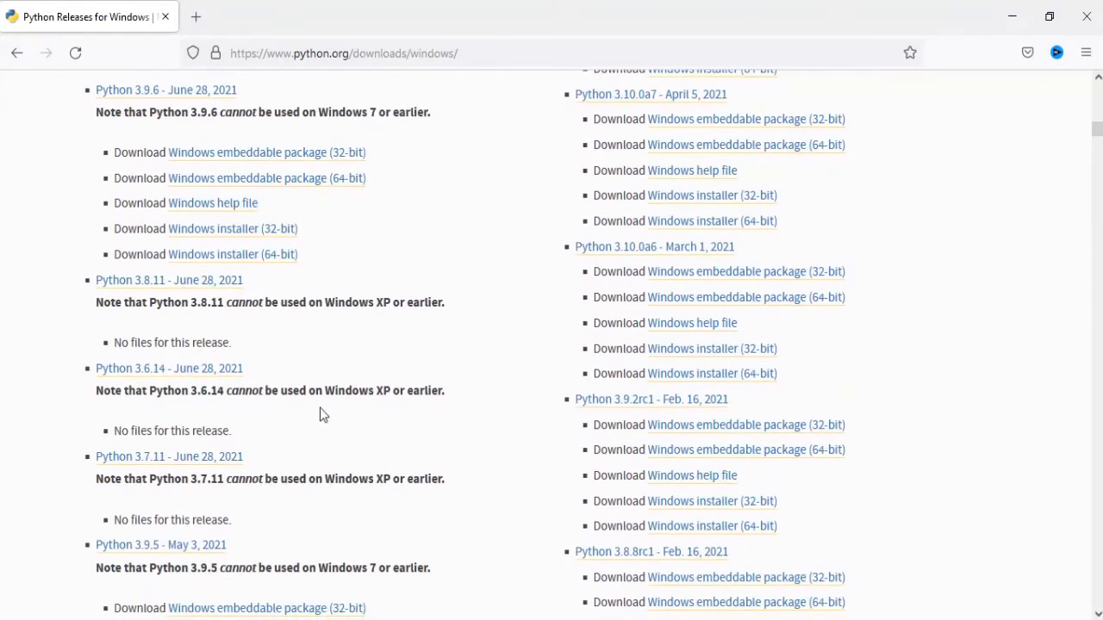
pyautogui.scroll(-3)
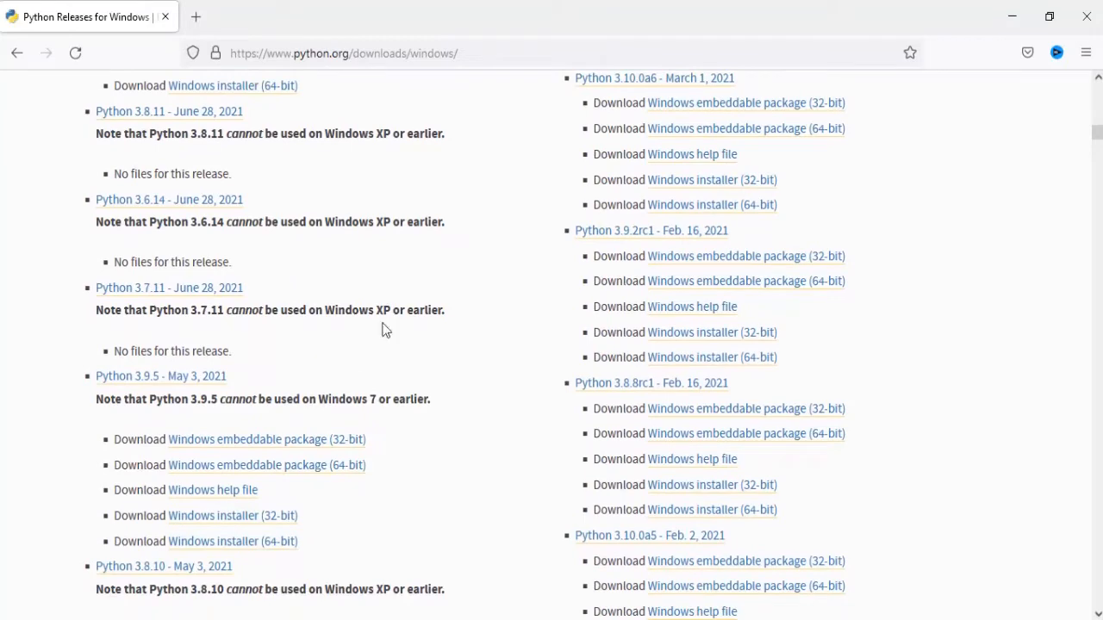
# Return to the Python 3.10.1 entry under Stable Releases.
pyautogui.scroll(3)
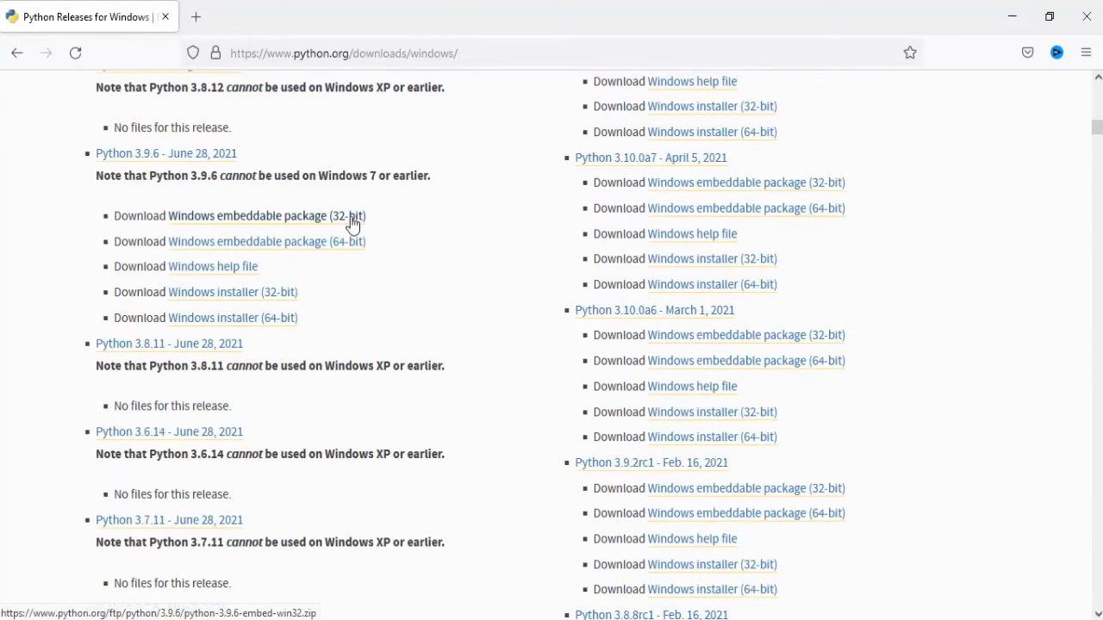
pyautogui.scroll(3)
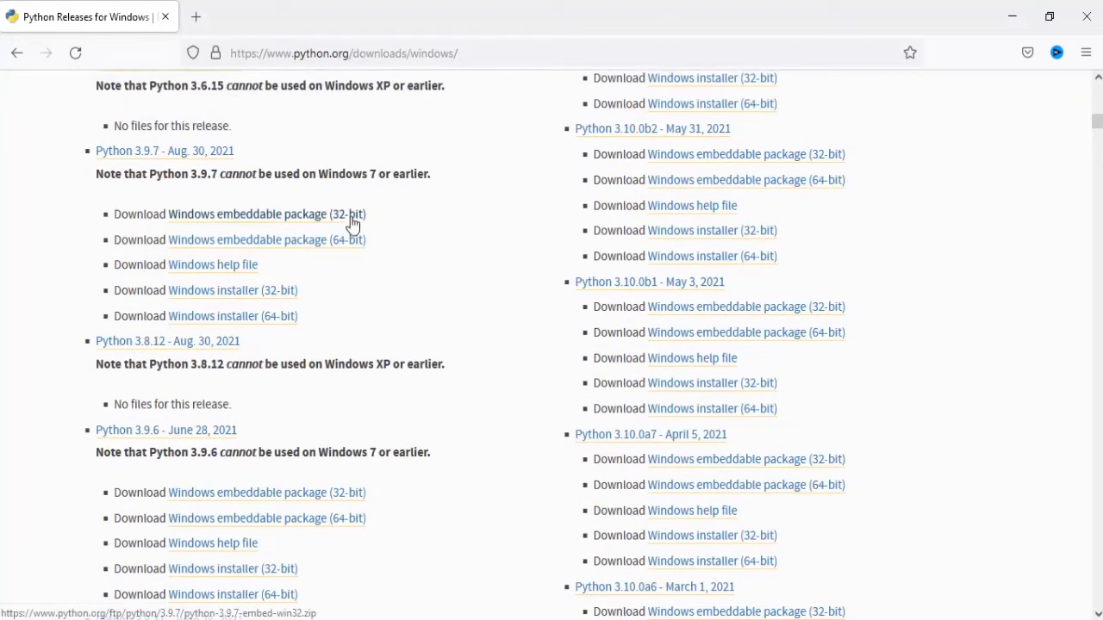
pyautogui.scroll(3)
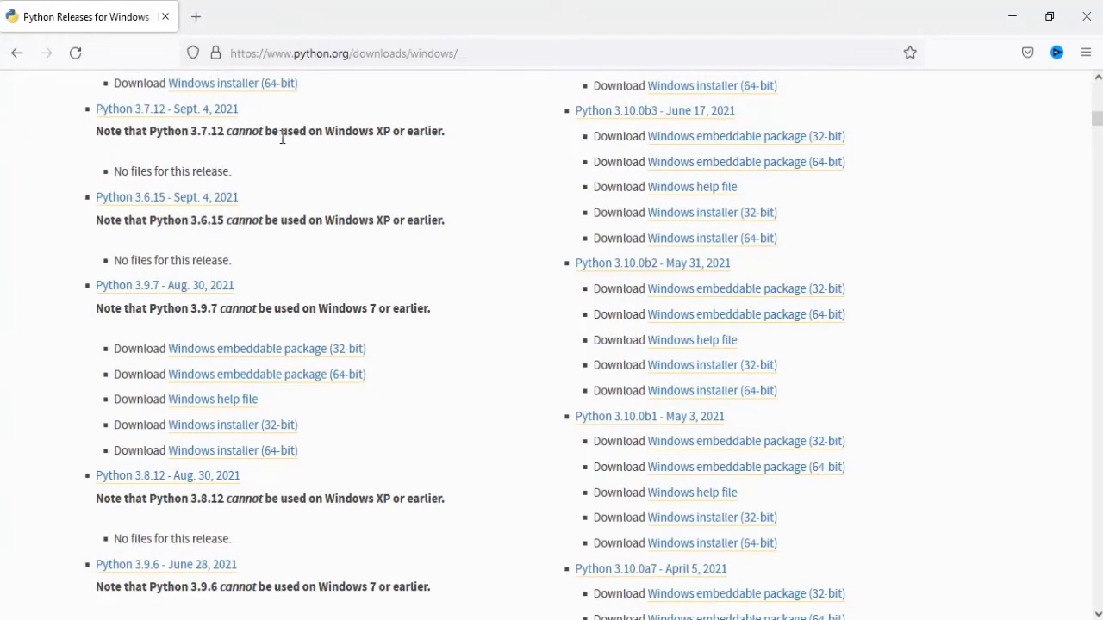
pyautogui.doubleClick(348, 131)
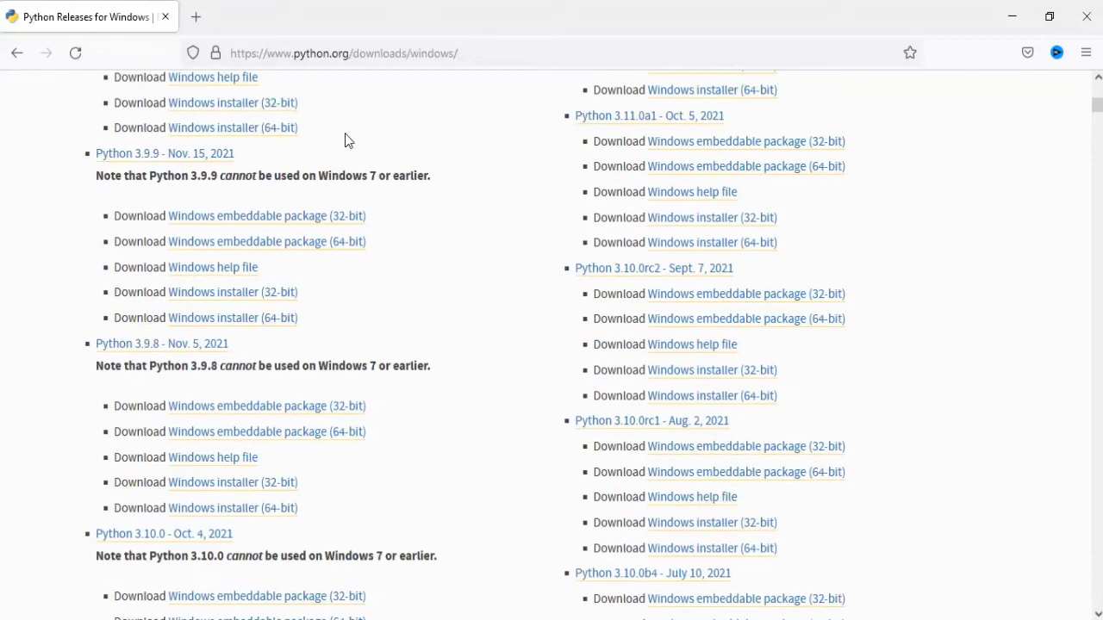
pyautogui.scroll(3)
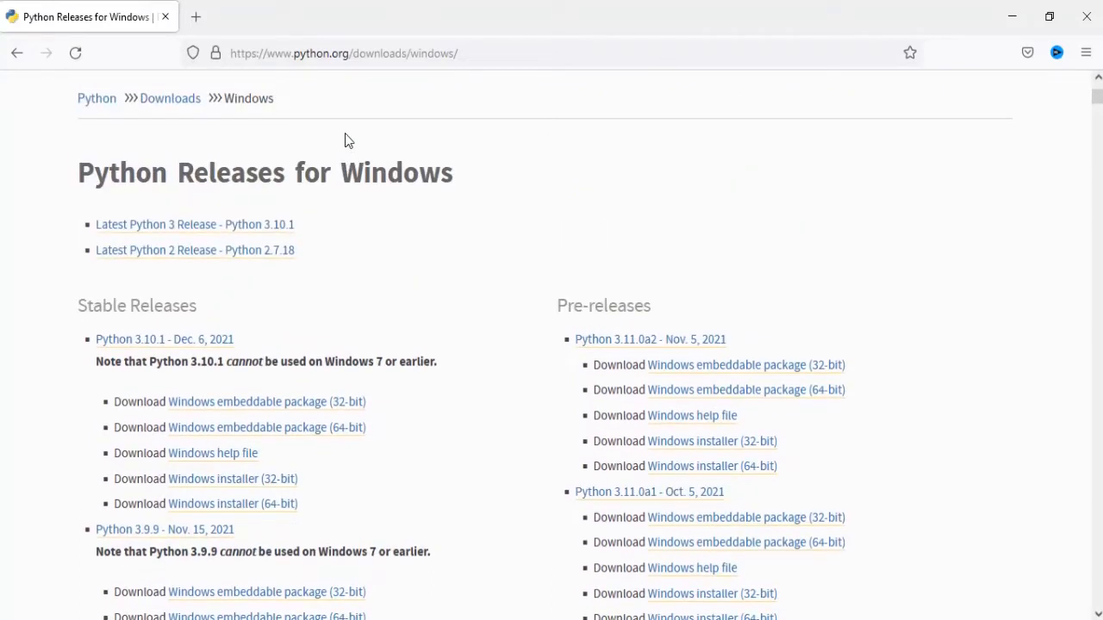
pyautogui.moveTo(276, 224)
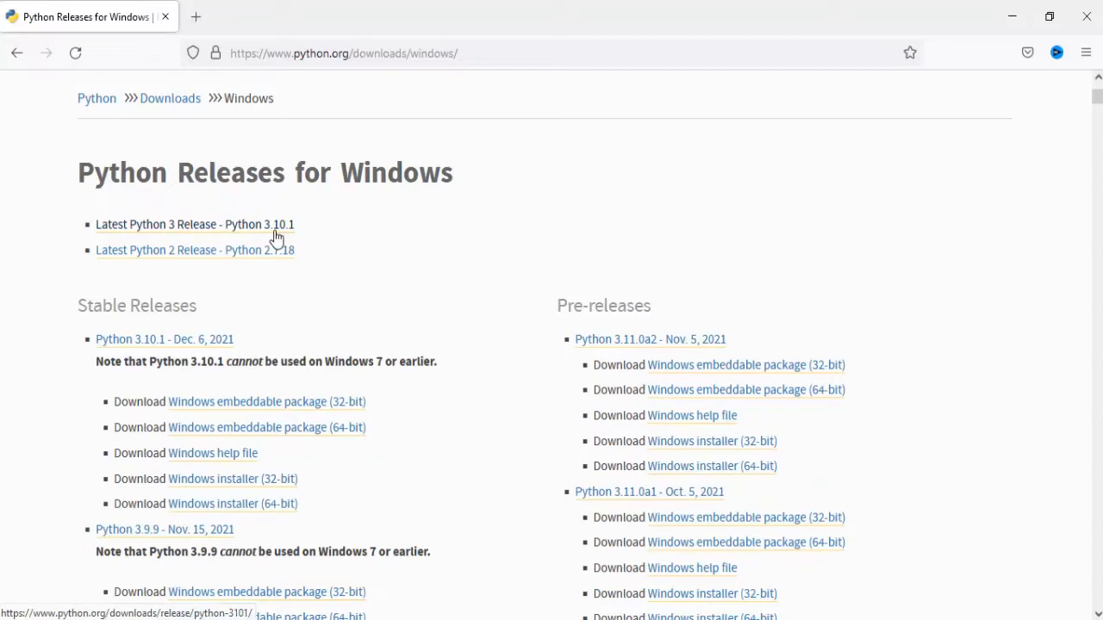
pyautogui.moveTo(272, 352)
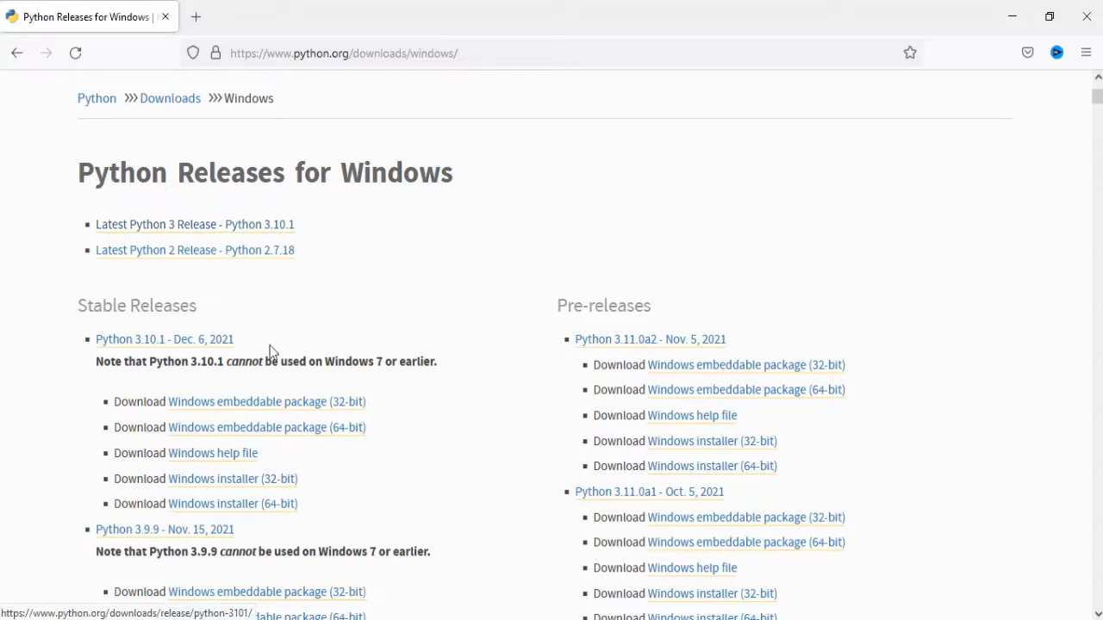
pyautogui.scroll(-3)
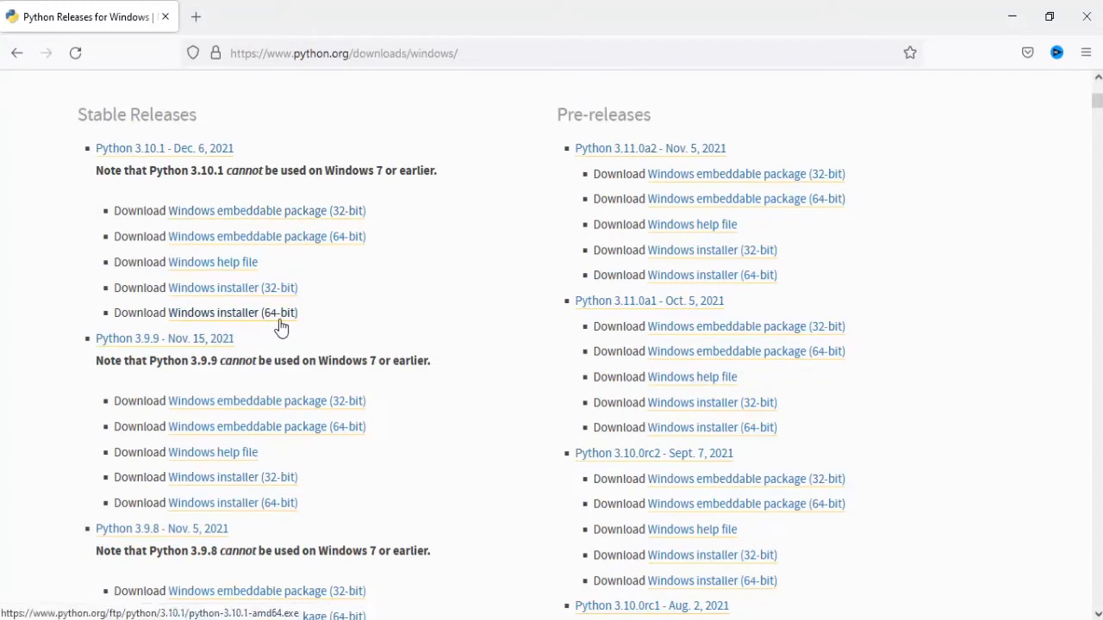
# Download the Python 3.10.1 64-bit Windows installer, python-3.10.1-amd64.exe.
pyautogui.click(231, 311)
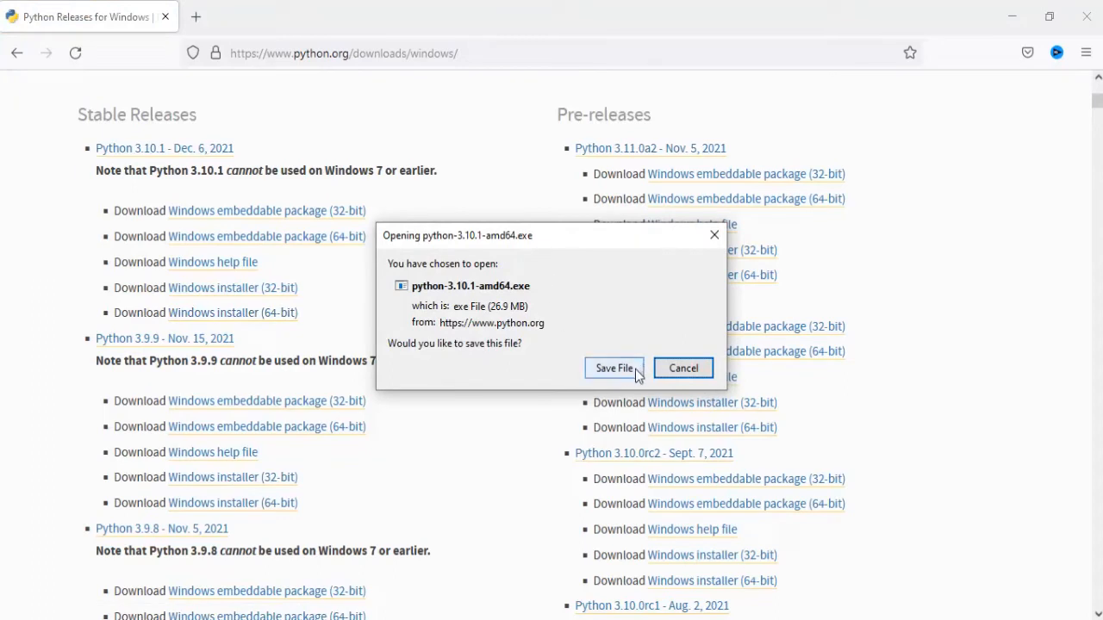
pyautogui.moveTo(614, 369)
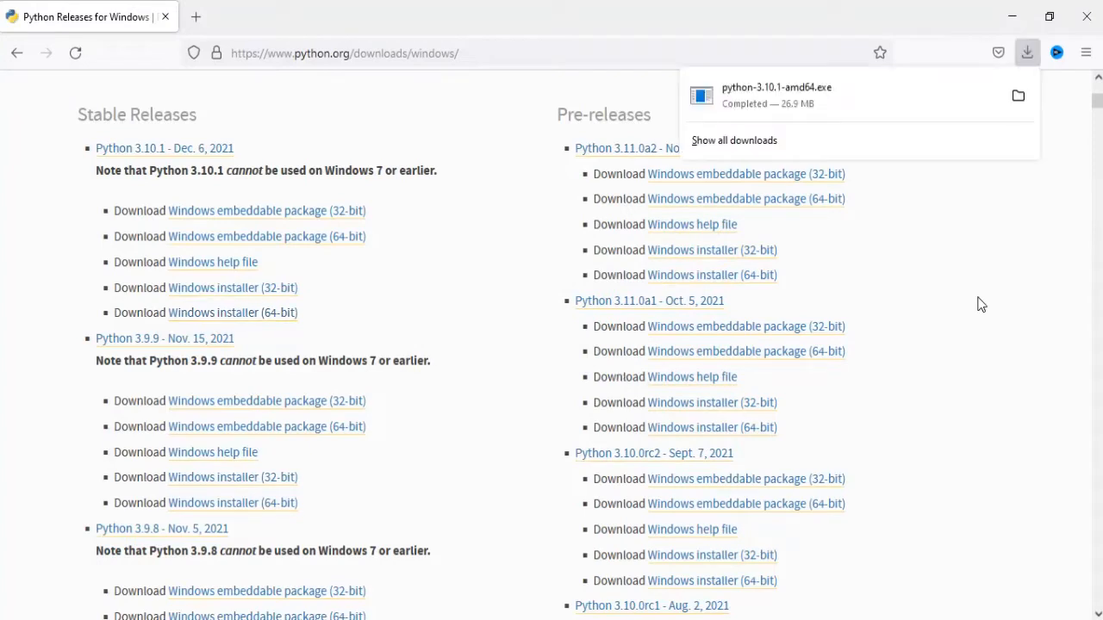
pyautogui.moveTo(931, 127)
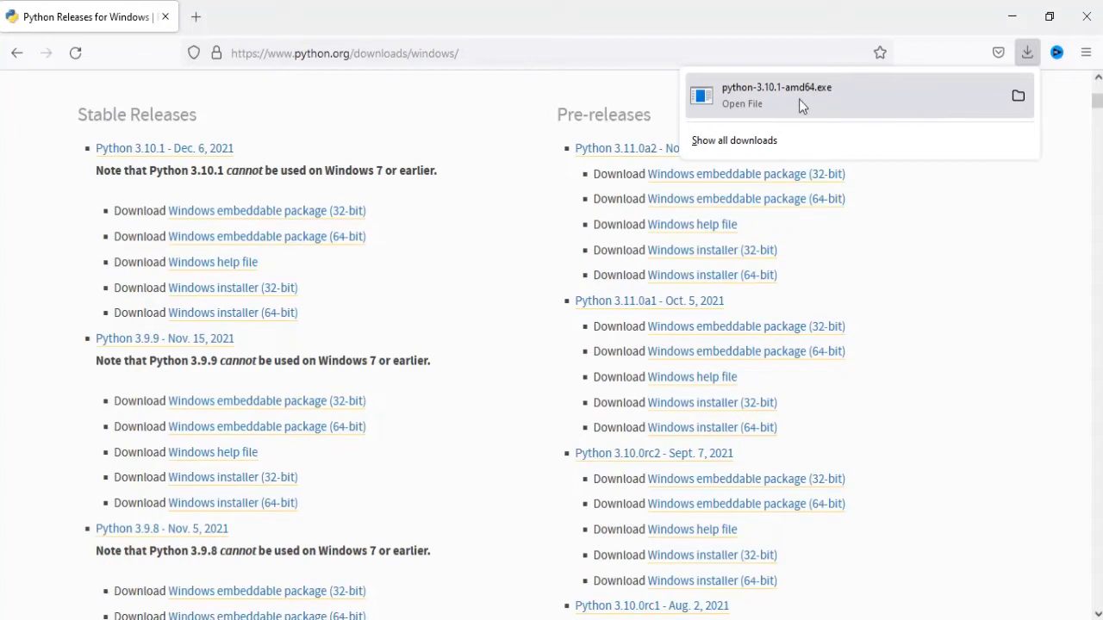
pyautogui.moveTo(854, 107)
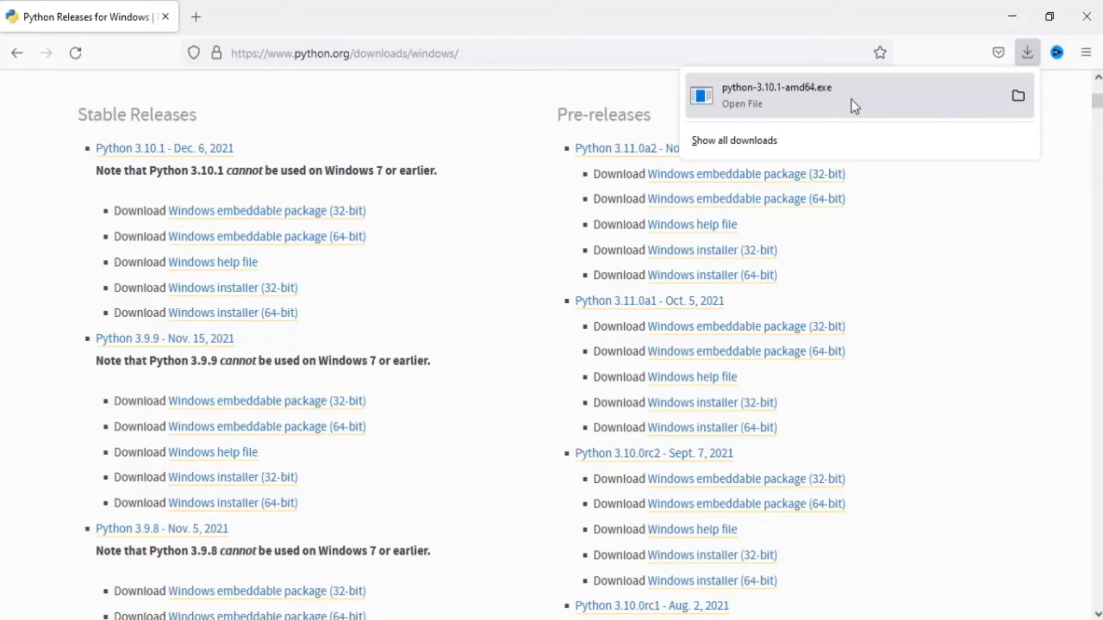
pyautogui.scroll(3)
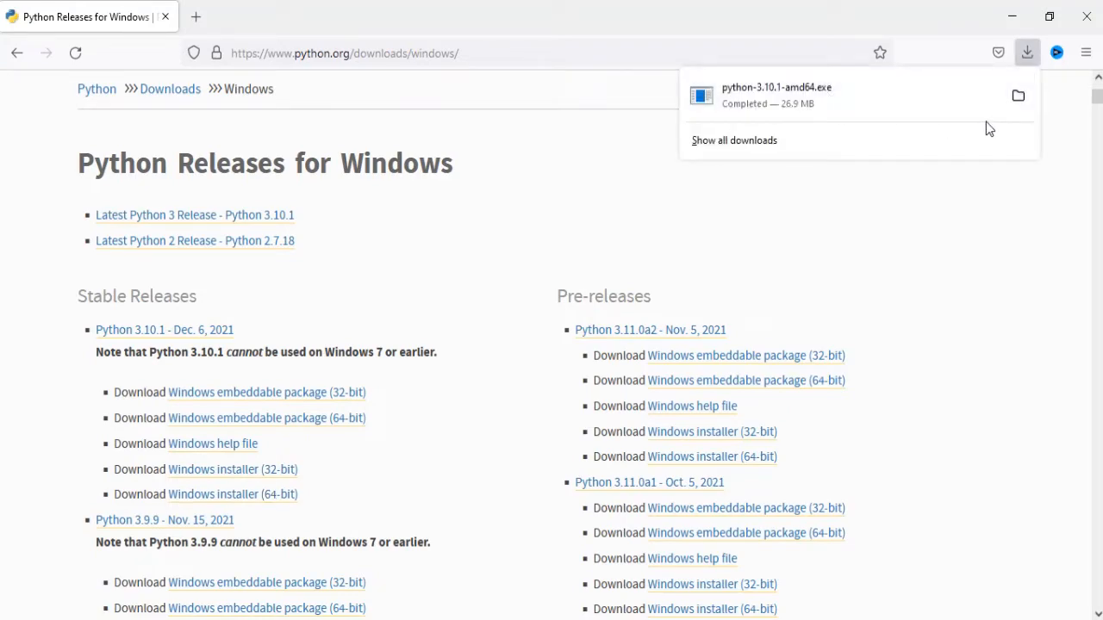
# Launch python-3.10.1-amd64 from the Downloads folder to get the Setup window.
pyautogui.click(1016, 96)
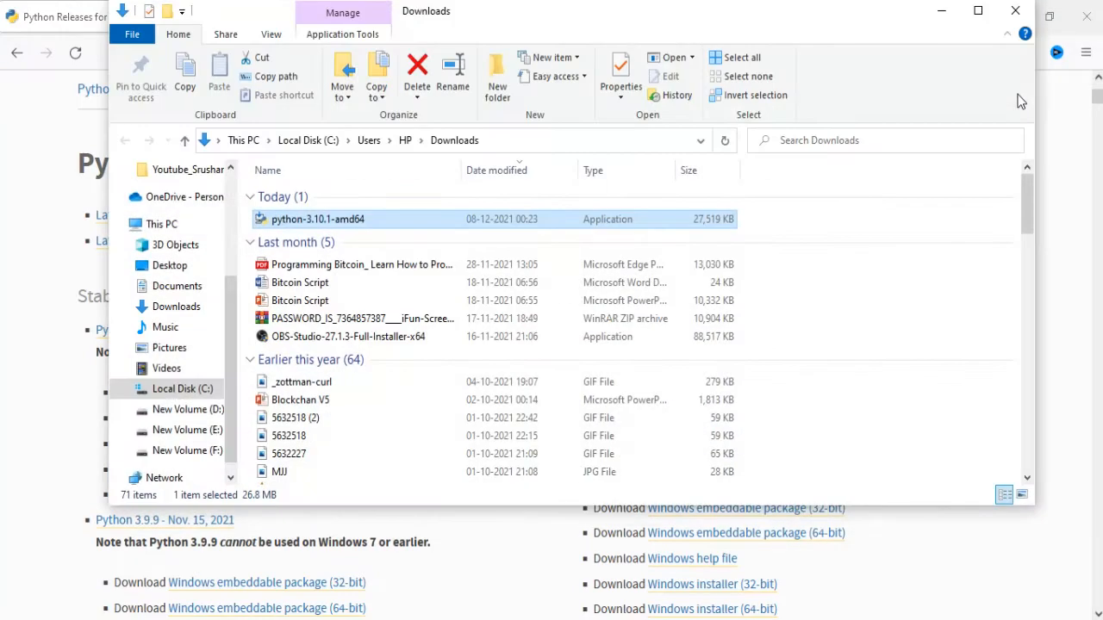
pyautogui.moveTo(362, 227)
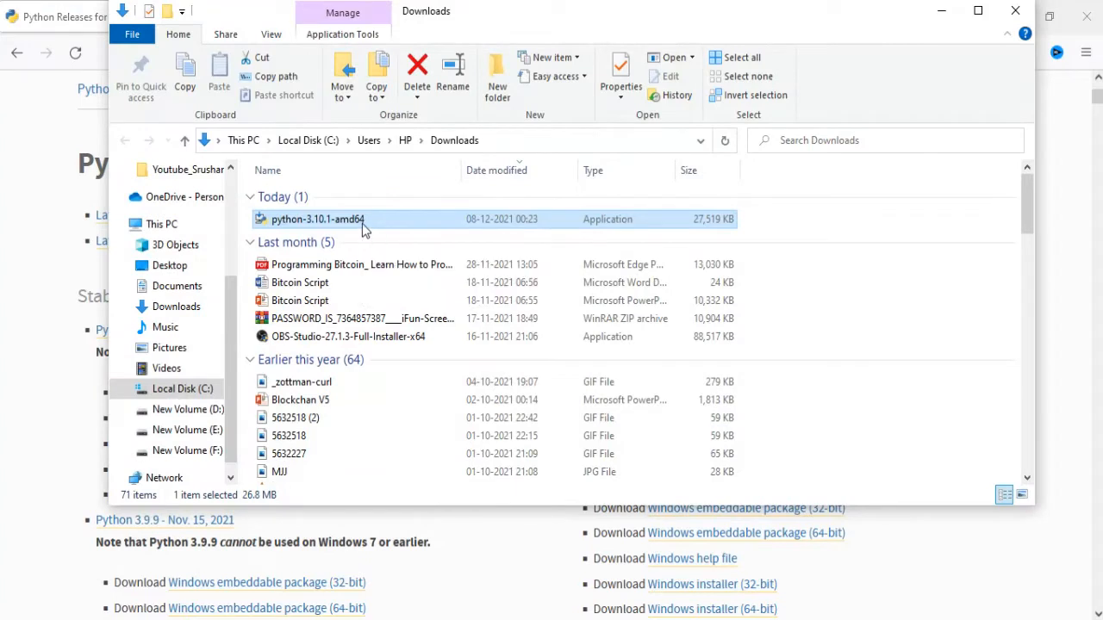
pyautogui.doubleClick(317, 218)
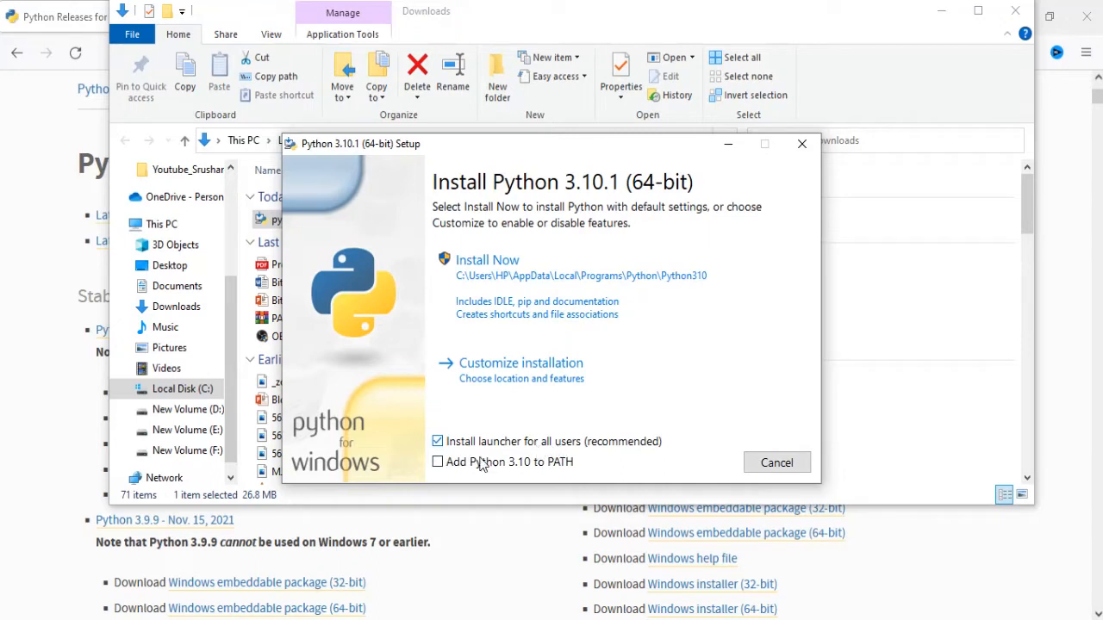
pyautogui.moveTo(508, 476)
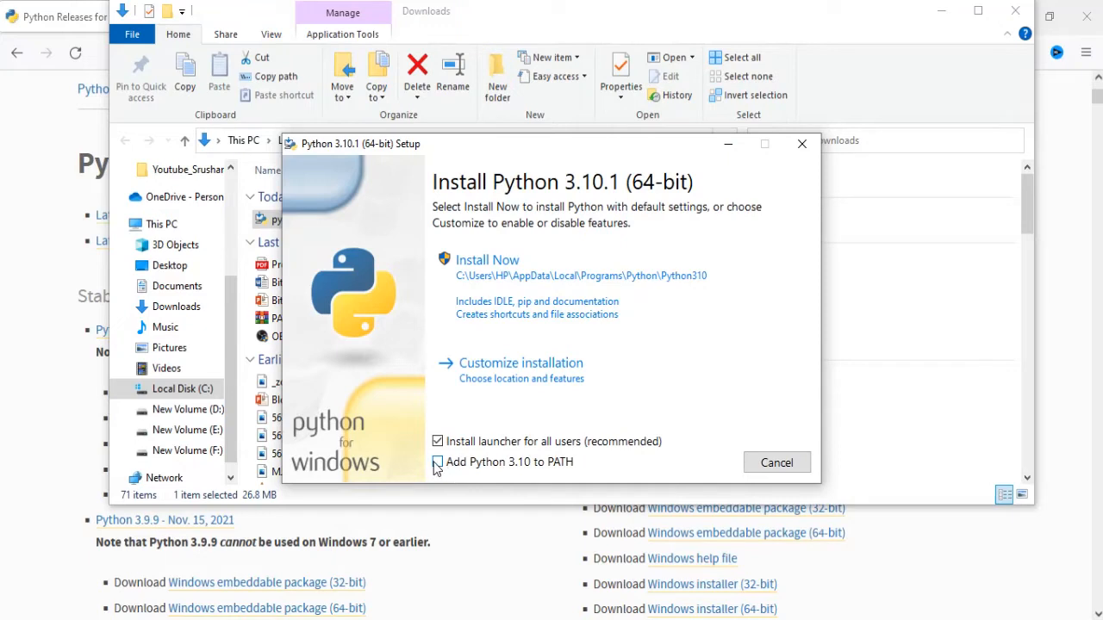
# Enable 'Add Python 3.10 to PATH' and start the default Install Now.
pyautogui.click(438, 461)
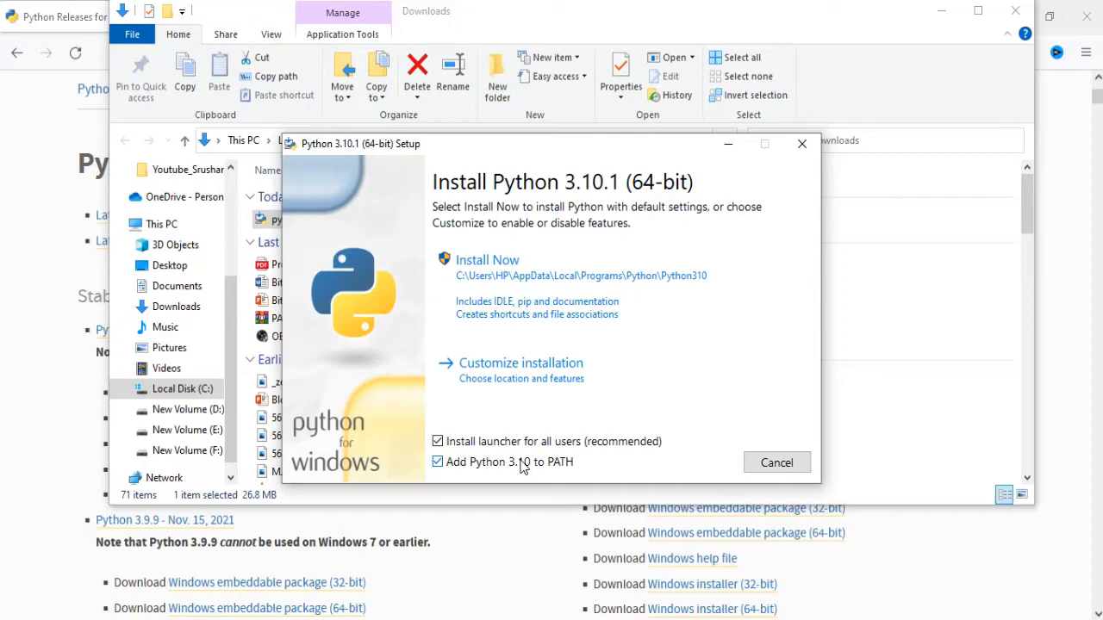
pyautogui.moveTo(496, 268)
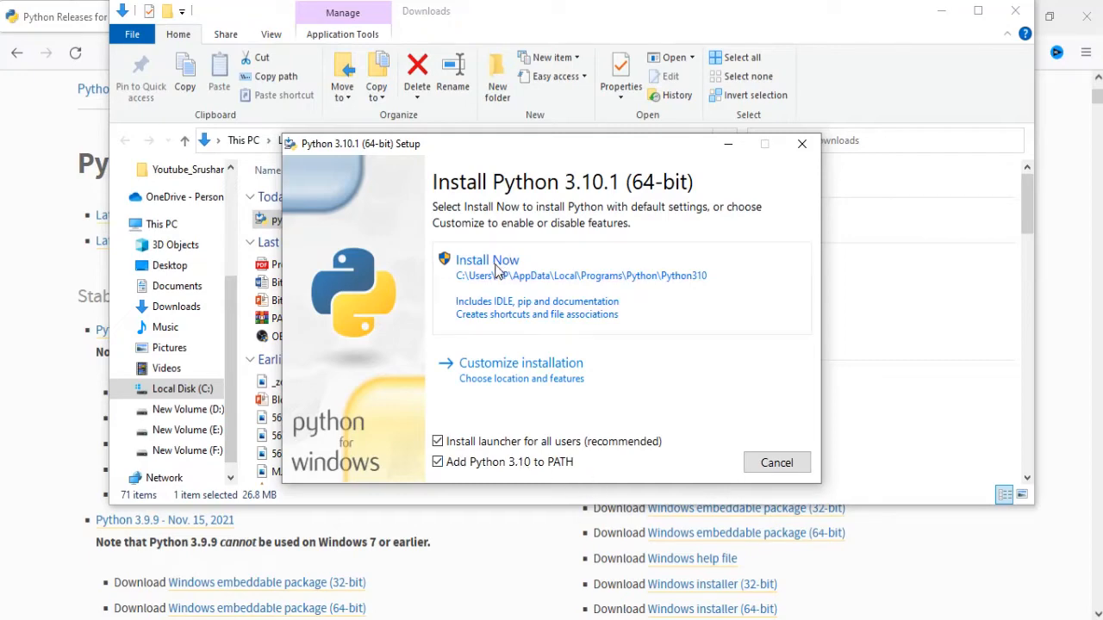
pyautogui.click(485, 259)
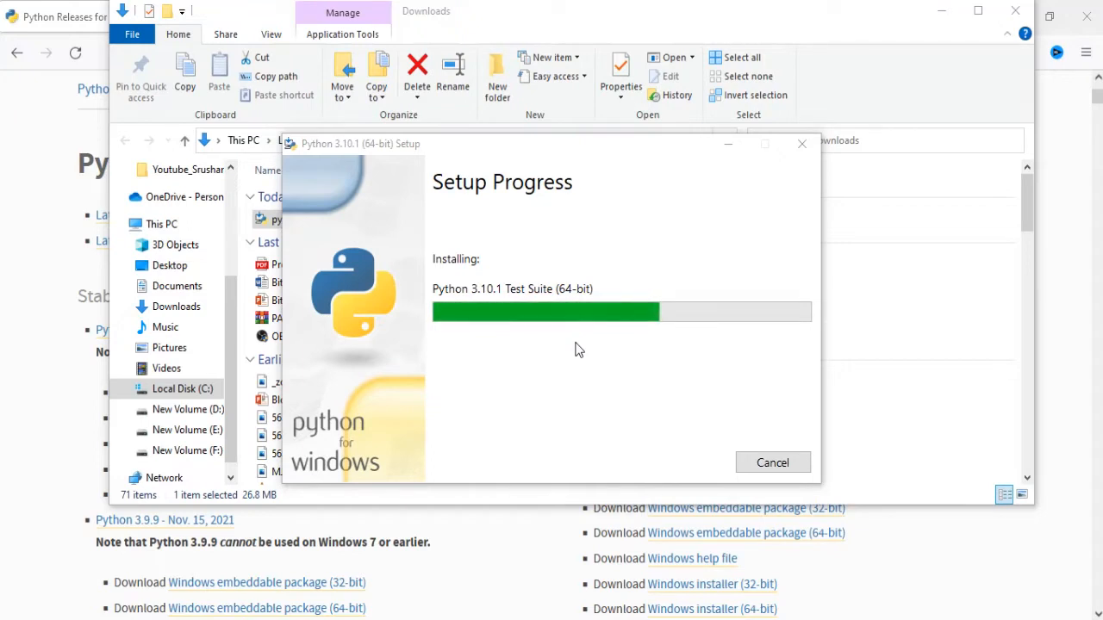
pyautogui.moveTo(603, 327)
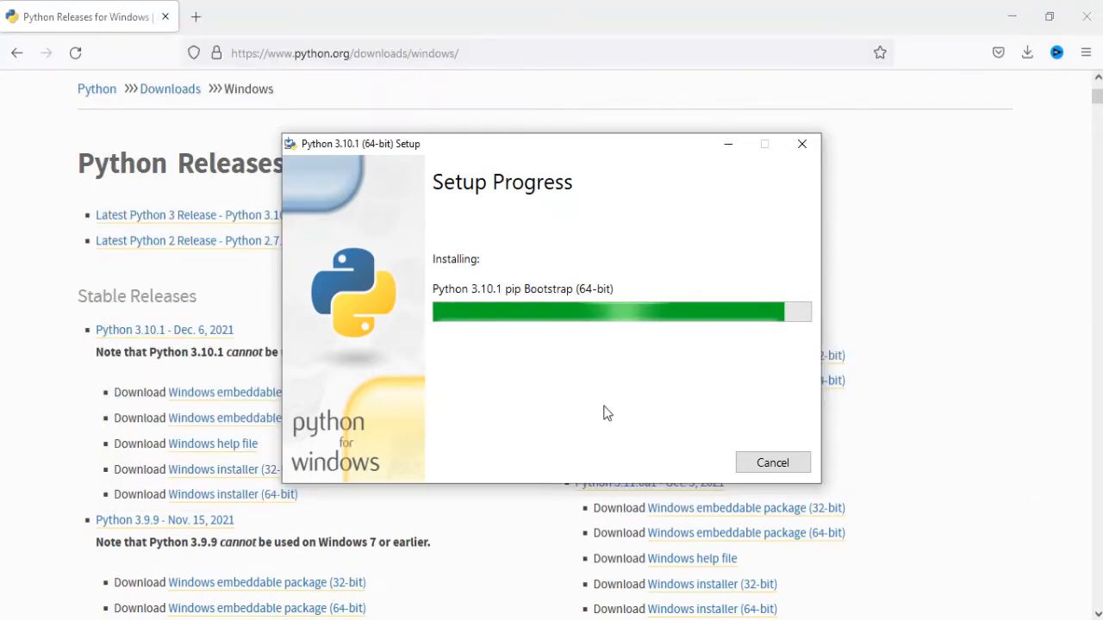
pyautogui.moveTo(578, 277)
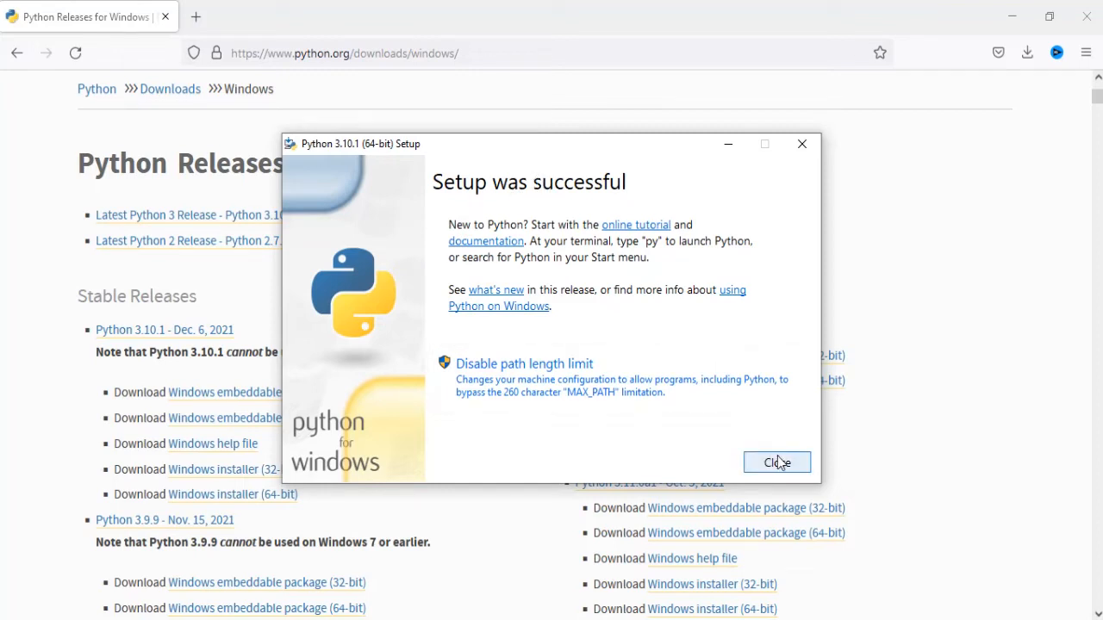
# Close the Python 3.10.1 Setup after the successful-setup message.
pyautogui.click(775, 461)
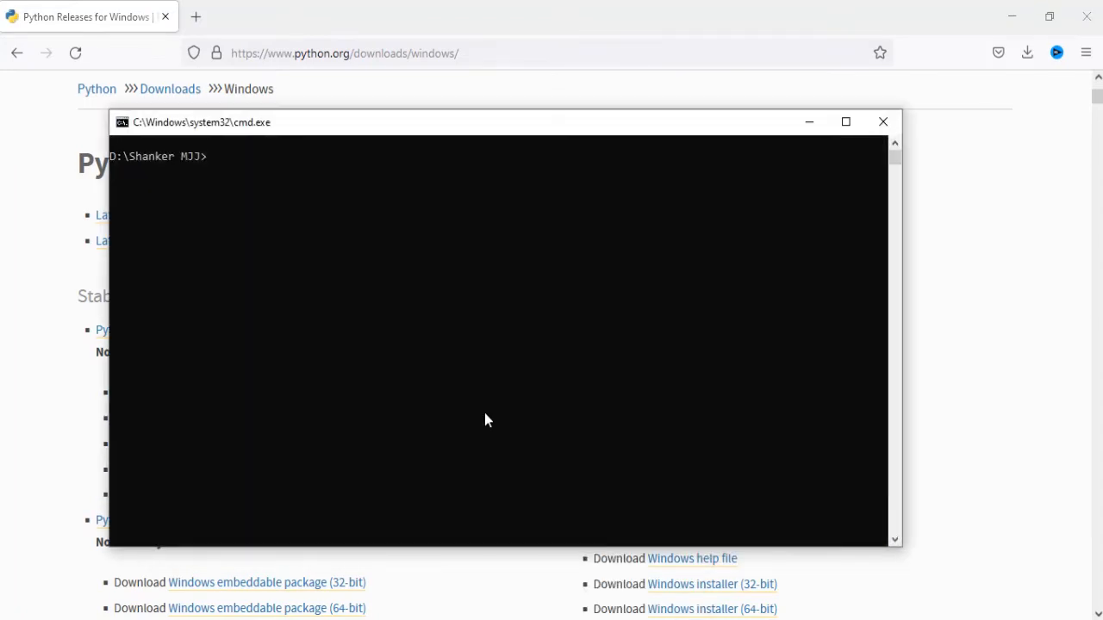
# Run python --version in Command Prompt, confirming Python 3.10.1, and begin the python command.
pyautogui.write('pyt')
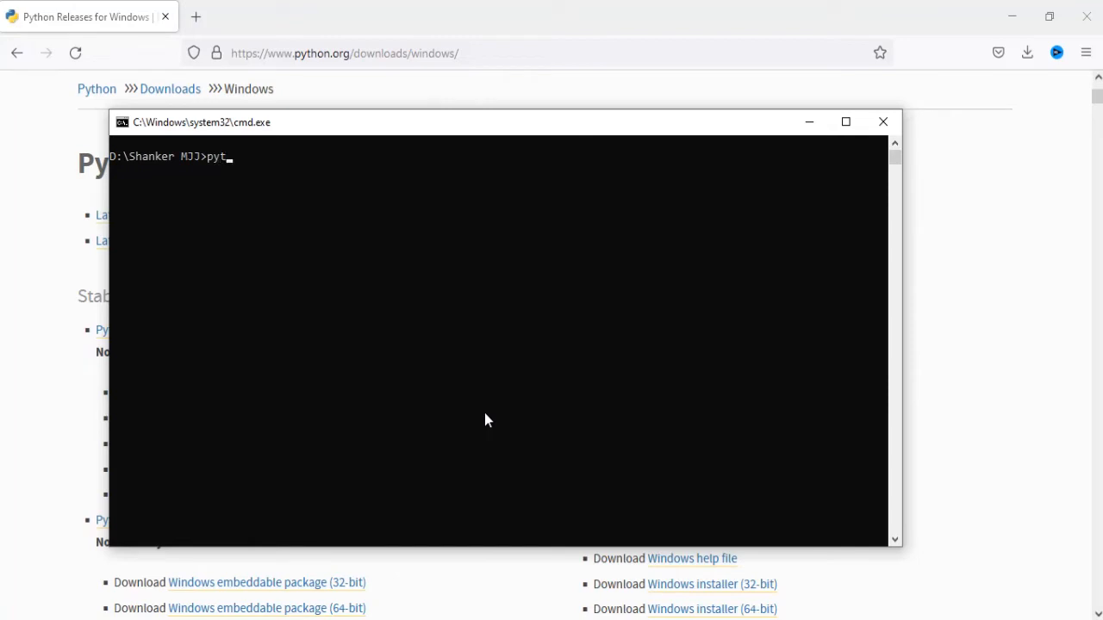
pyautogui.write('hon')
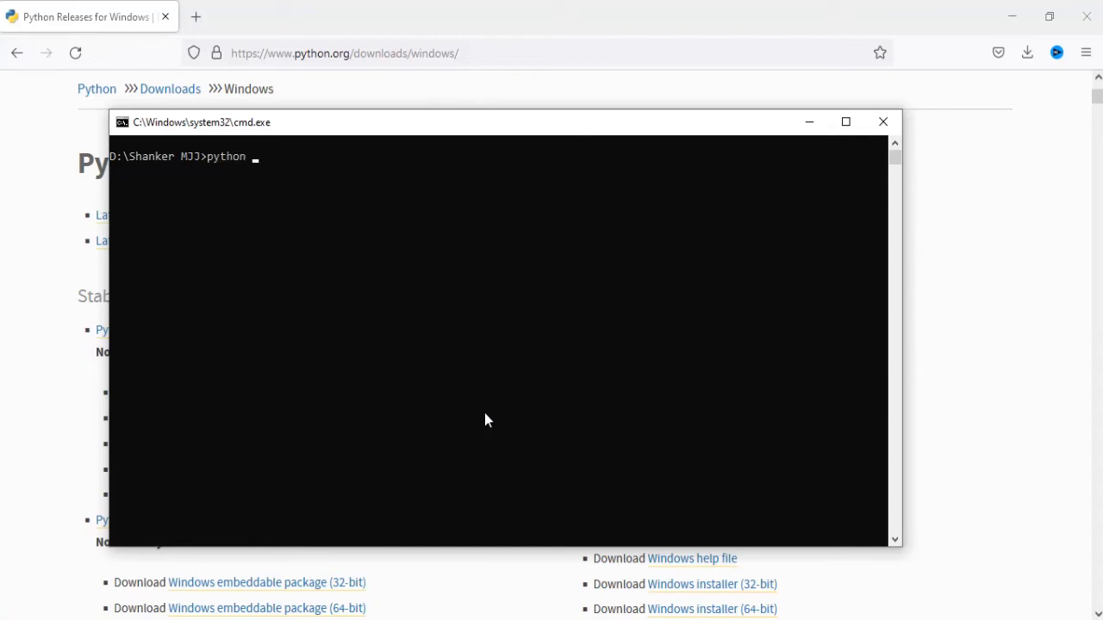
pyautogui.write('--vers')
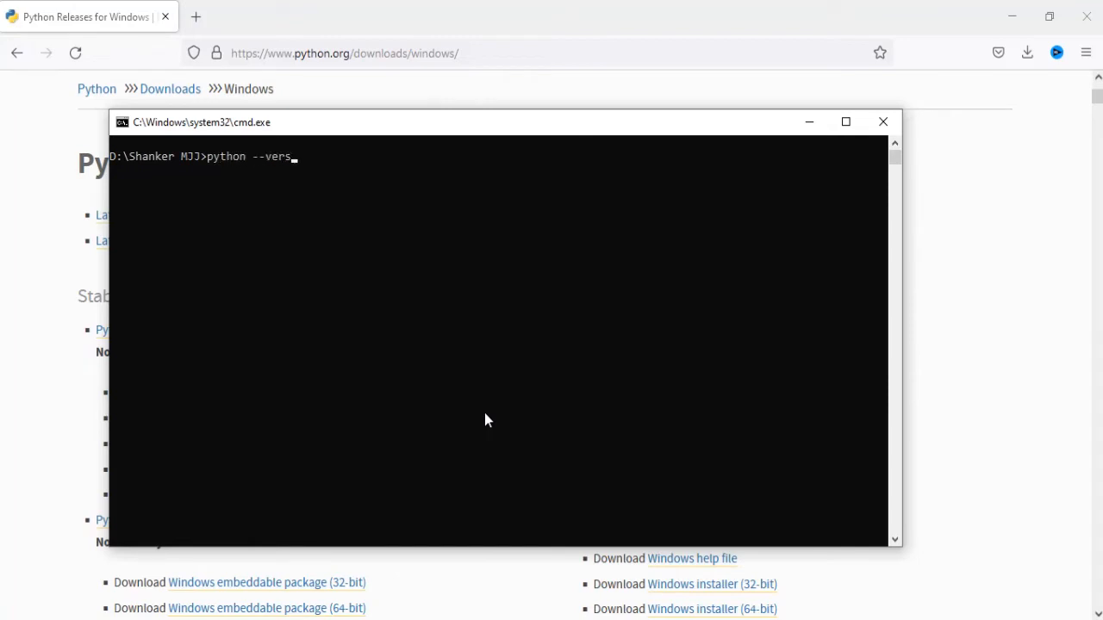
pyautogui.press('Return')
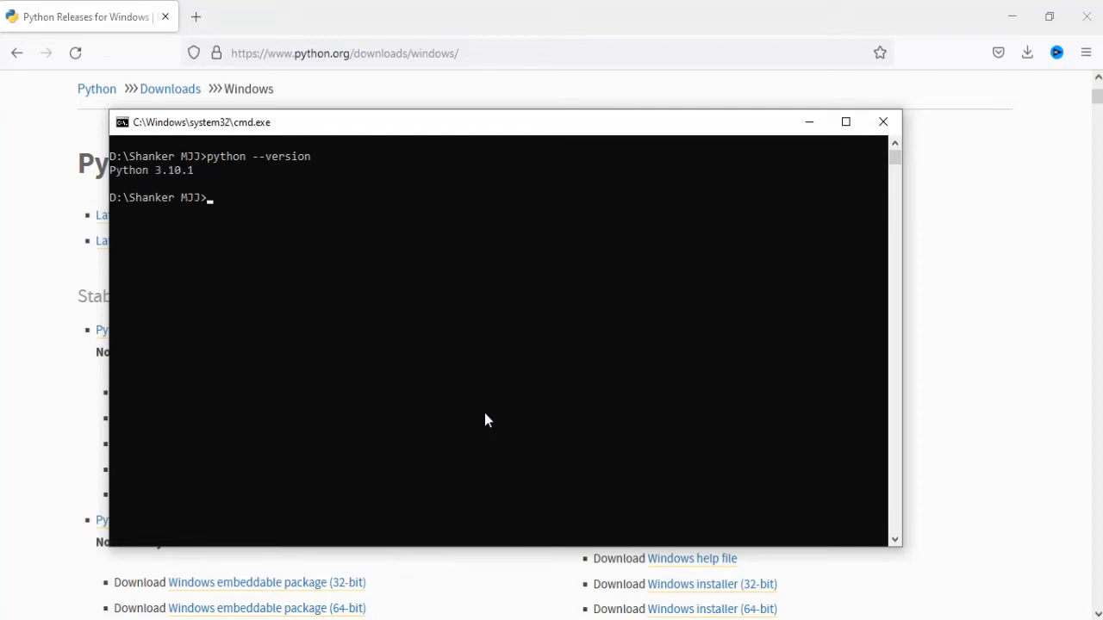
pyautogui.moveTo(279, 261)
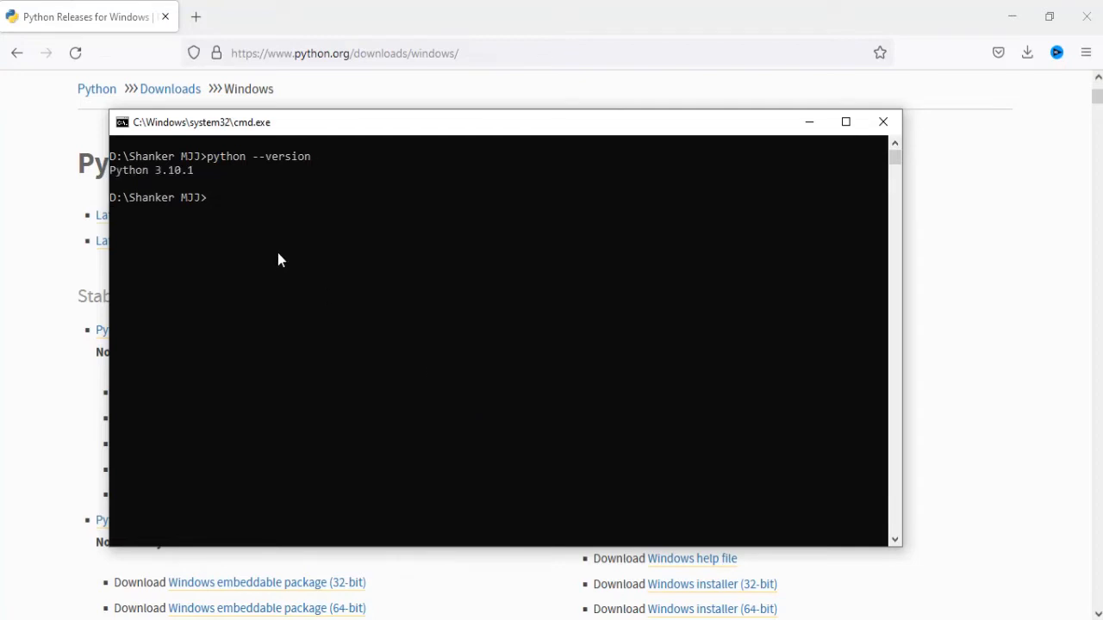
pyautogui.write('pyth')
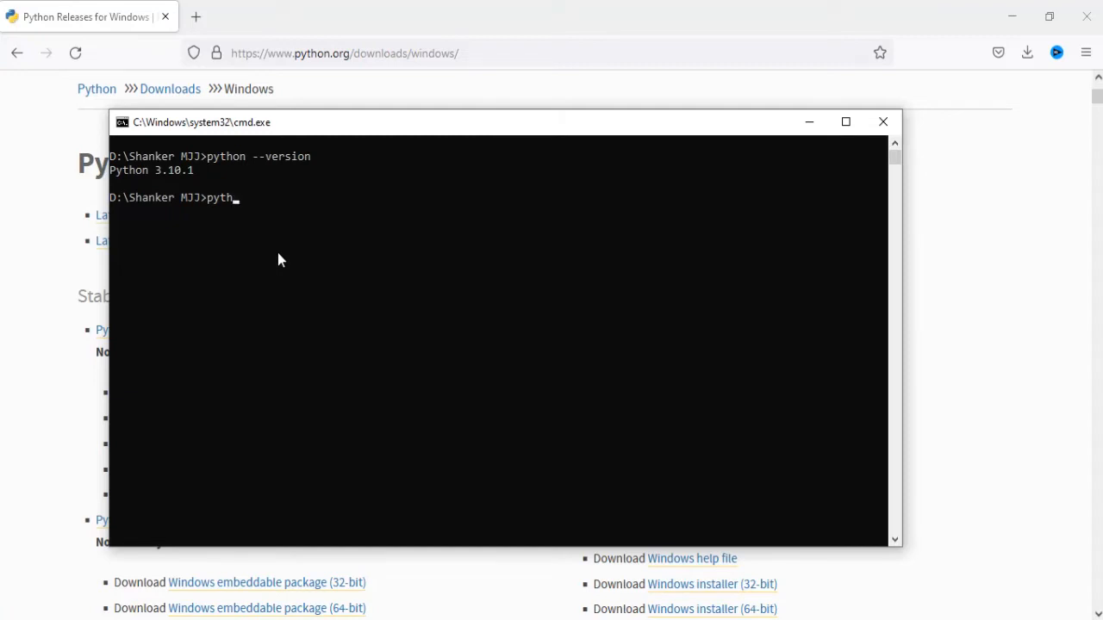
# Start the interactive Python interpreter and evaluate 2+3 to get 5.
pyautogui.press('Return')
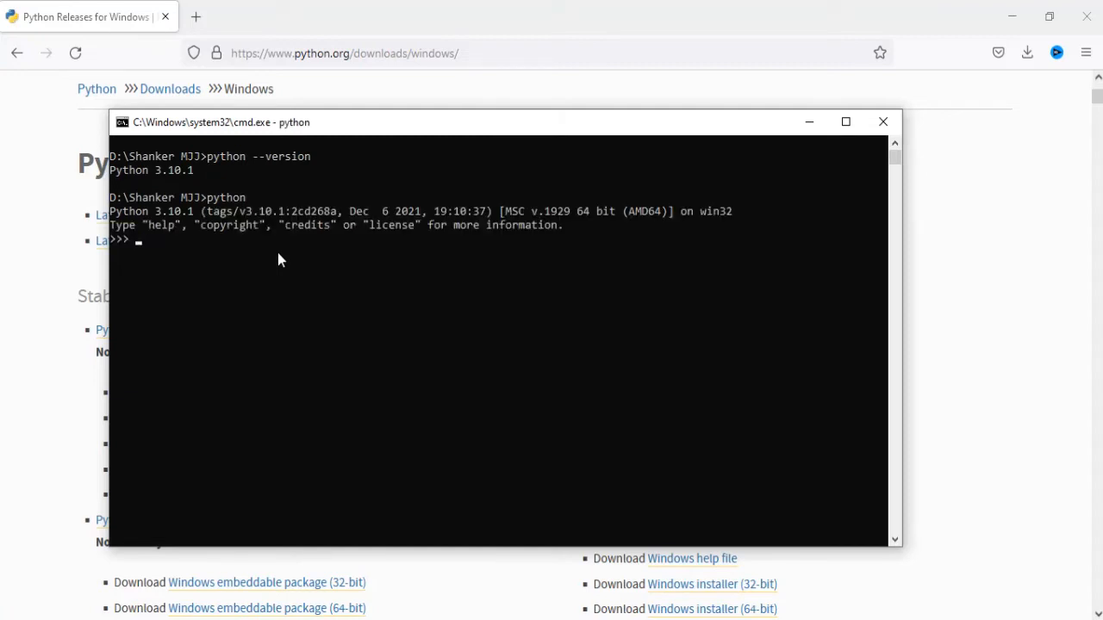
pyautogui.moveTo(120, 252)
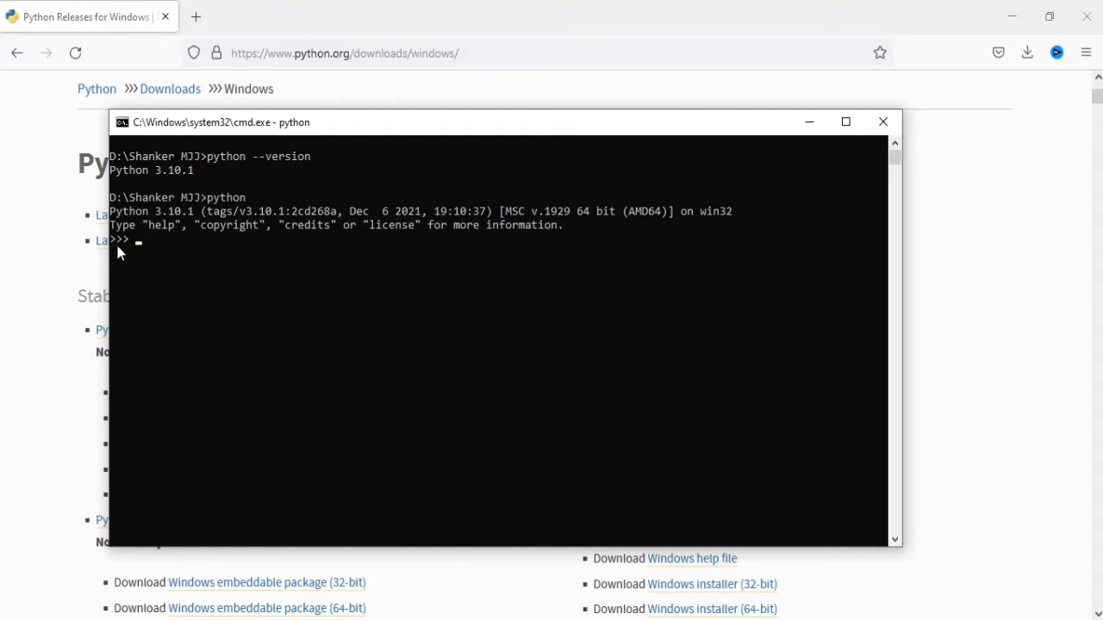
pyautogui.moveTo(147, 252)
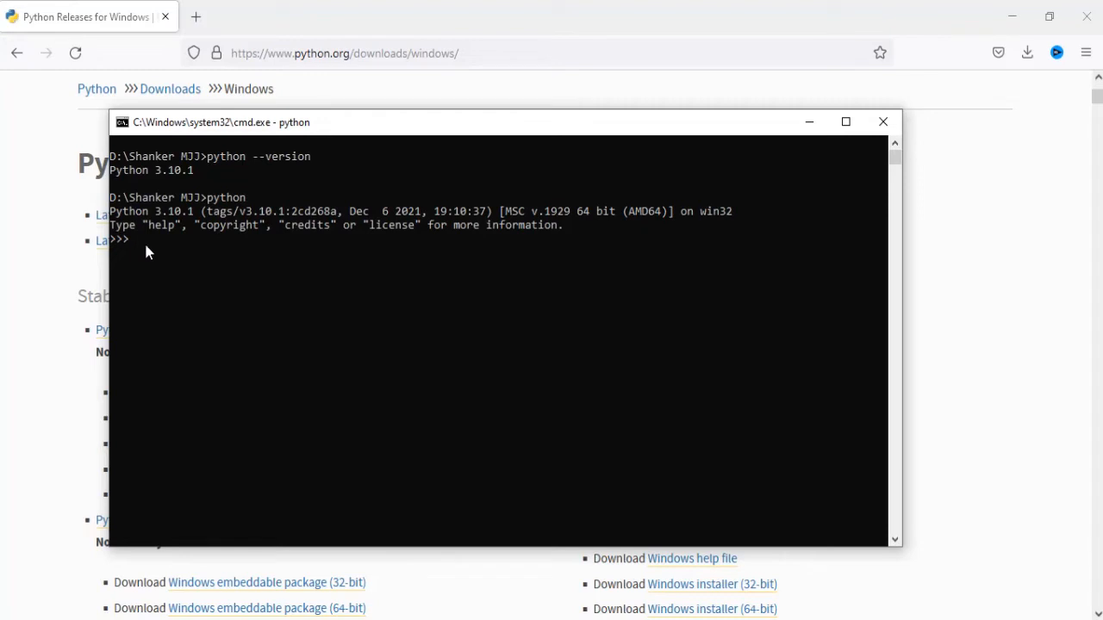
pyautogui.write('2+3')
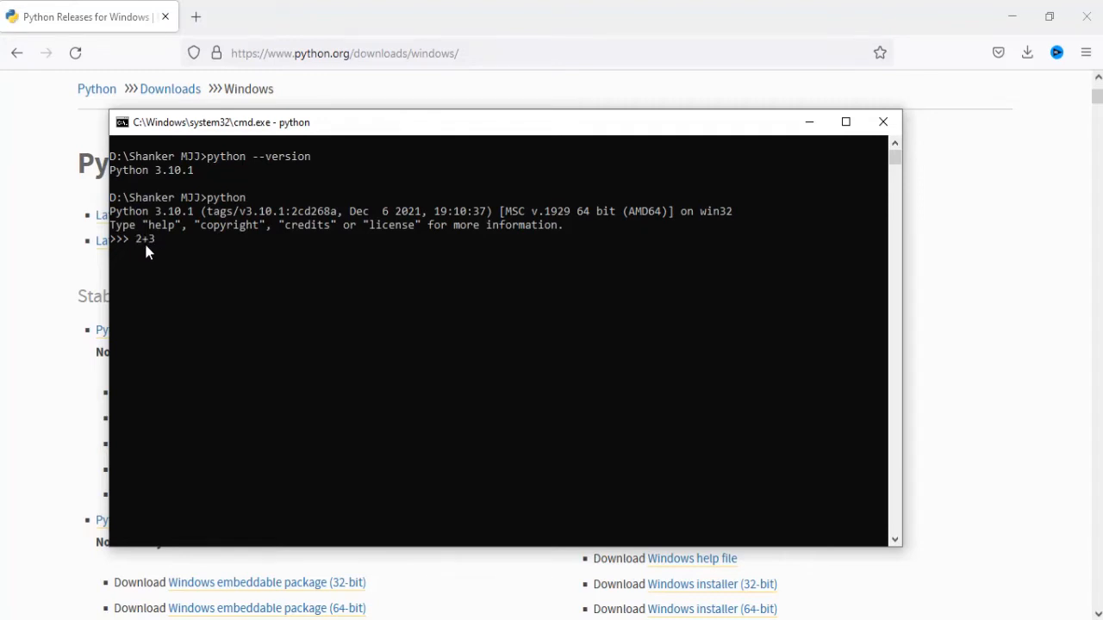
pyautogui.press('Return')
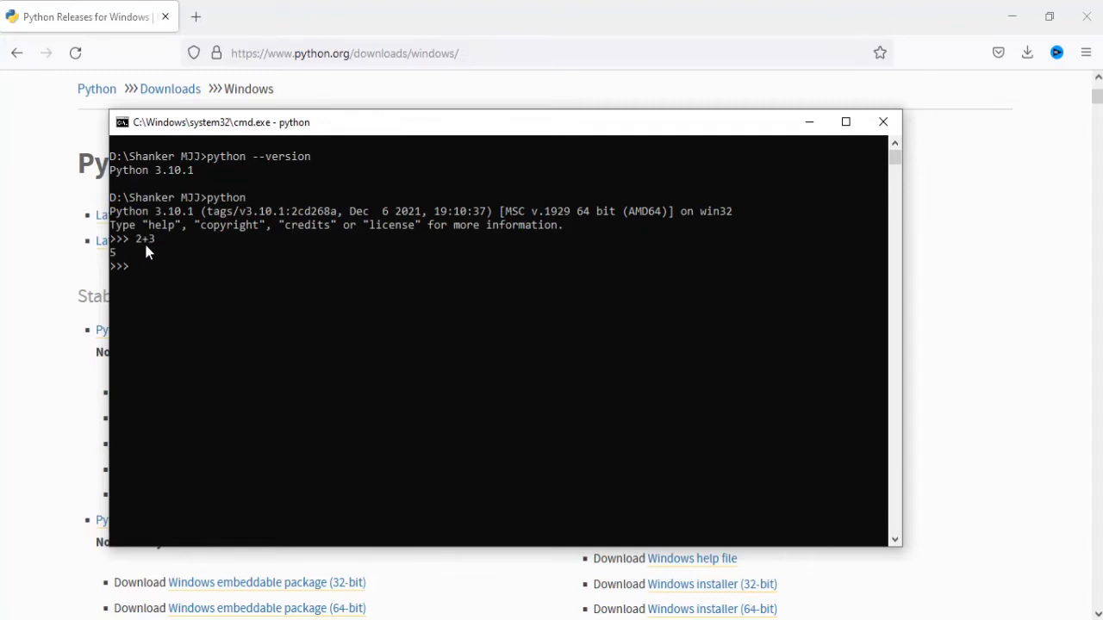
# Store the name string "shanker" in s and print it with print(s).
pyautogui.write('s="')
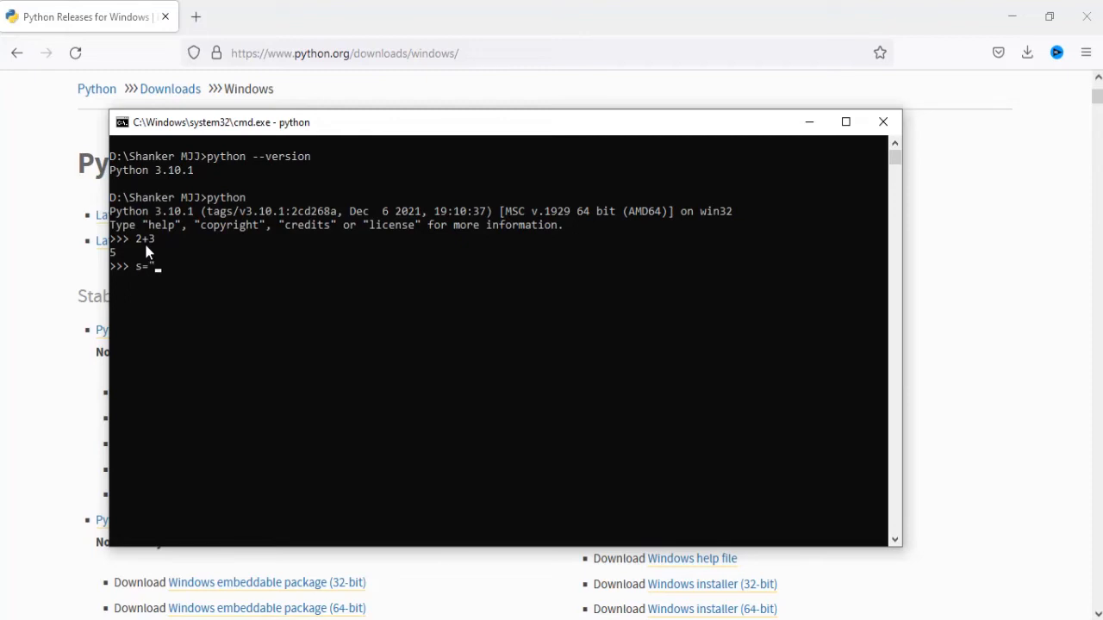
pyautogui.write('shanker MJJ')
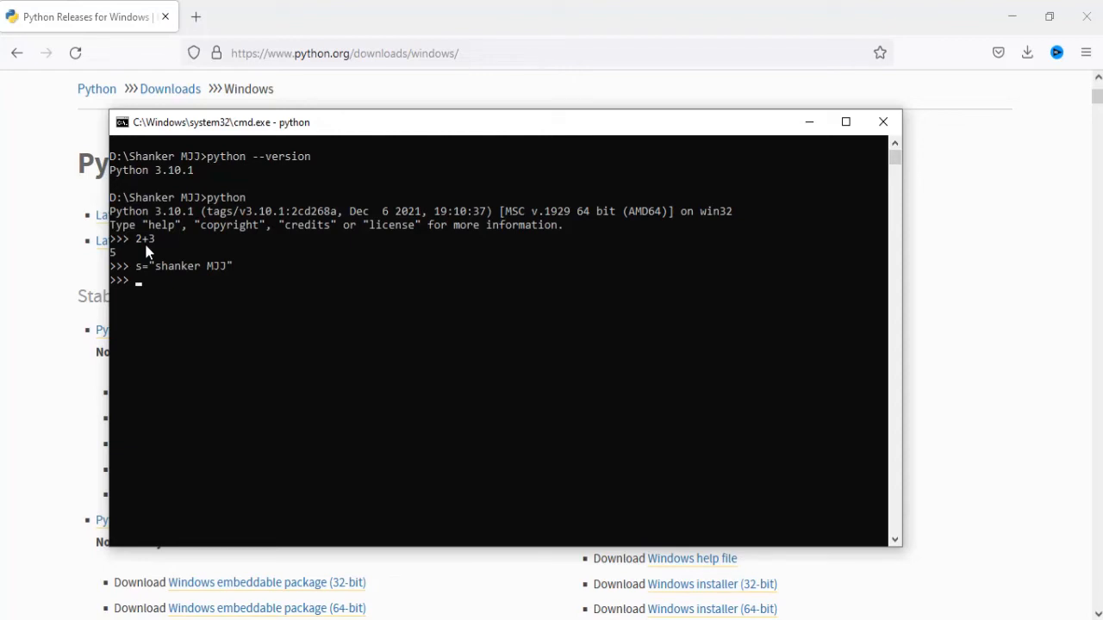
pyautogui.write('prin')
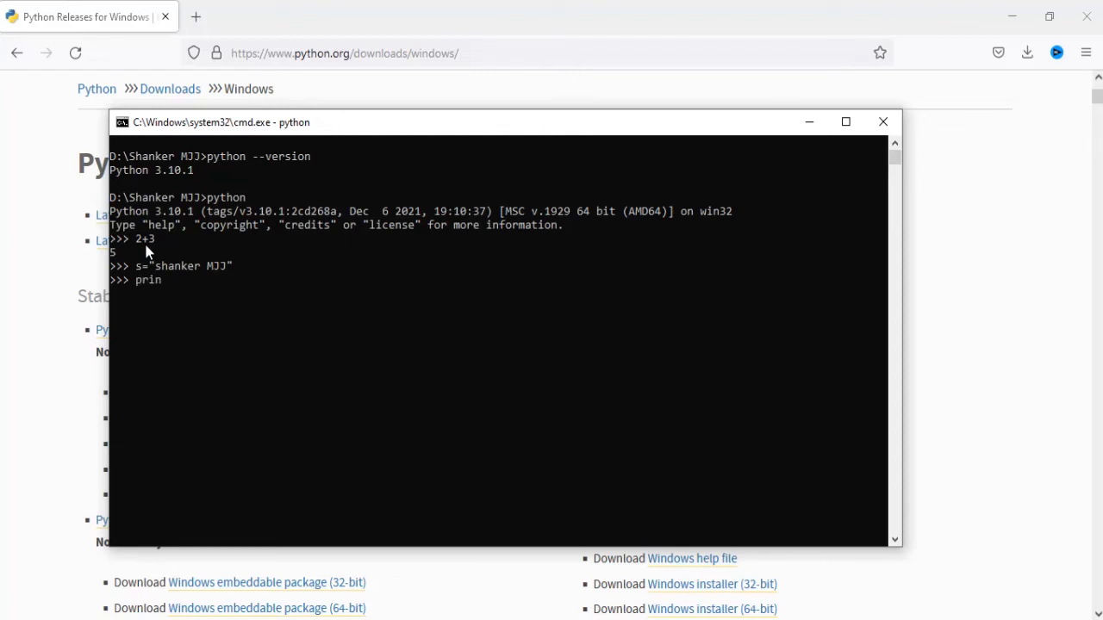
pyautogui.write('t(s)')
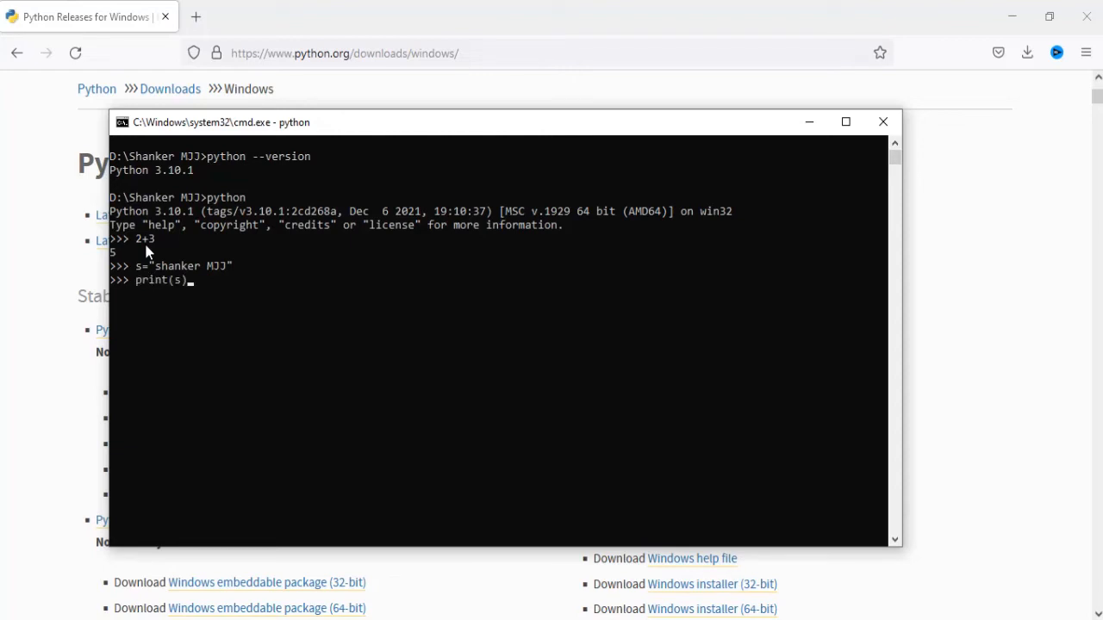
pyautogui.press('Return')
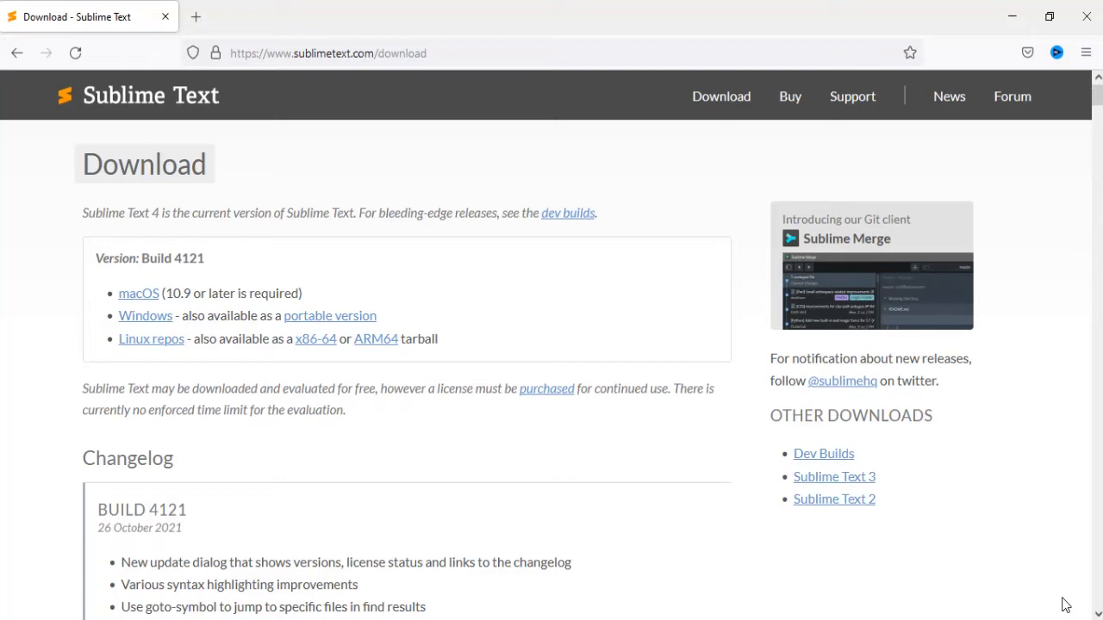
pyautogui.moveTo(506, 131)
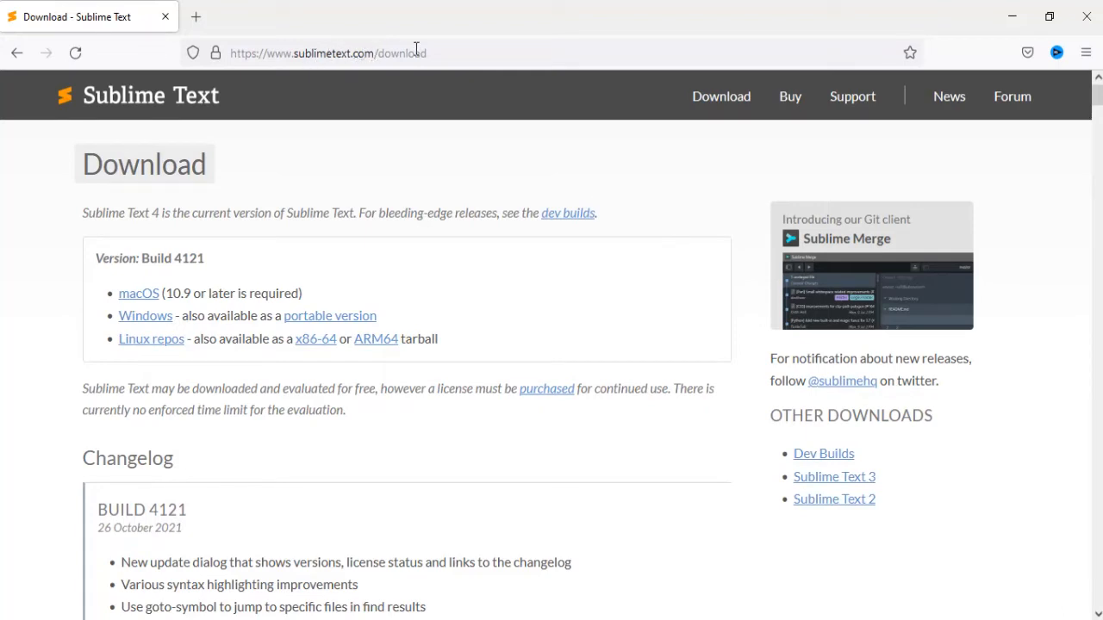
pyautogui.moveTo(207, 146)
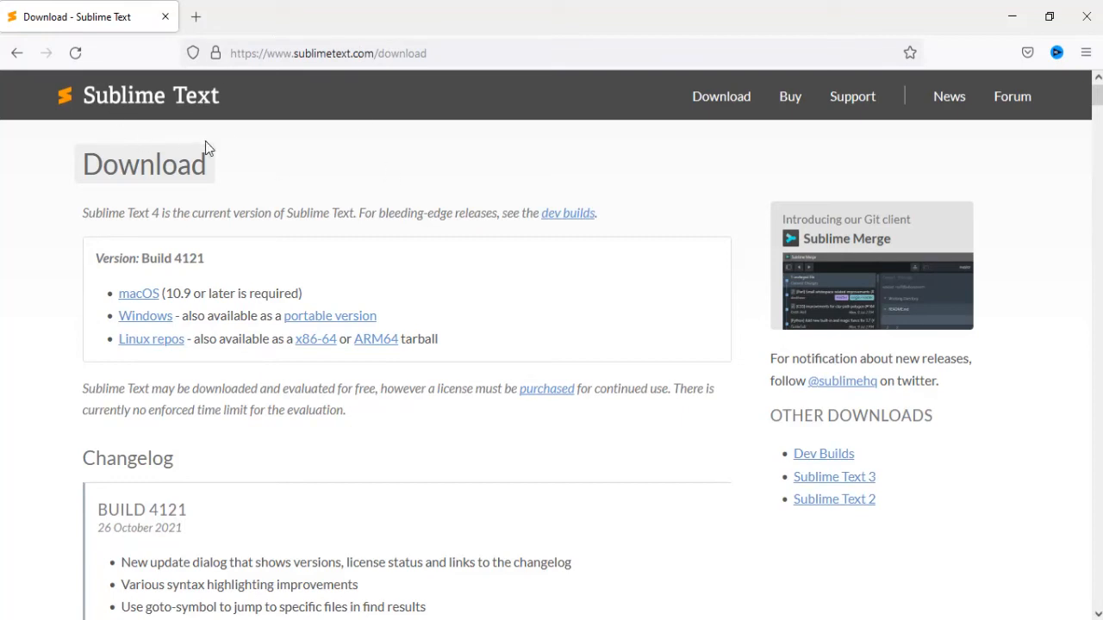
pyautogui.moveTo(55, 276)
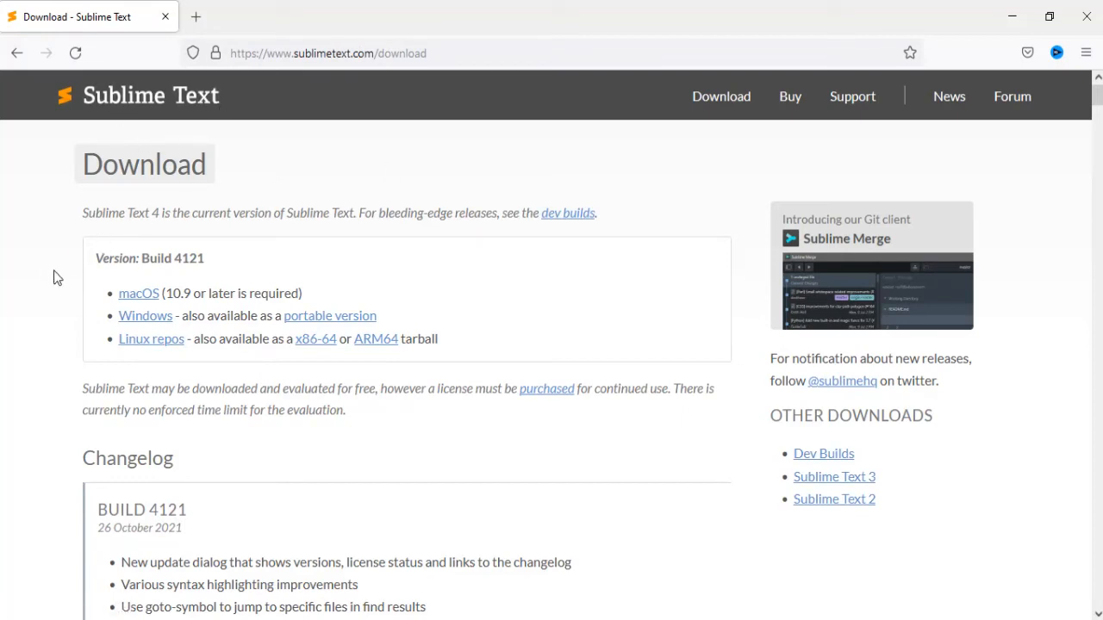
pyautogui.moveTo(67, 292)
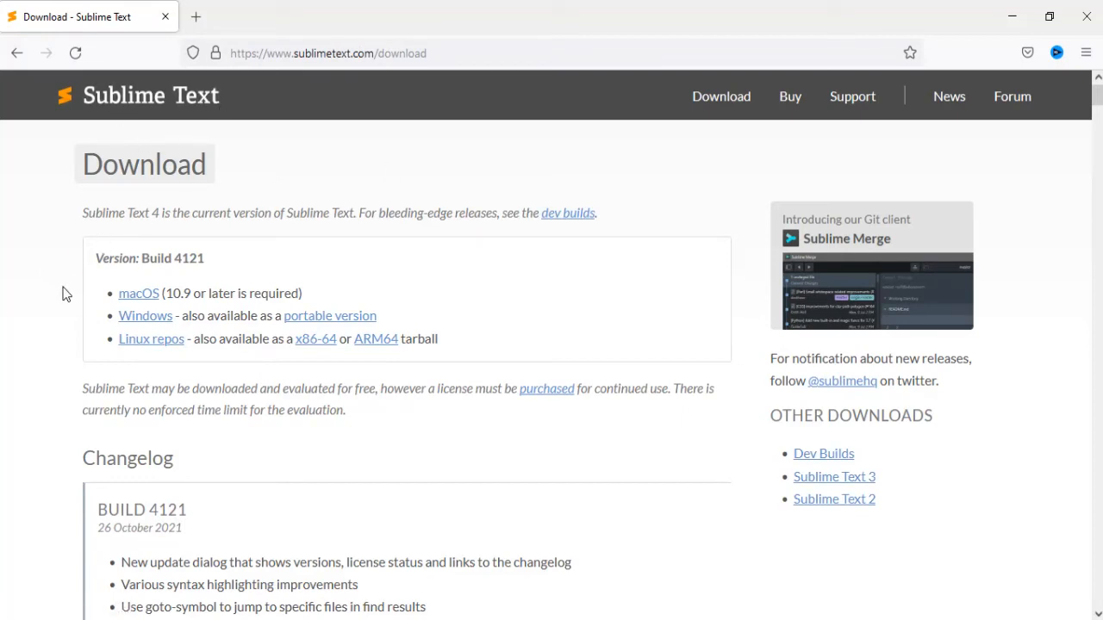
pyautogui.moveTo(153, 199)
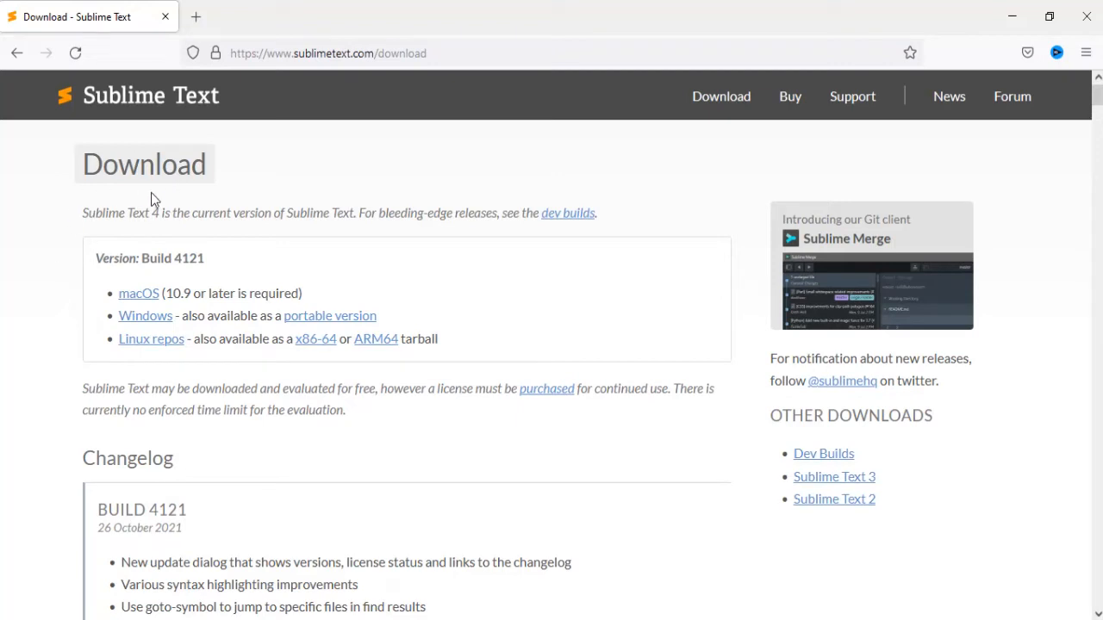
pyautogui.moveTo(145, 214)
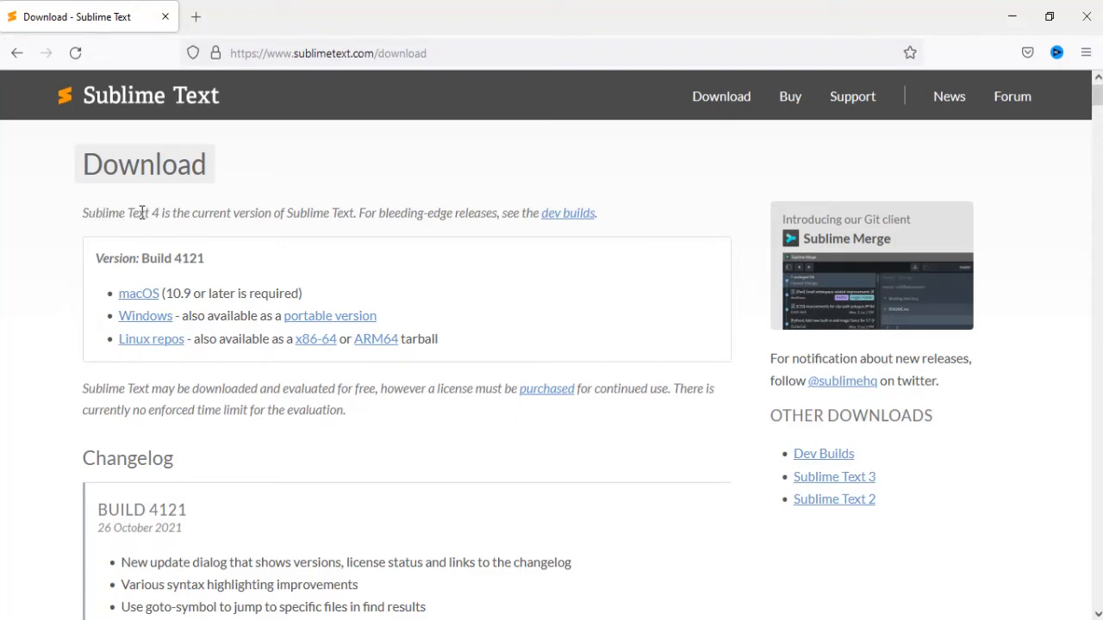
pyautogui.moveTo(641, 355)
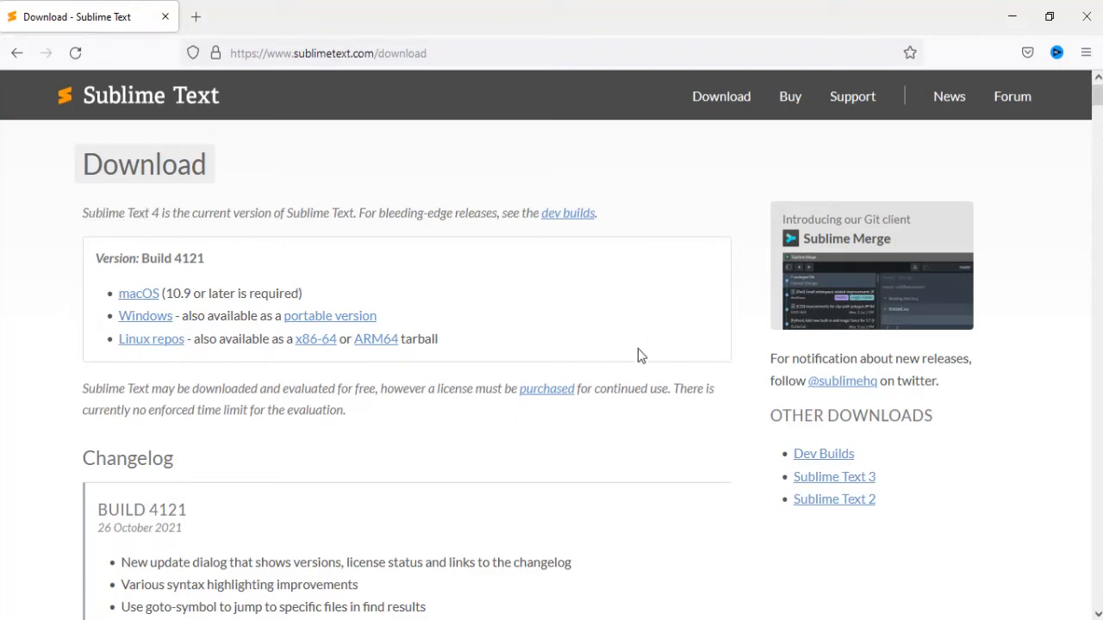
pyautogui.moveTo(847, 527)
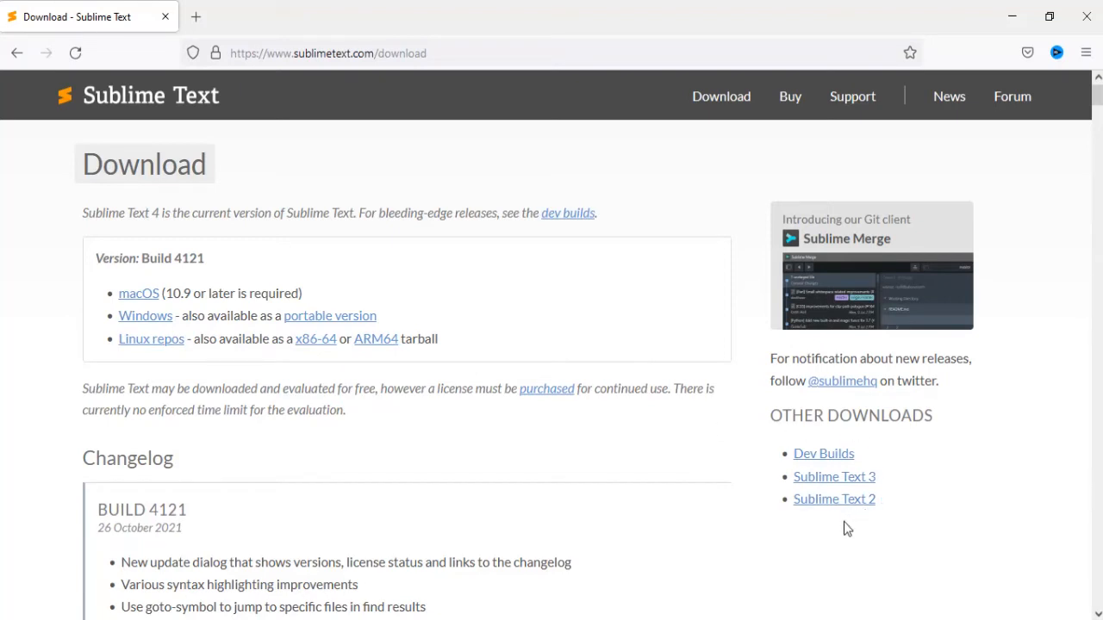
pyautogui.moveTo(882, 486)
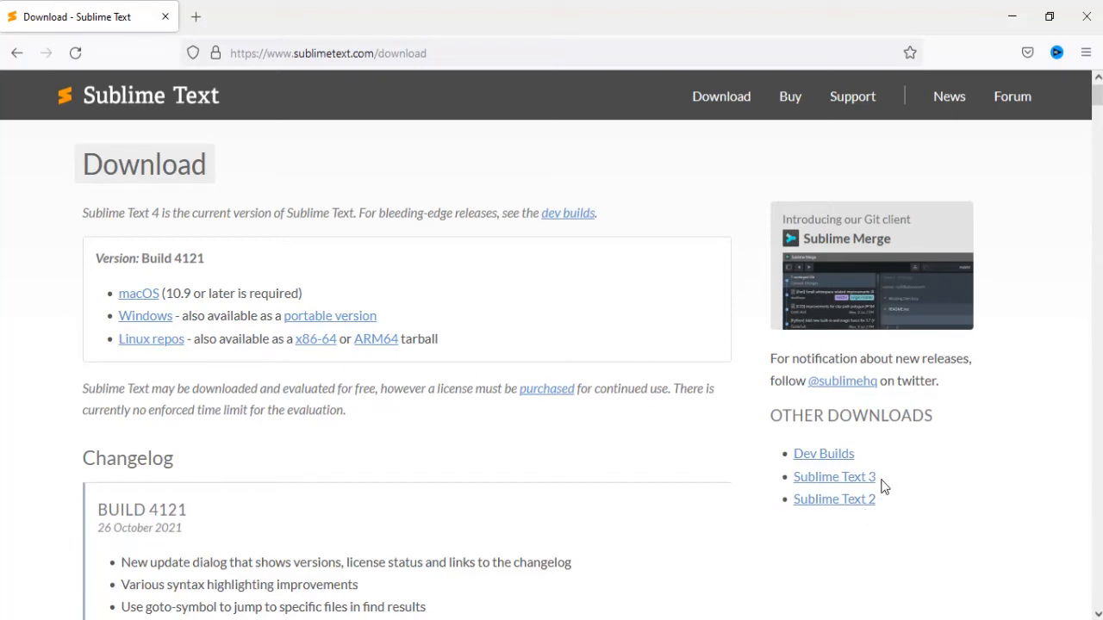
pyautogui.moveTo(365, 155)
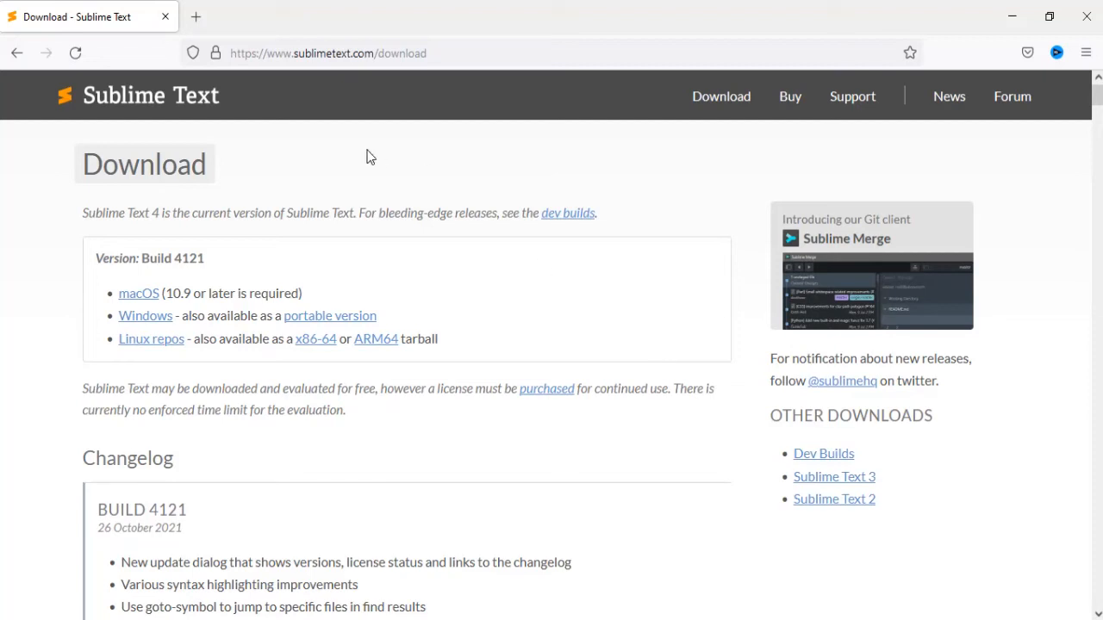
pyautogui.moveTo(165, 232)
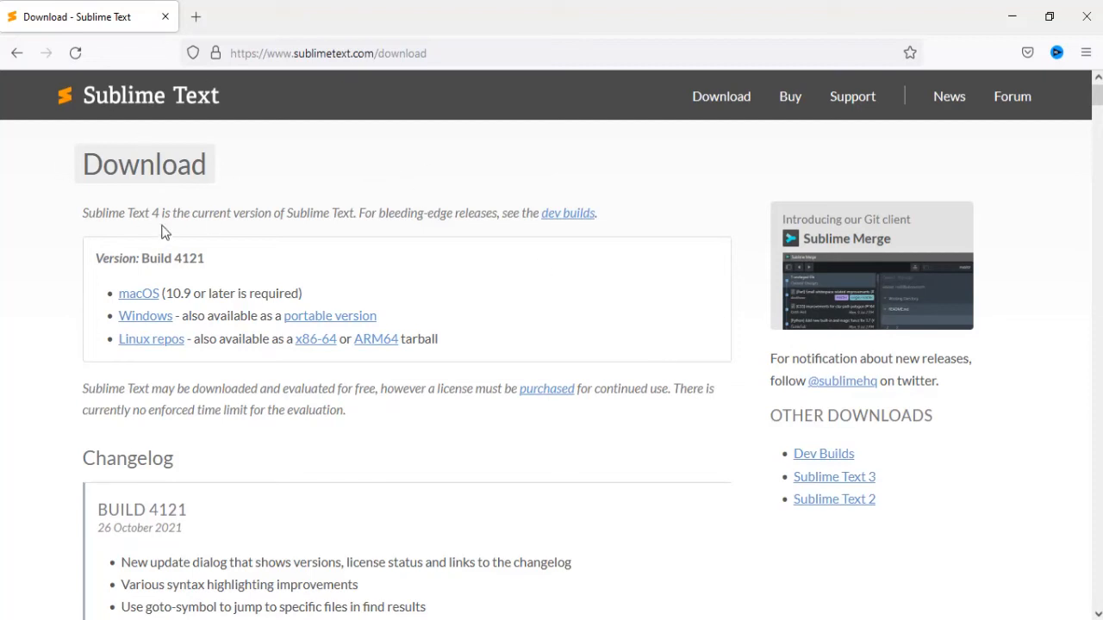
pyautogui.moveTo(405, 240)
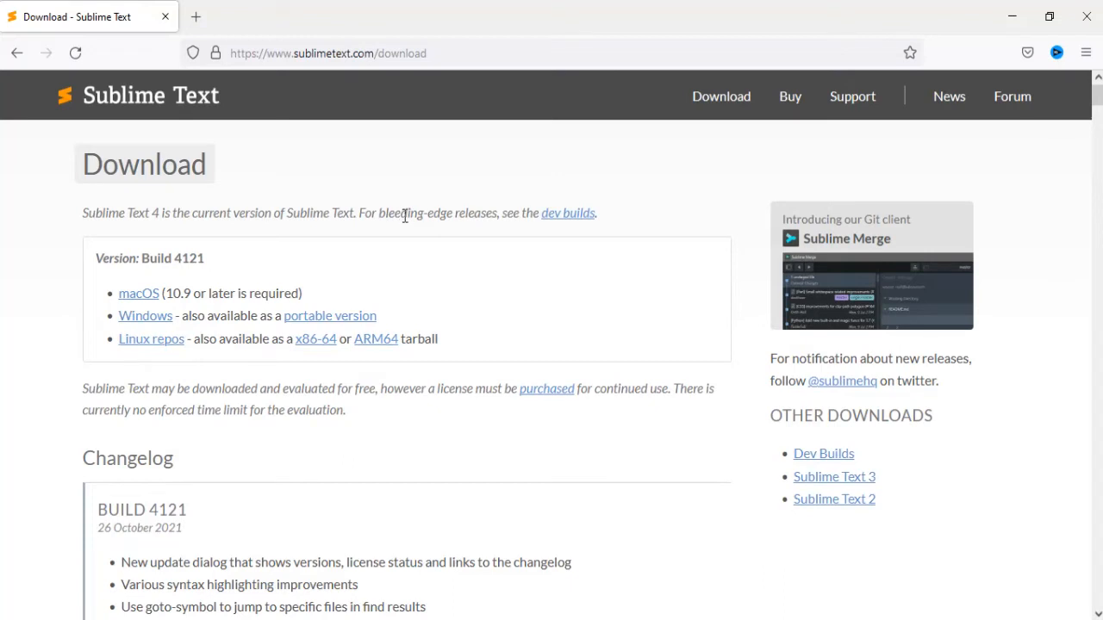
pyautogui.moveTo(110, 317)
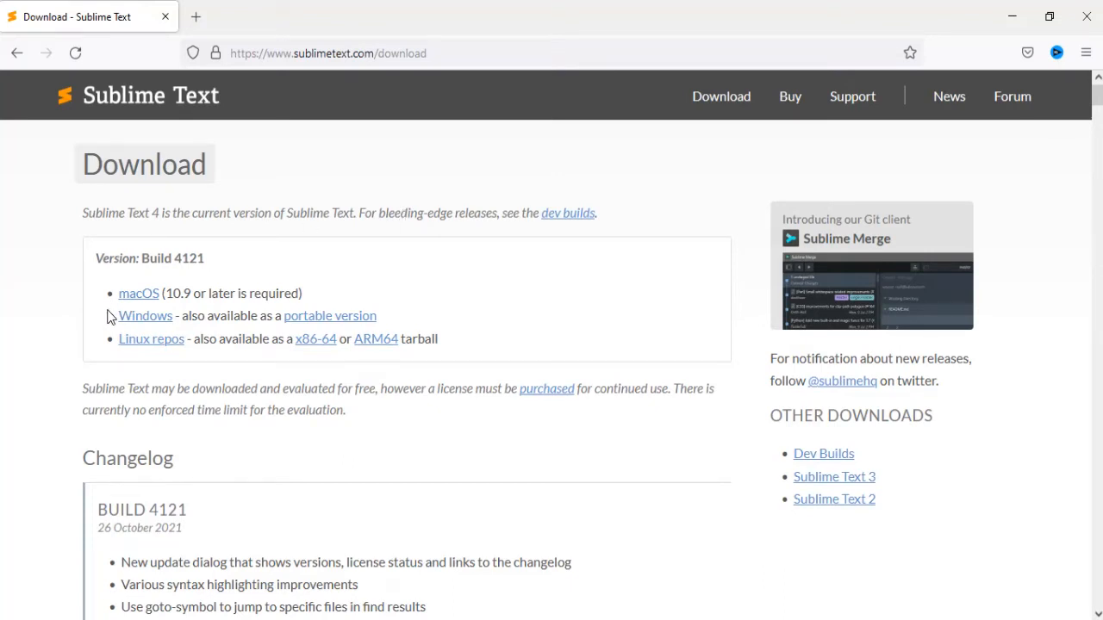
# Save the Sublime Text Windows installer to disk and show it in the Downloads folder.
pyautogui.click(145, 315)
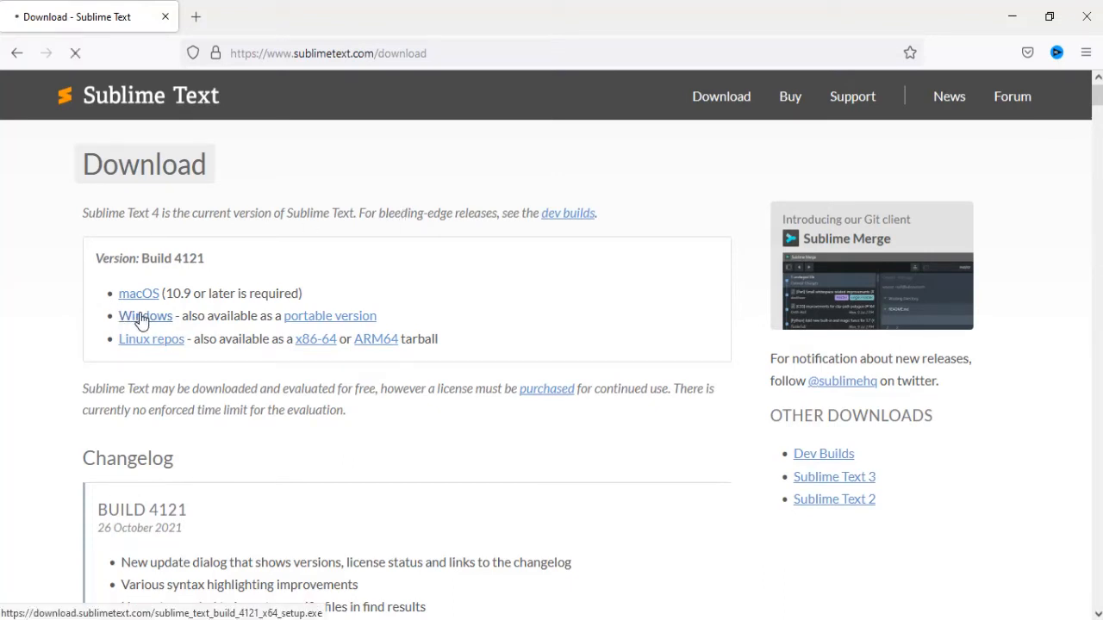
pyautogui.click(145, 315)
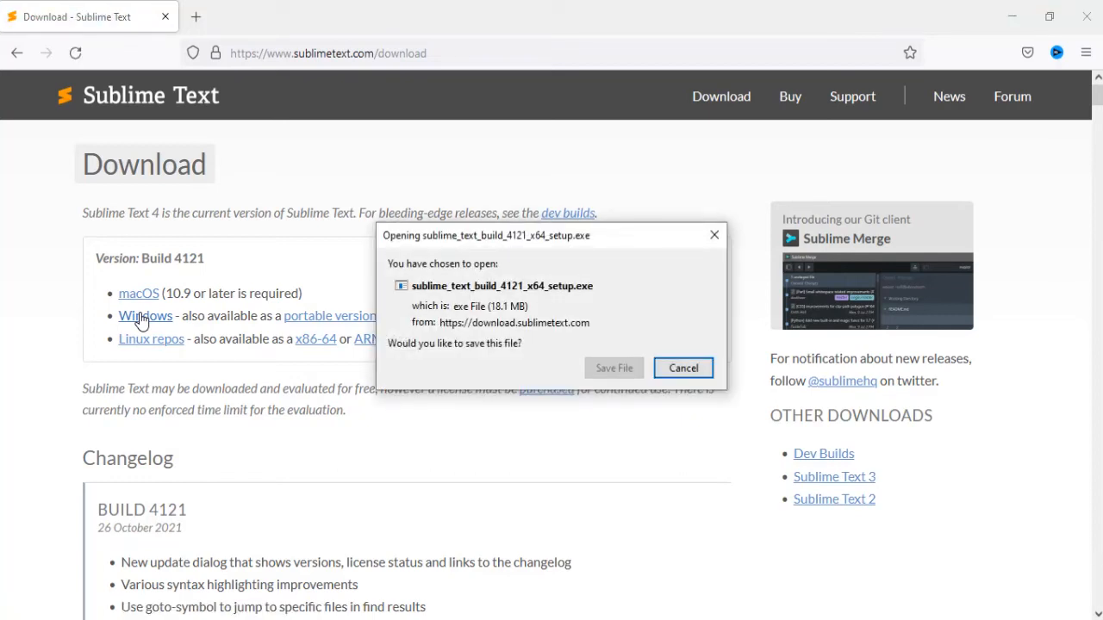
pyautogui.moveTo(634, 269)
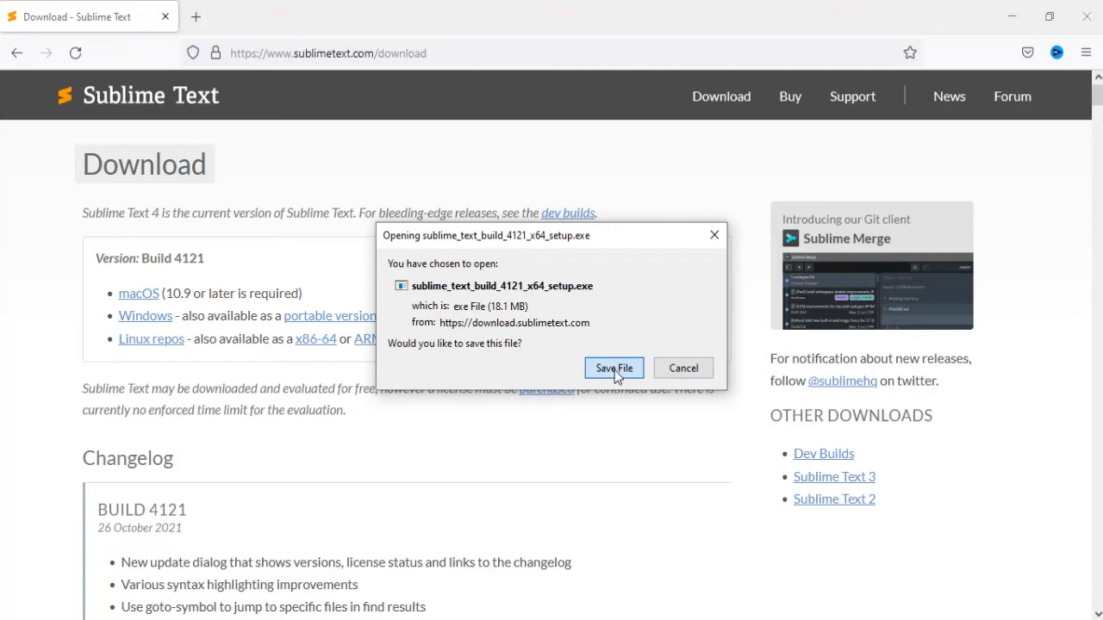
pyautogui.click(613, 369)
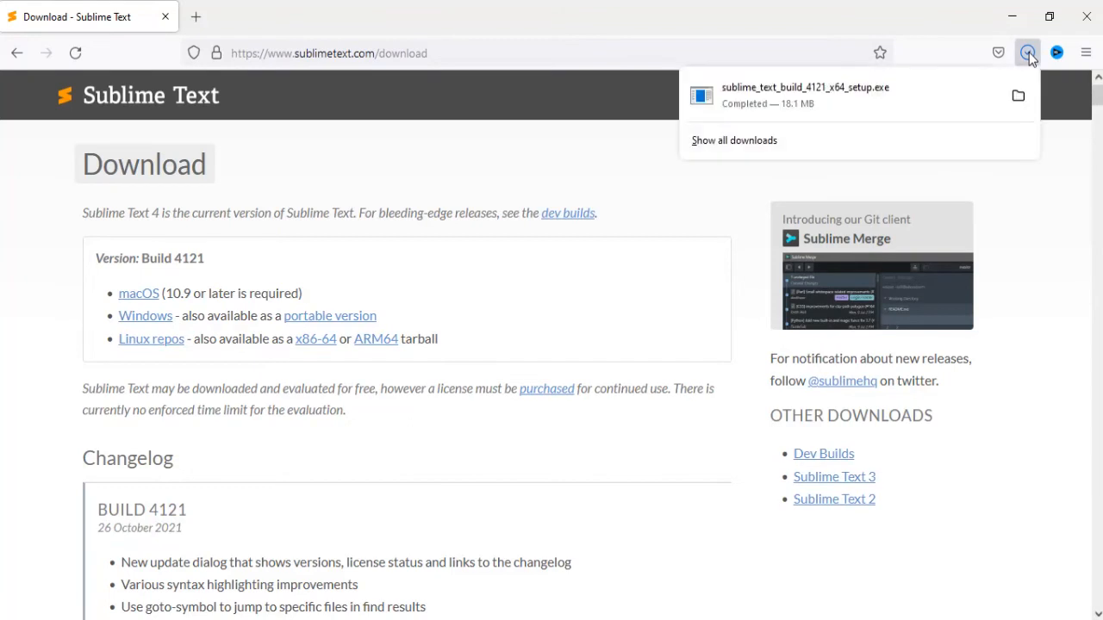
pyautogui.click(1016, 95)
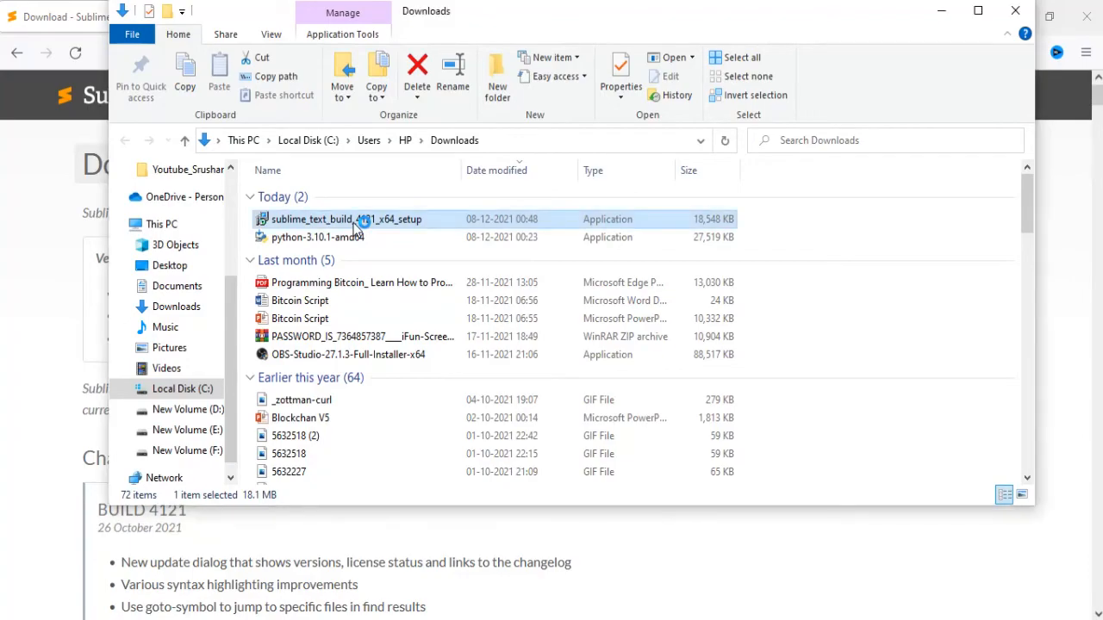
# Run the Sublime Text installer with default folder C:\Program Files\Sublime Text through Install and Finish.
pyautogui.doubleClick(345, 219)
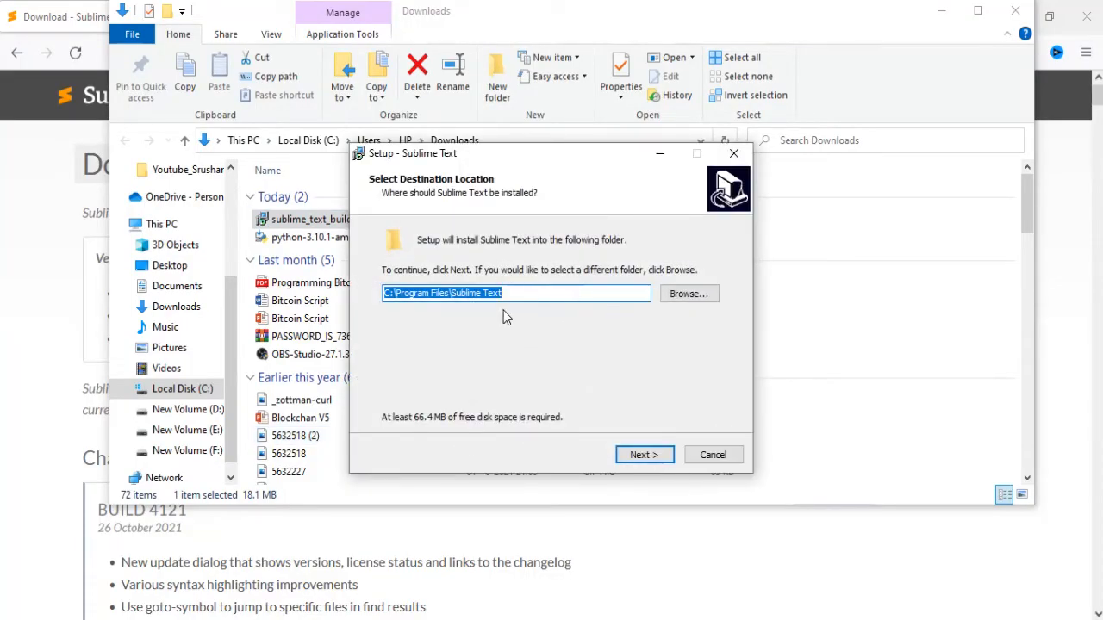
pyautogui.moveTo(644, 455)
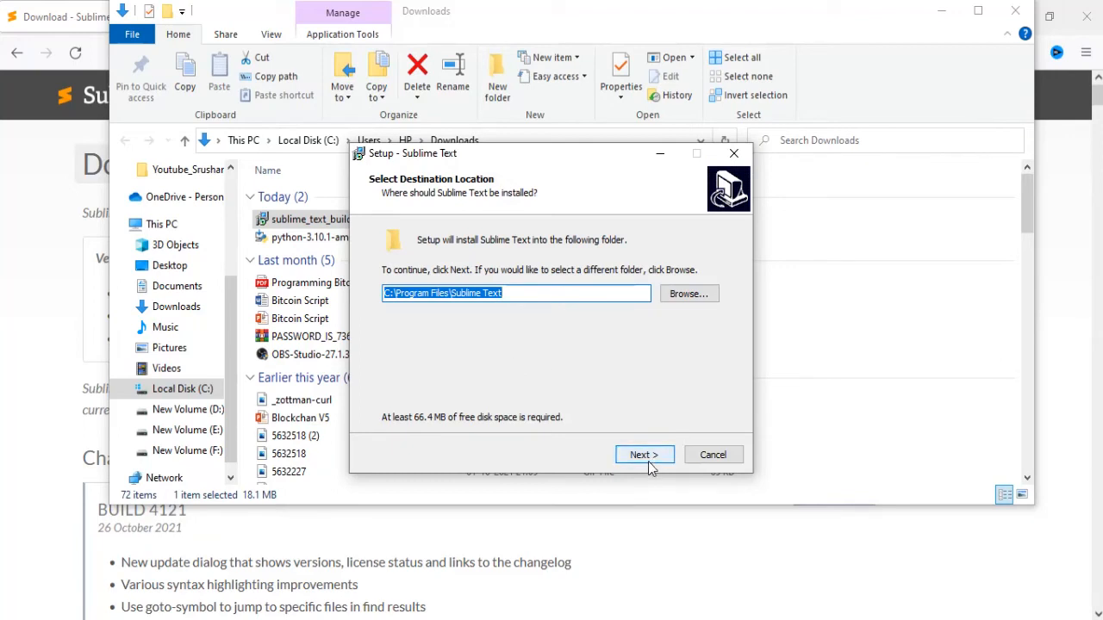
pyautogui.click(644, 455)
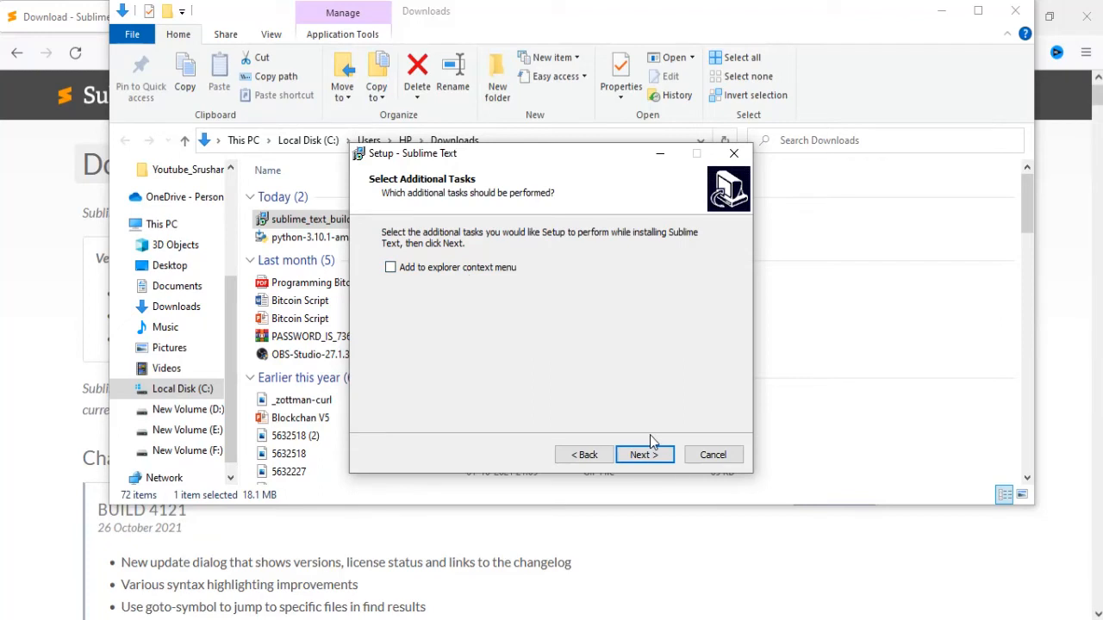
pyautogui.click(645, 454)
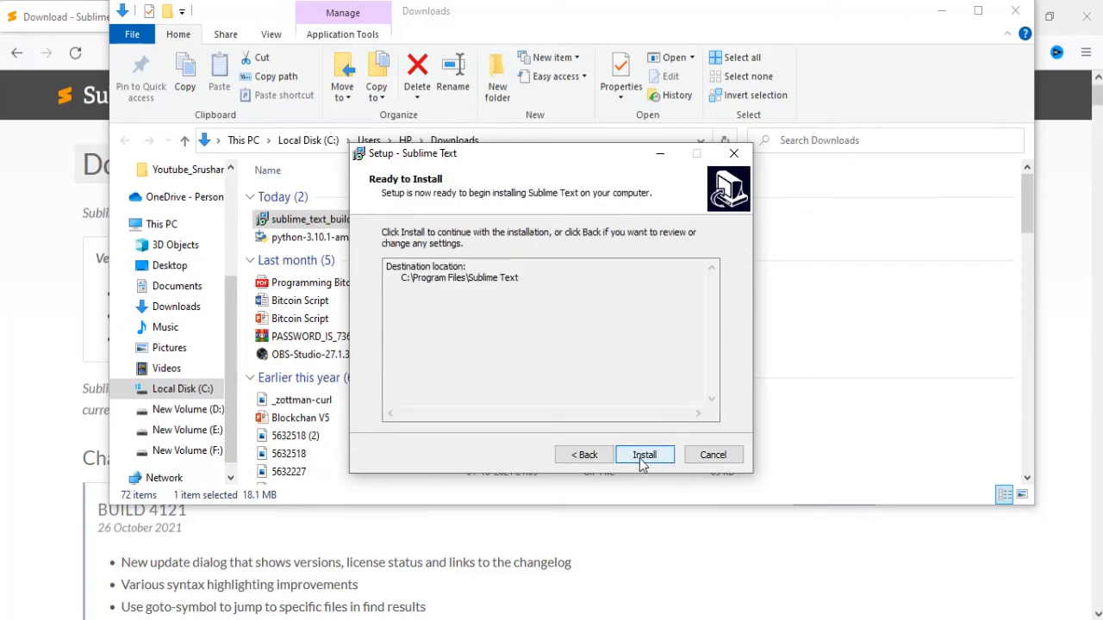
pyautogui.click(644, 455)
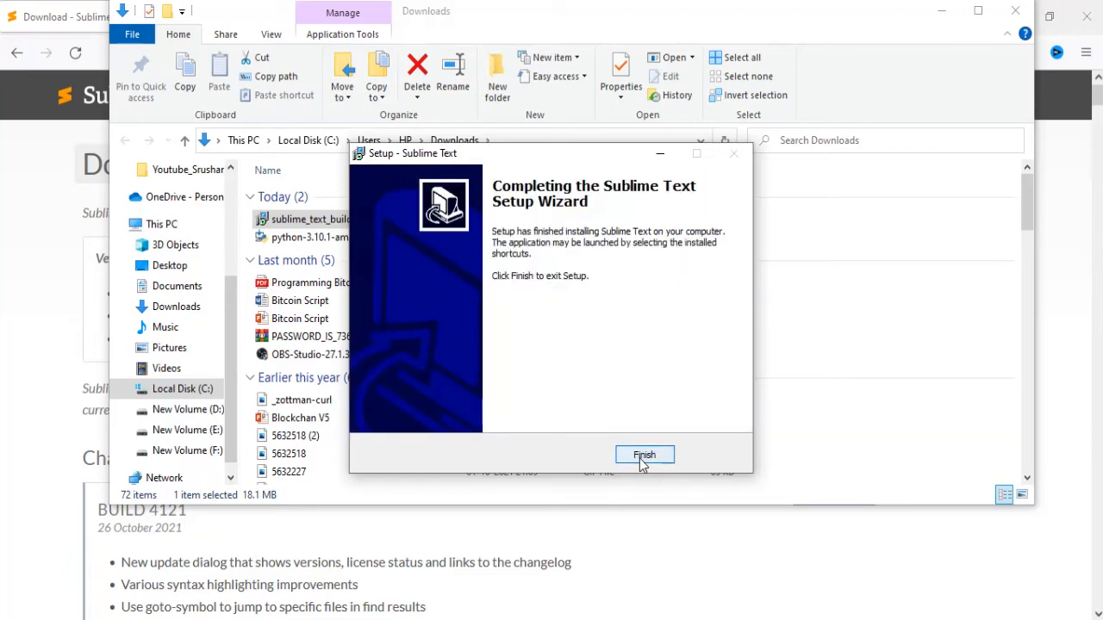
pyautogui.click(644, 454)
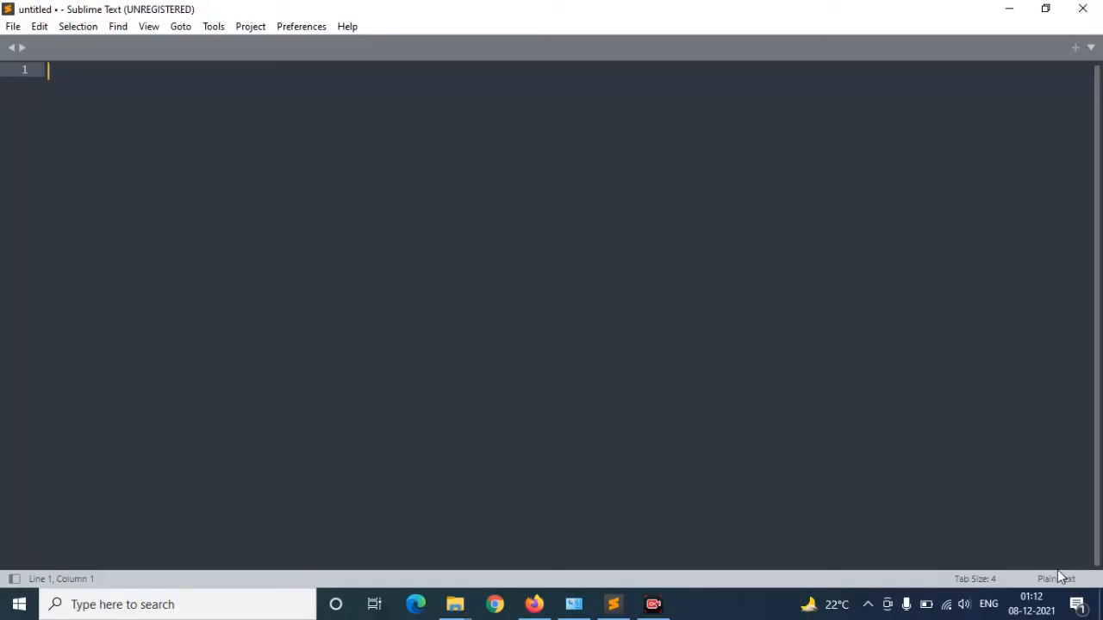
pyautogui.moveTo(1058, 565)
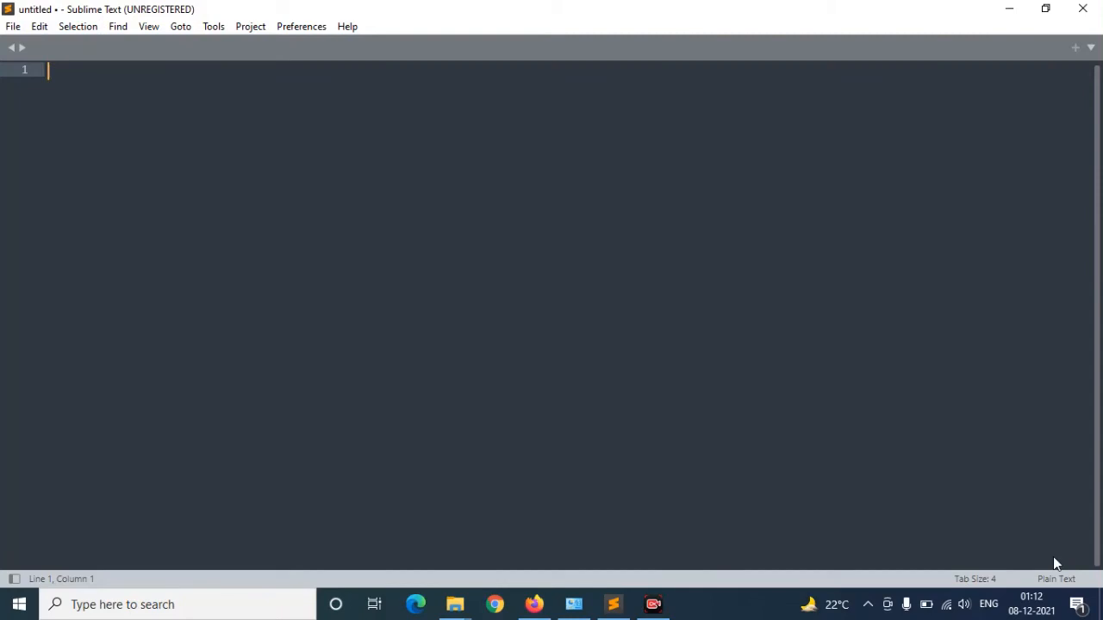
pyautogui.moveTo(423, 290)
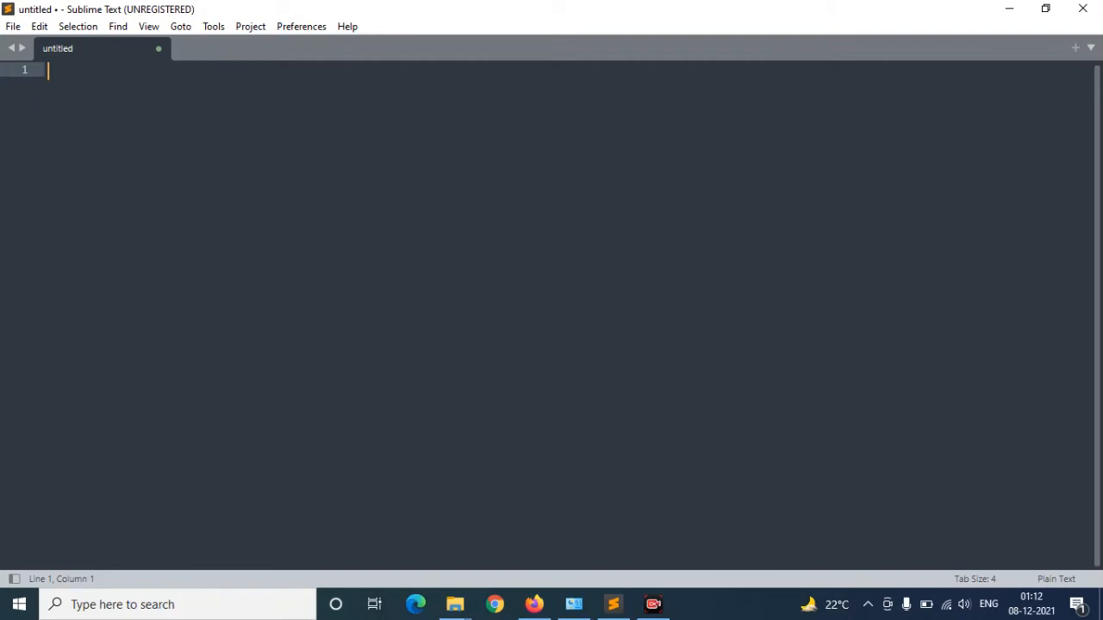
# Write s="Shanker MJJ" on line 1 and print(s) on line 2.
pyautogui.write('s=')
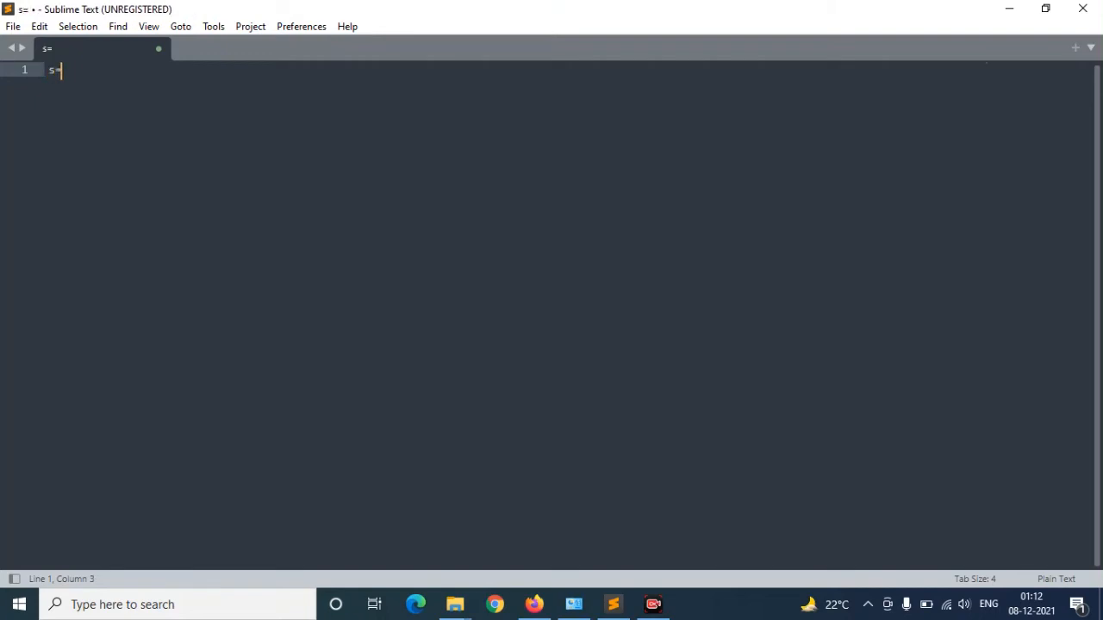
pyautogui.write('""')
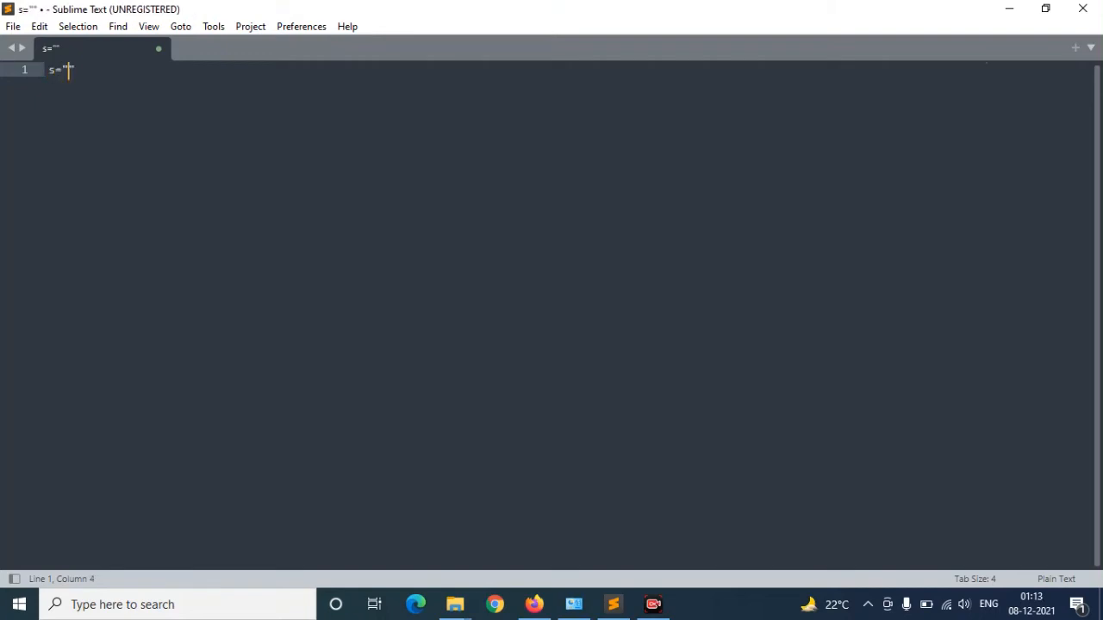
pyautogui.write('Shanker')
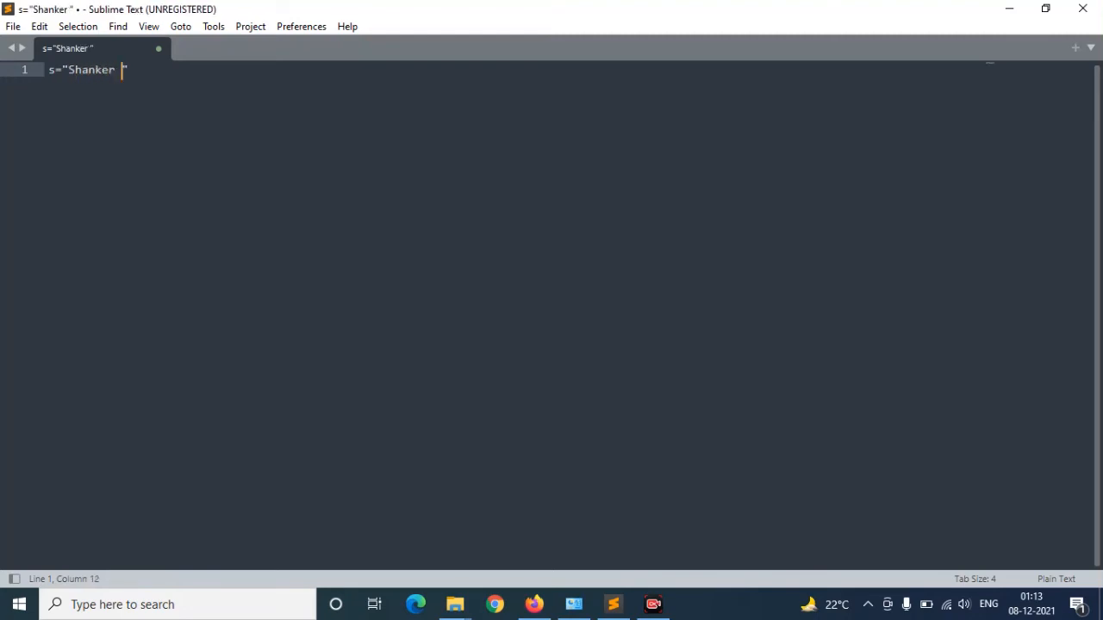
pyautogui.write('MJJ')
pyautogui.write('prin')
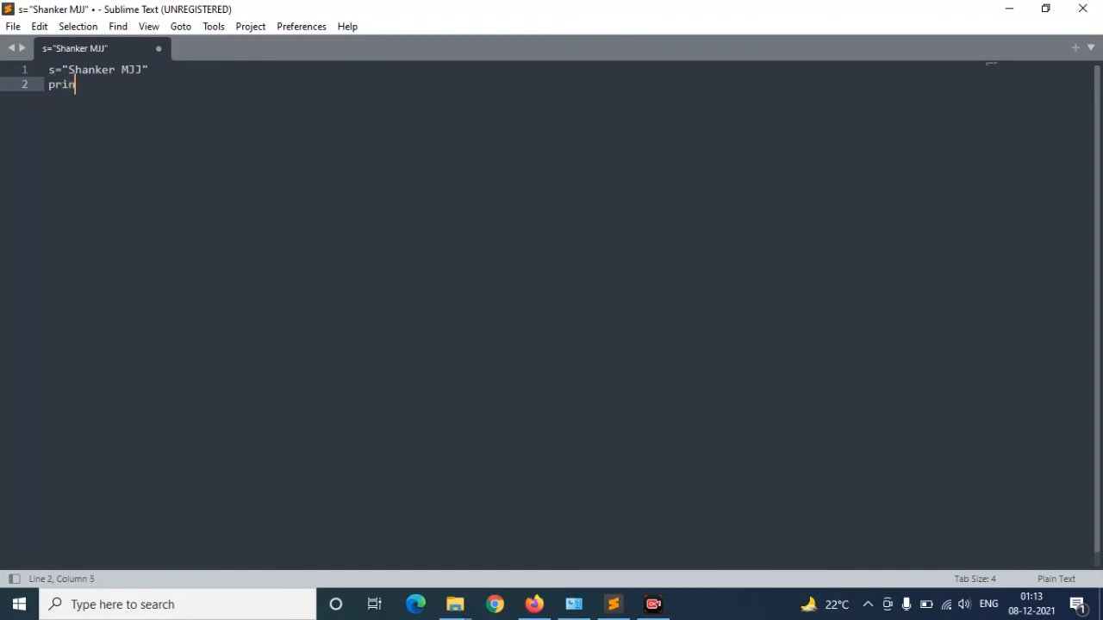
pyautogui.write('r(s)')
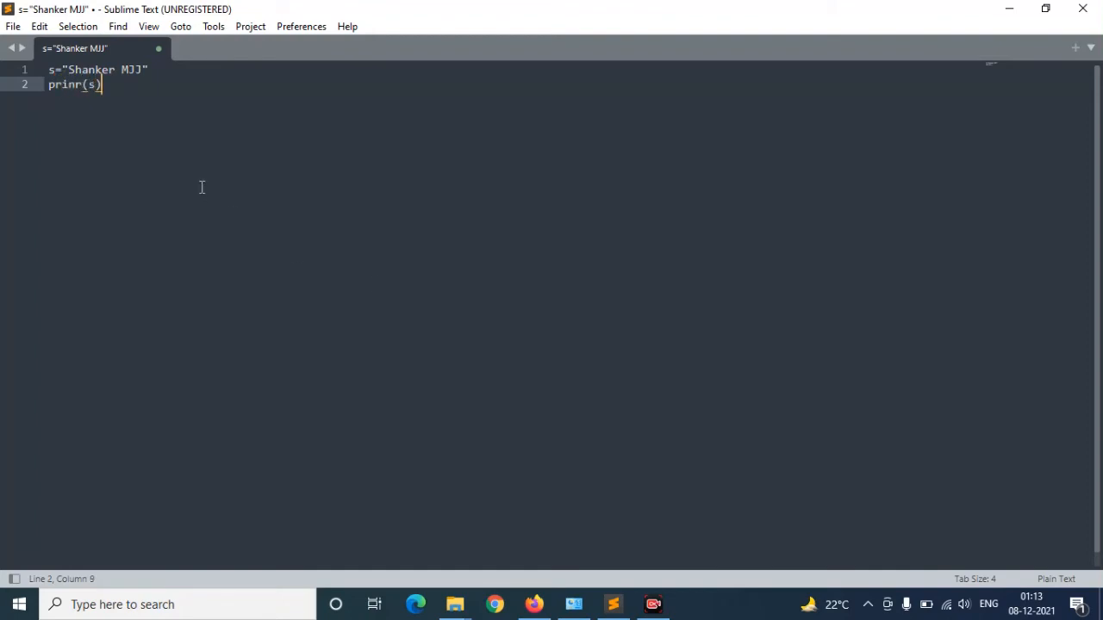
pyautogui.press('BackSpace')
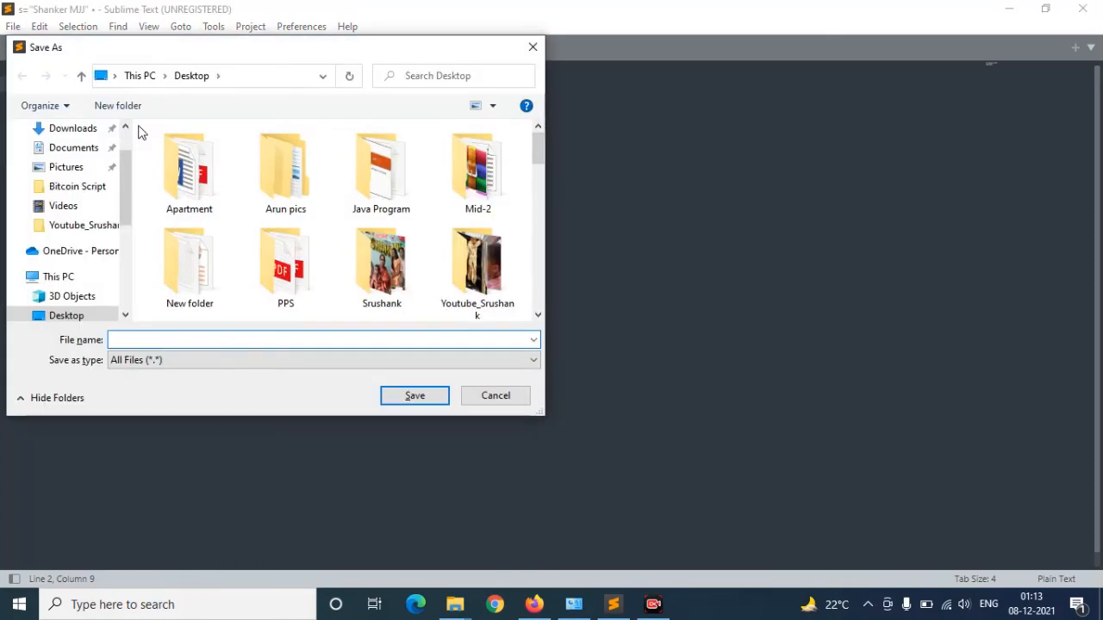
# Save the two-line script to the Desktop as 1.py.
pyautogui.write('1.py')
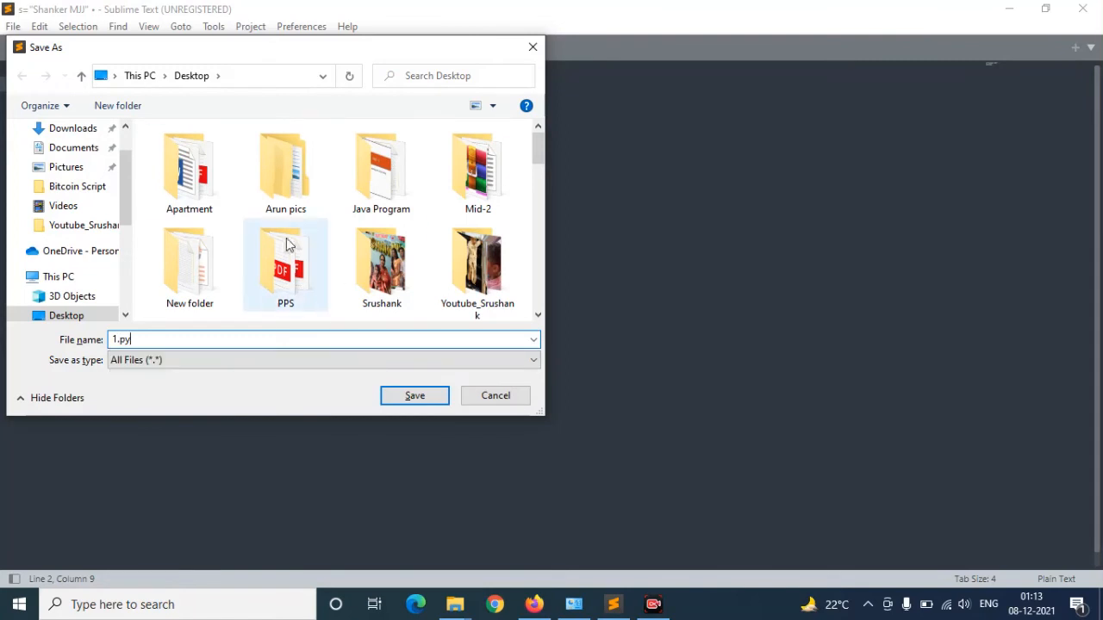
pyautogui.click(413, 394)
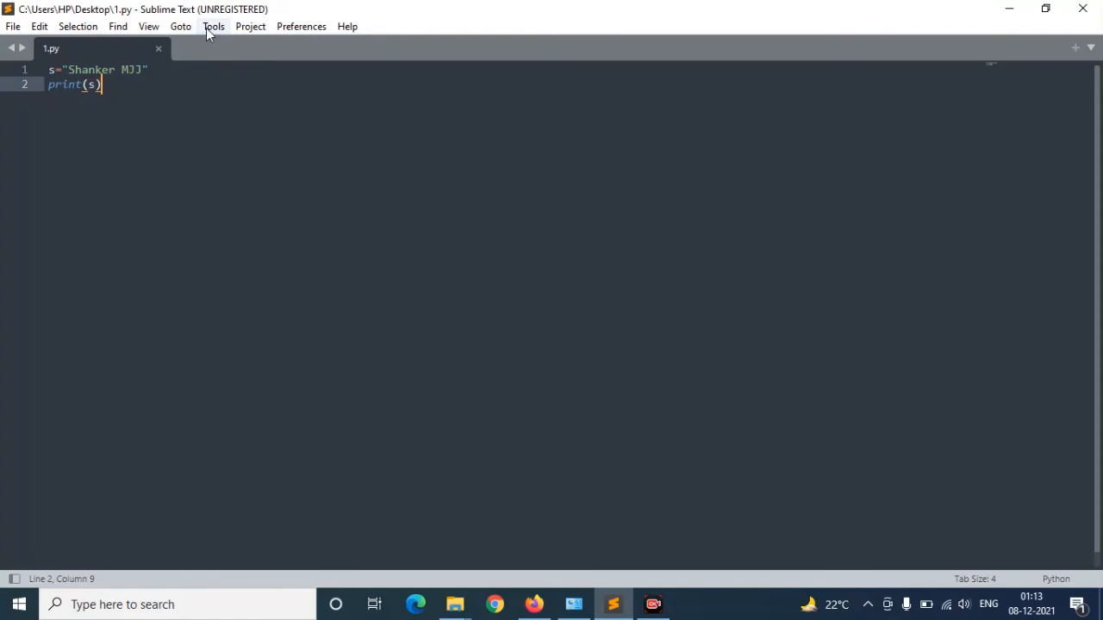
pyautogui.click(214, 26)
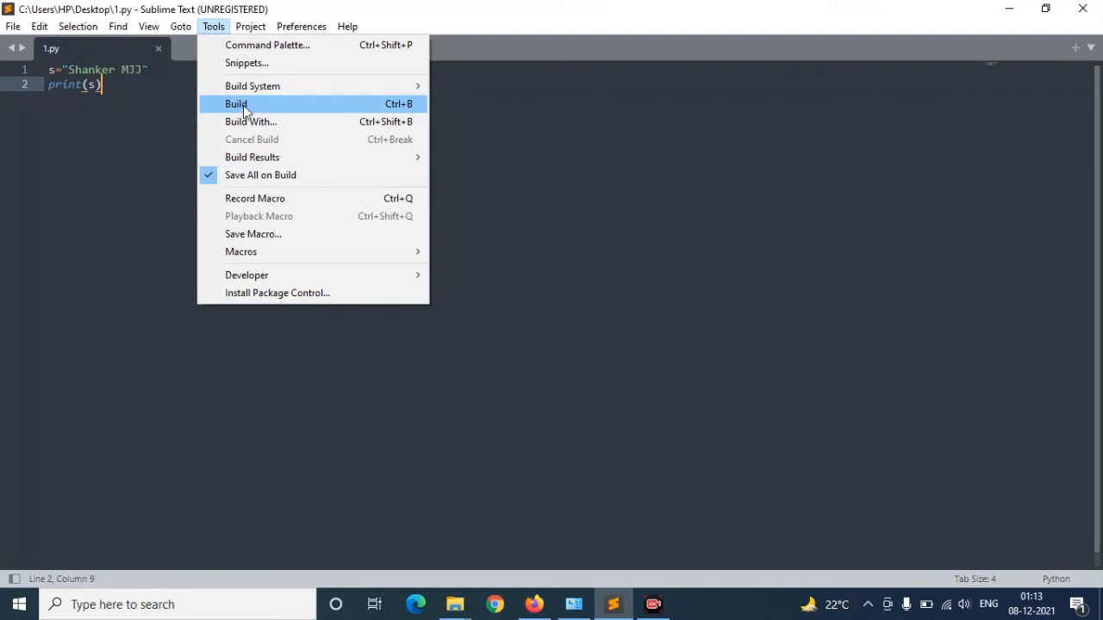
pyautogui.moveTo(252, 86)
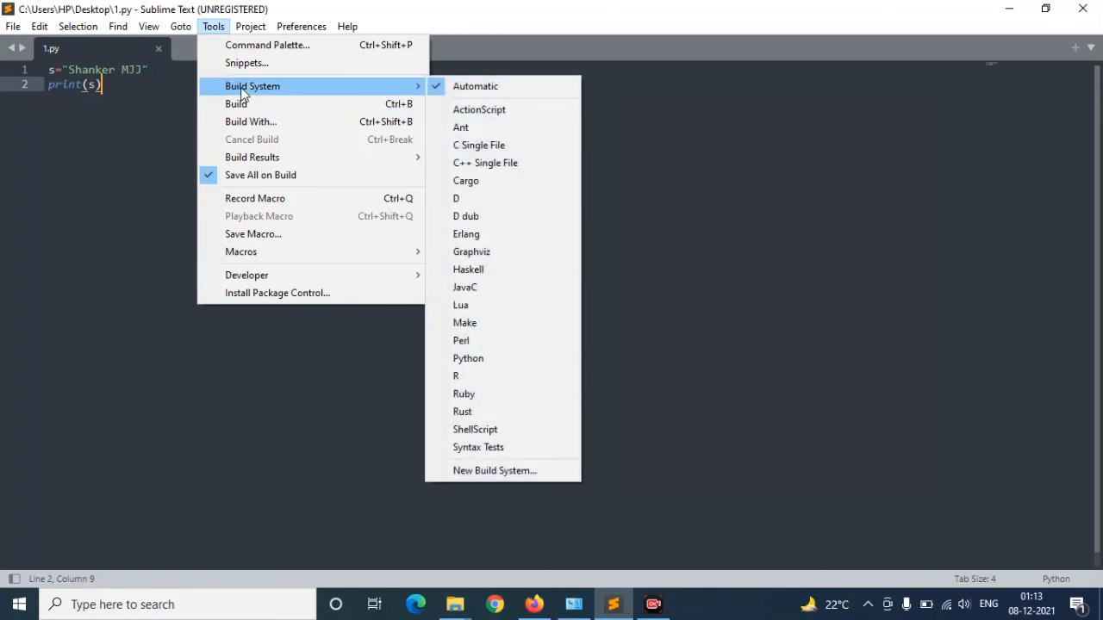
pyautogui.moveTo(475, 87)
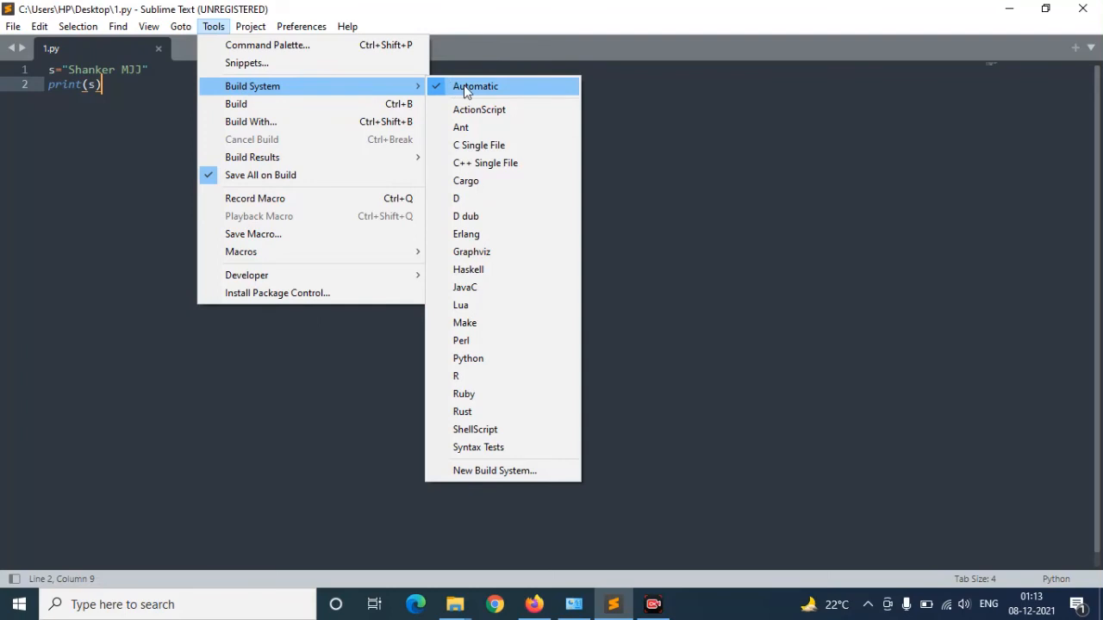
pyautogui.moveTo(479, 145)
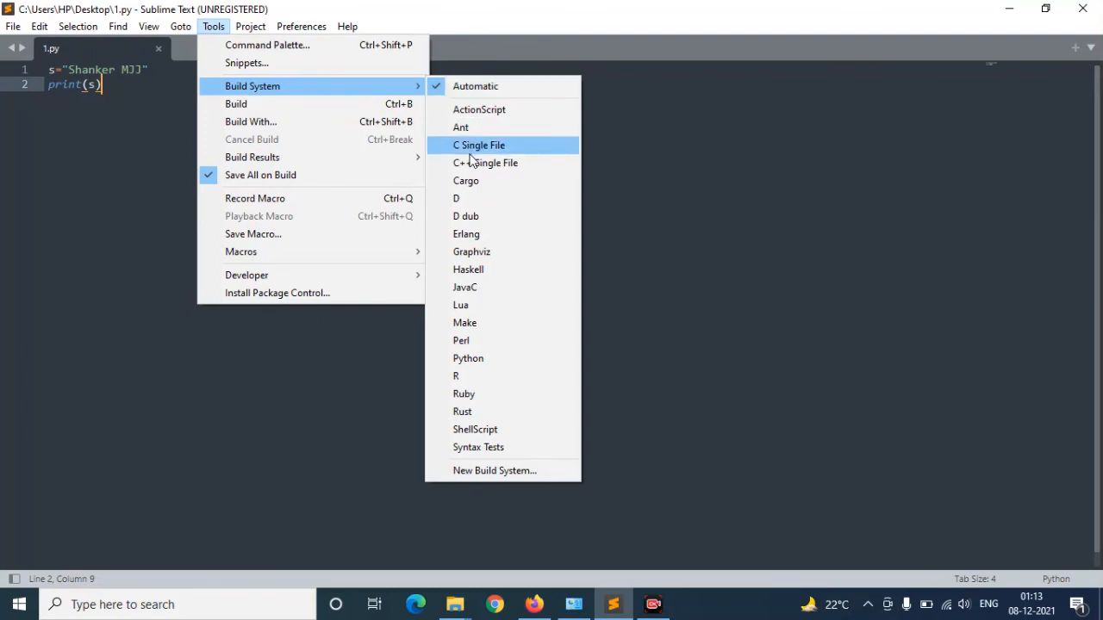
pyautogui.moveTo(465, 181)
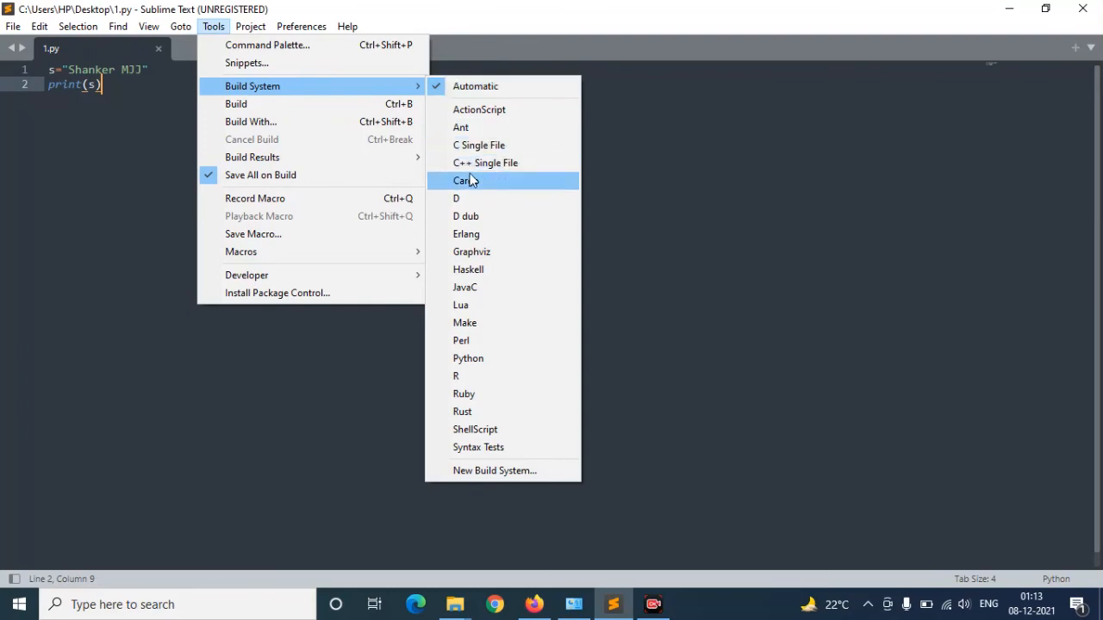
pyautogui.moveTo(465, 323)
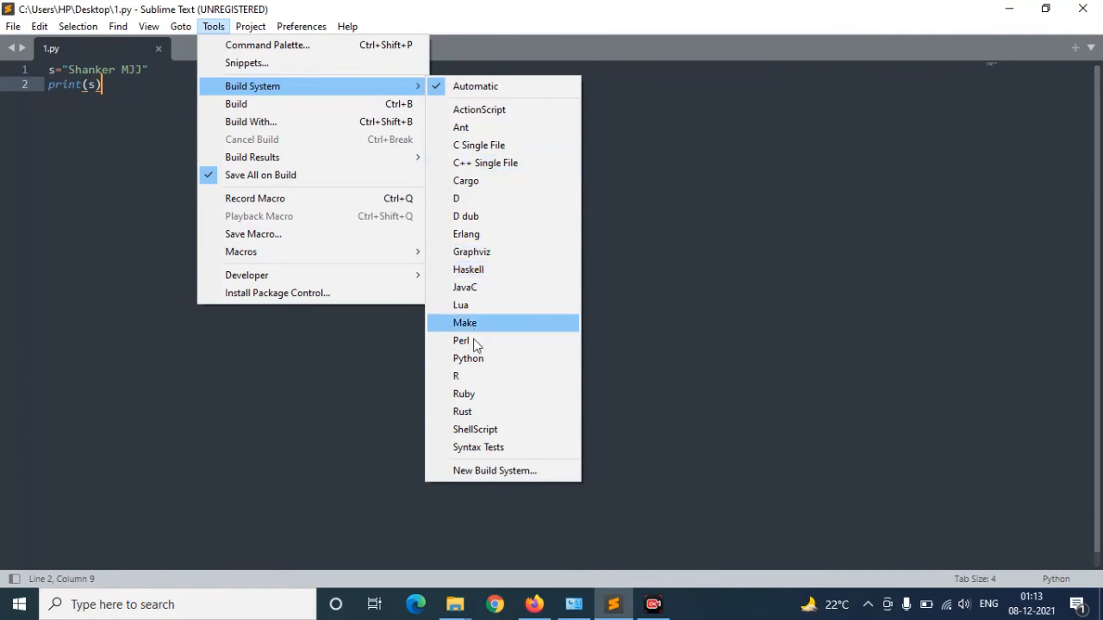
pyautogui.moveTo(466, 393)
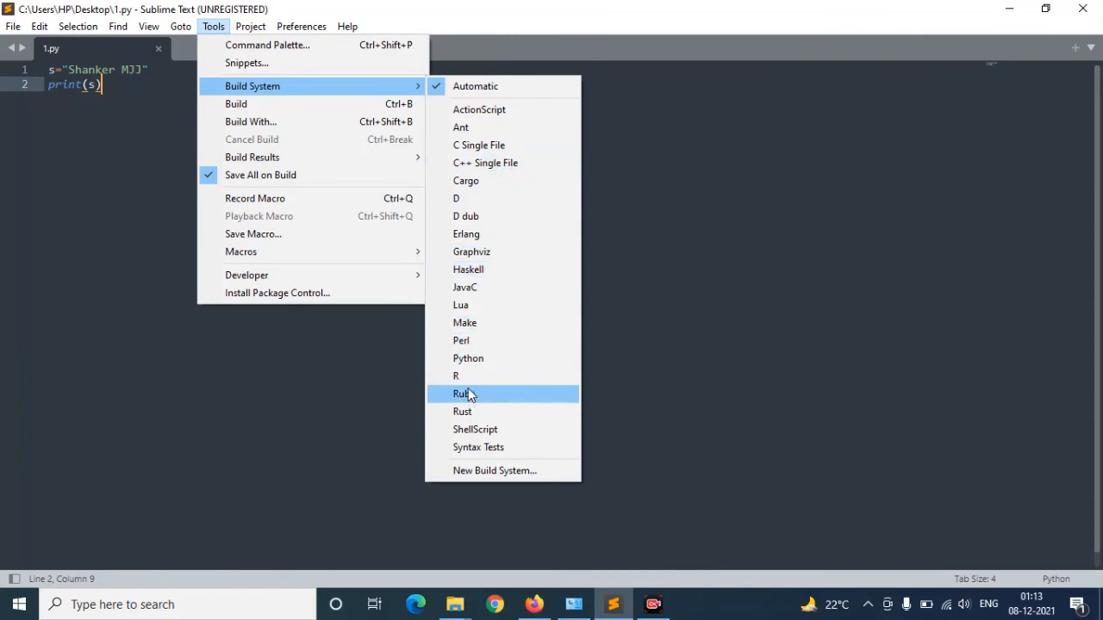
pyautogui.moveTo(460, 341)
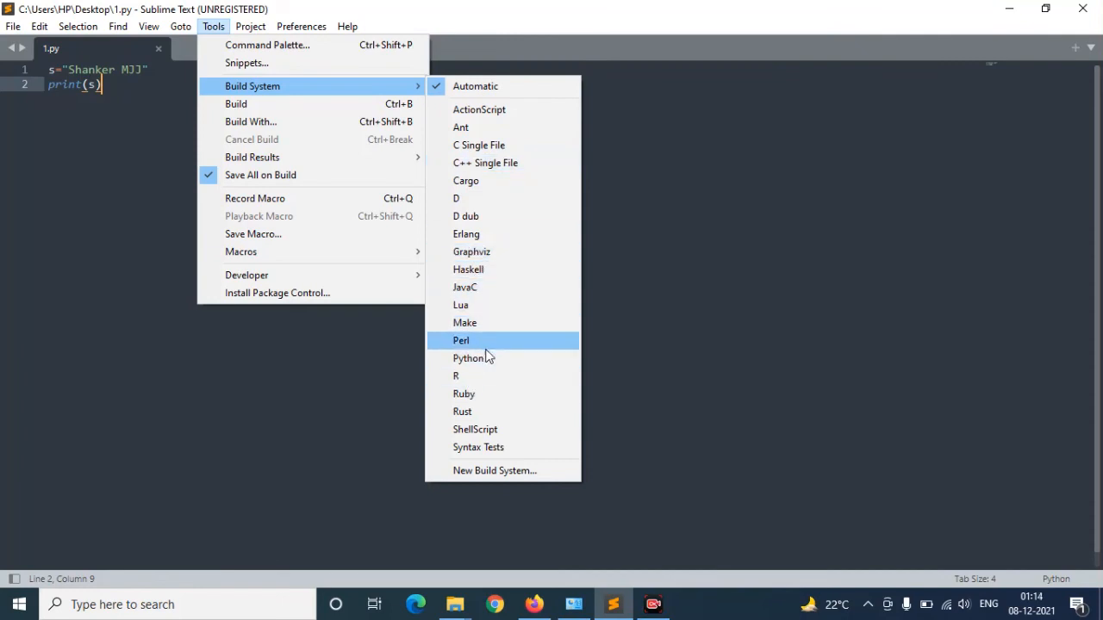
pyautogui.moveTo(479, 109)
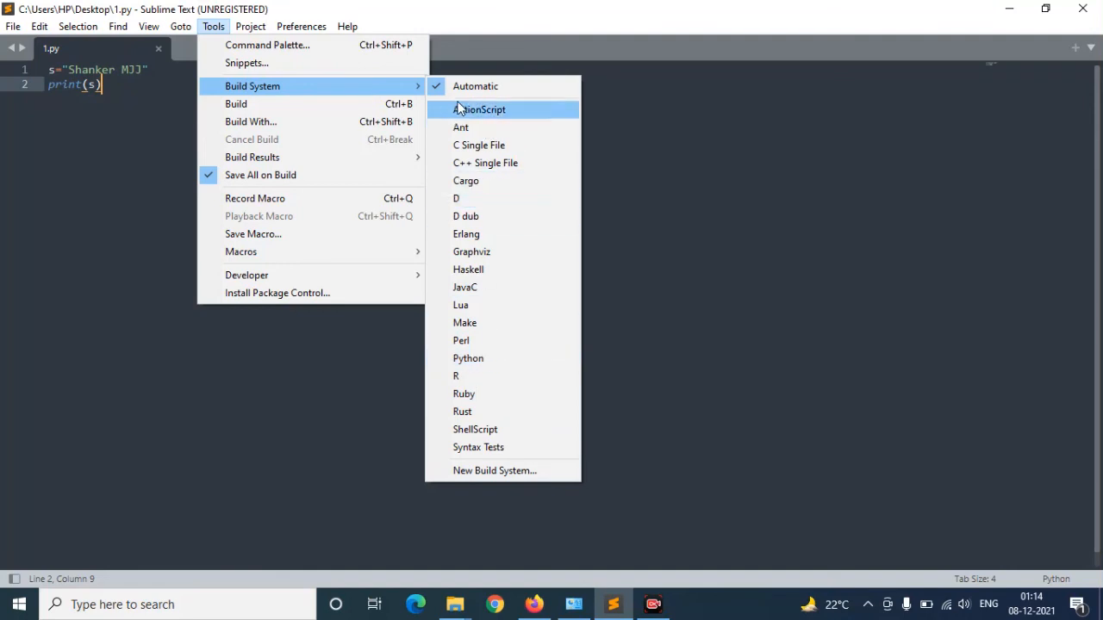
pyautogui.moveTo(476, 86)
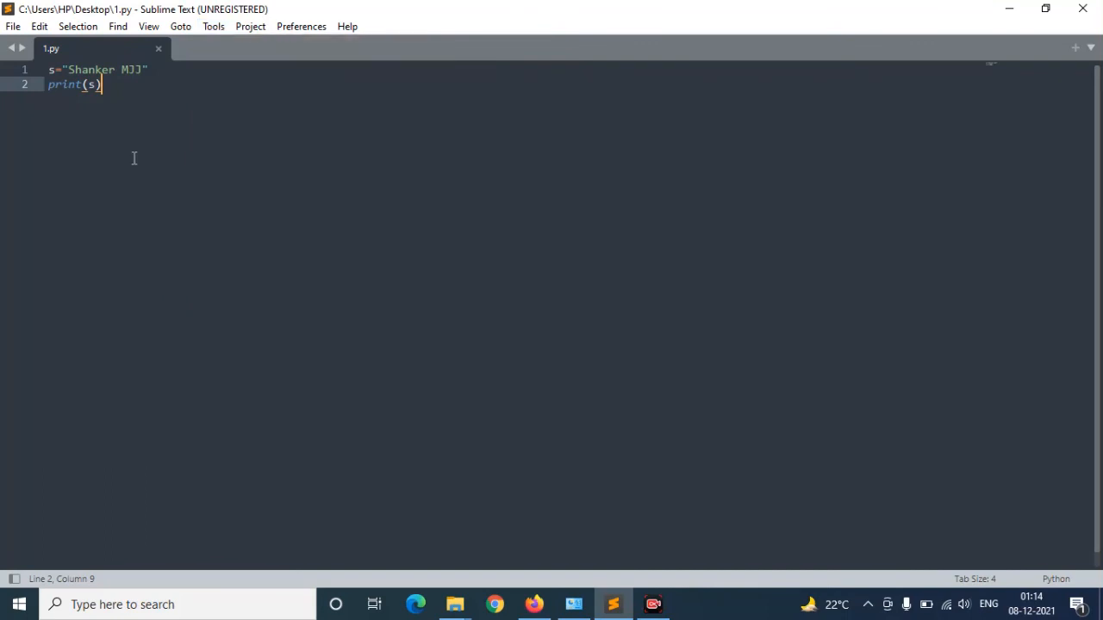
# Build 1.py via Tools > Build so the output prints Shanker MJJ.
pyautogui.click(213, 26)
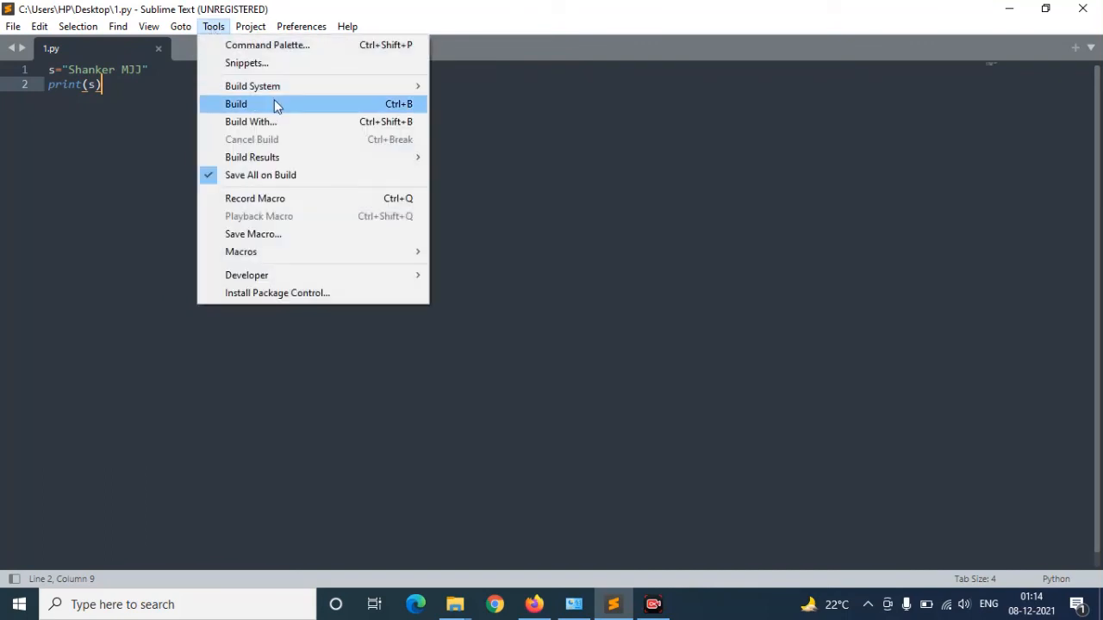
pyautogui.click(235, 104)
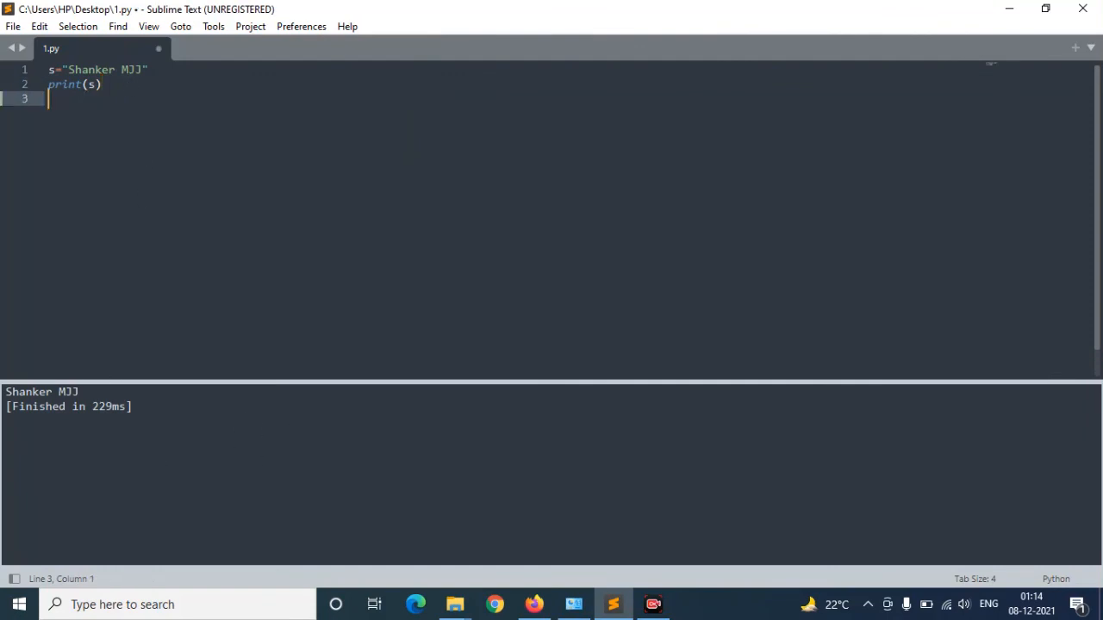
# Add lines x=2, y=3 and z=x+y below the print statement.
pyautogui.write('x')
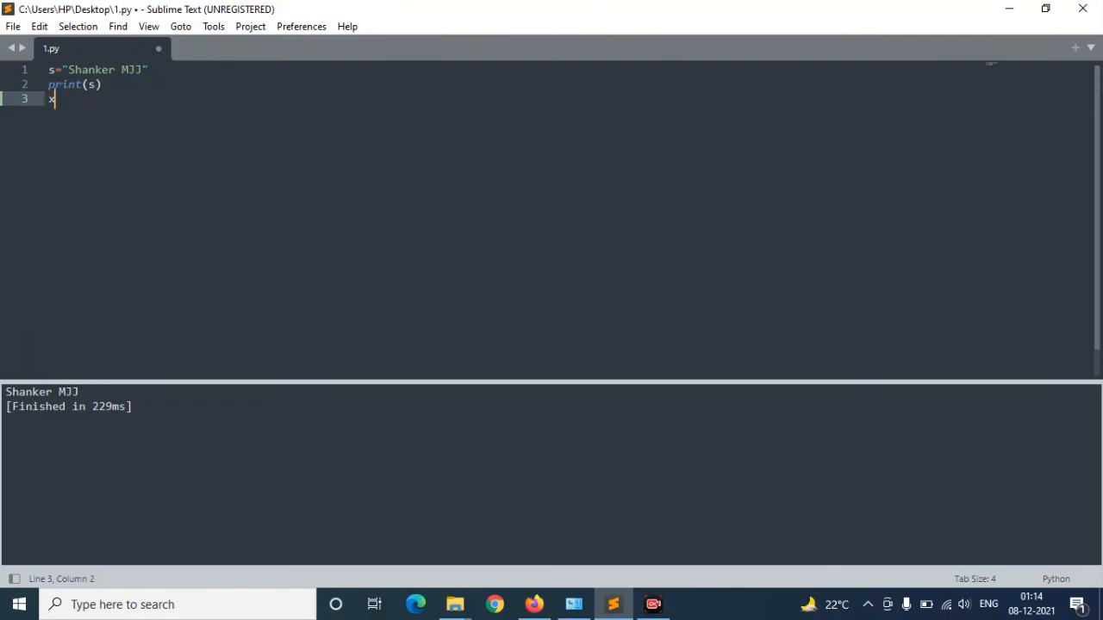
pyautogui.write('=2')
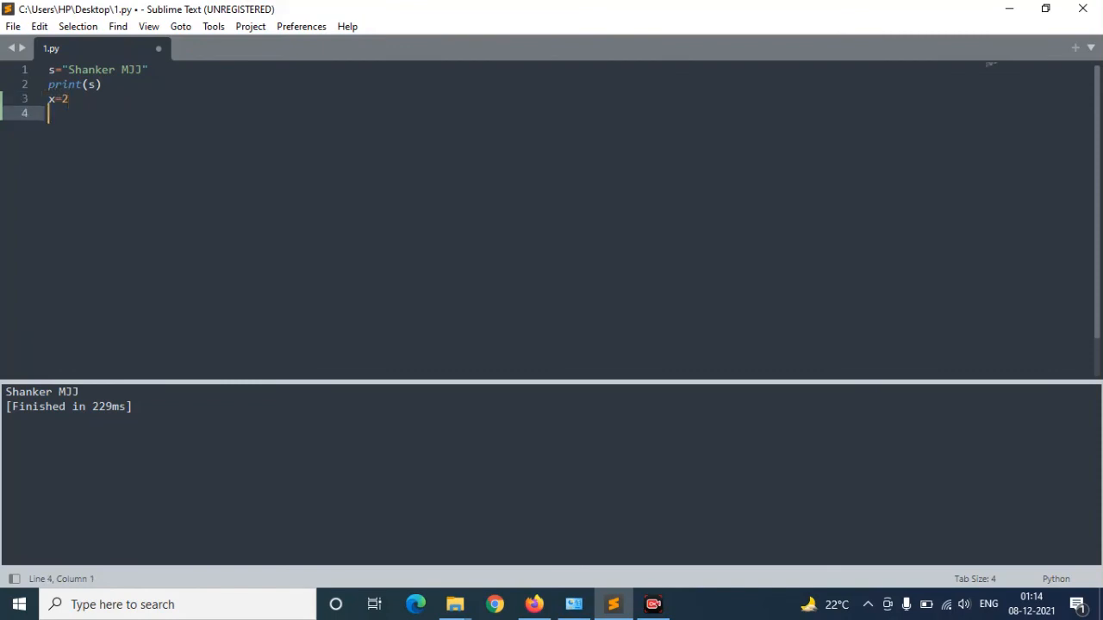
pyautogui.write('y')
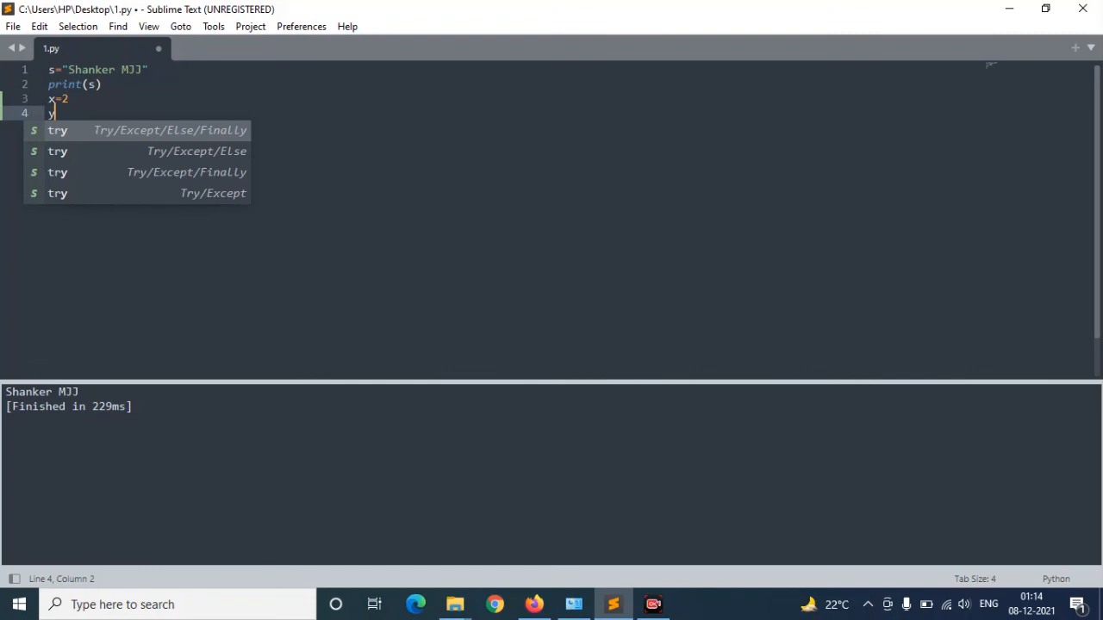
pyautogui.write('=3')
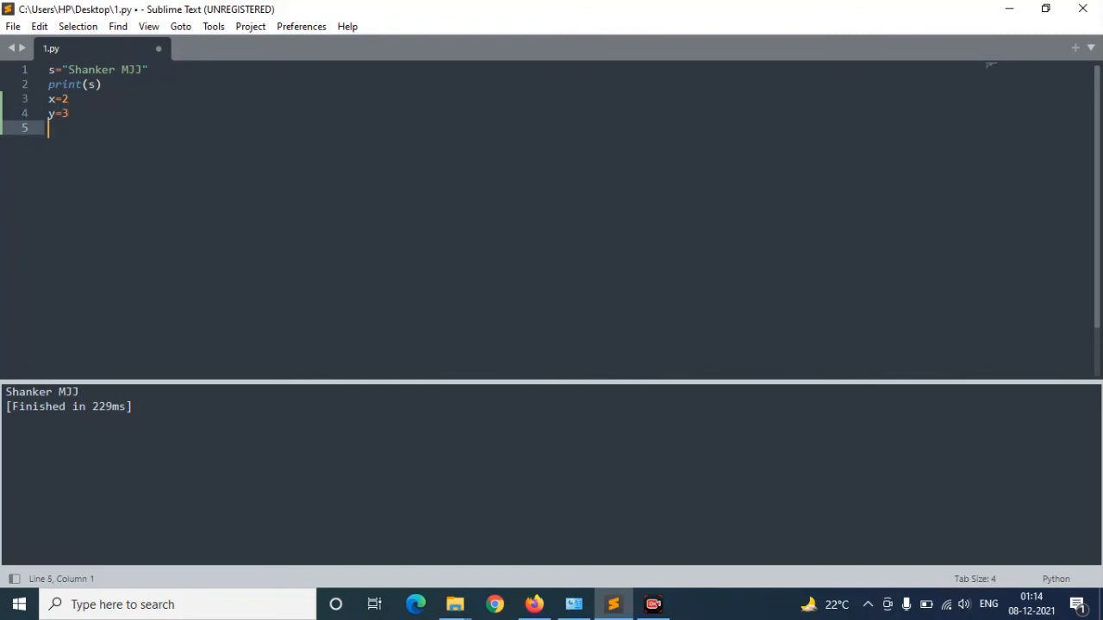
pyautogui.write('z=')
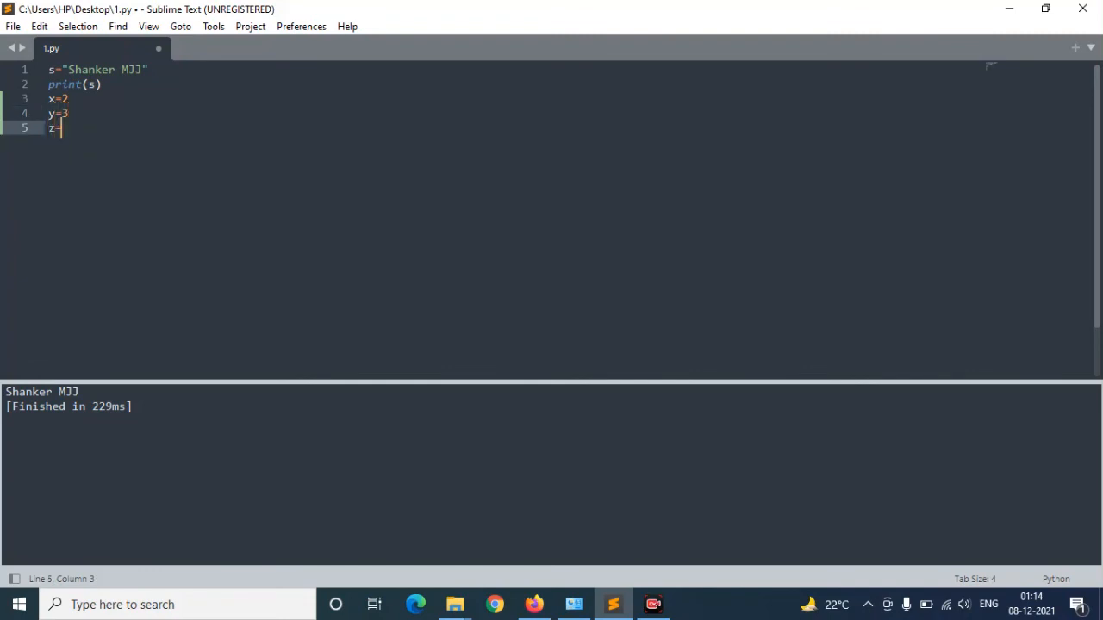
pyautogui.write('x+')
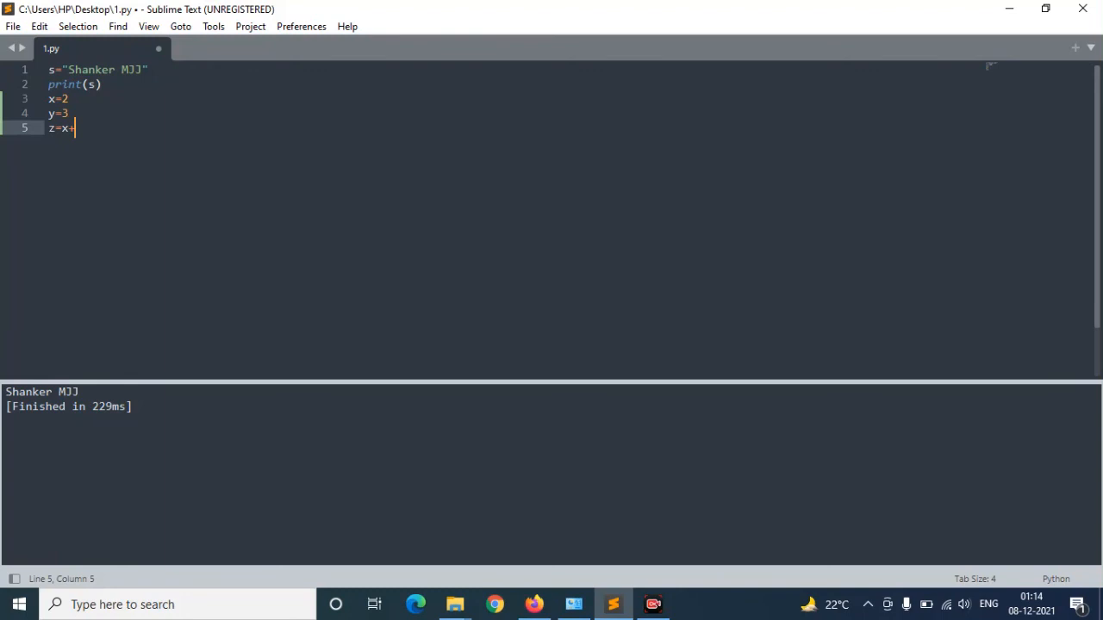
pyautogui.write('y')
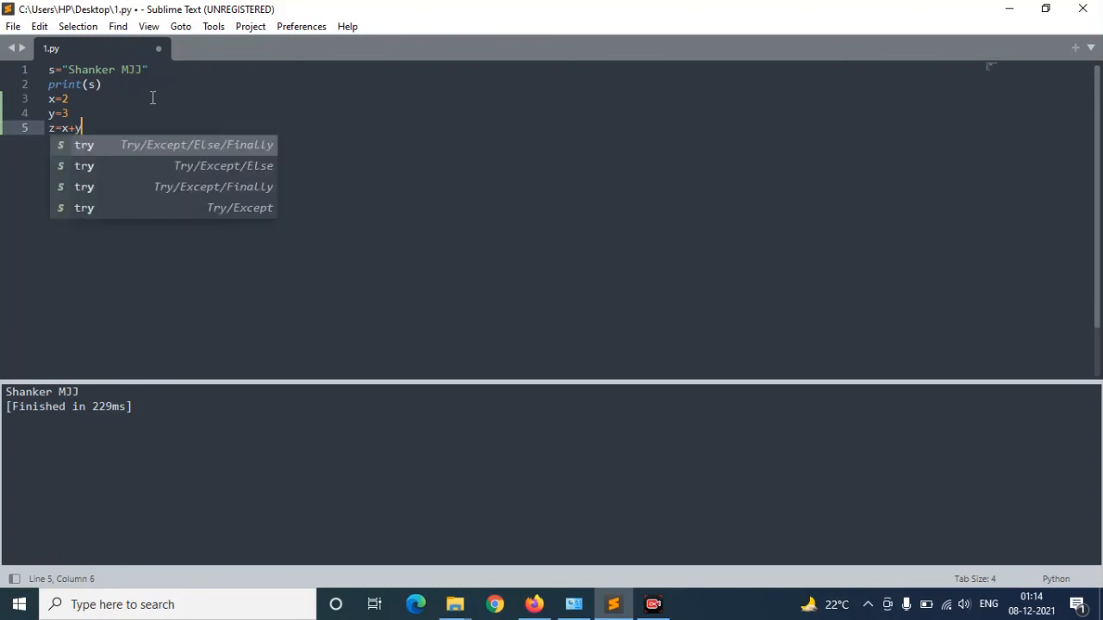
pyautogui.moveTo(112, 134)
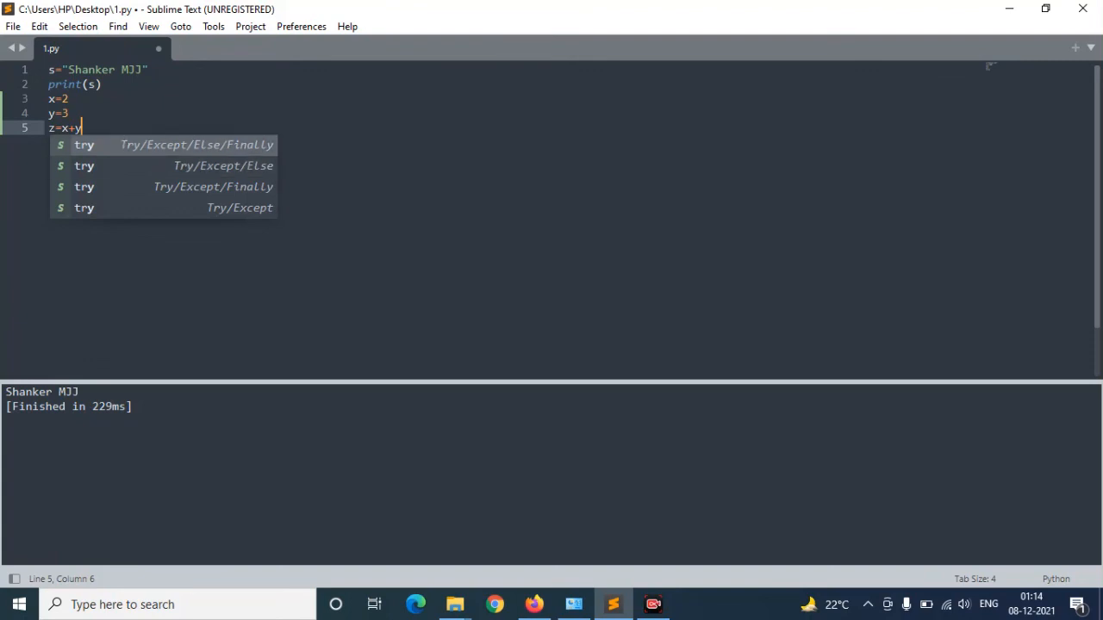
# Add print(z) on a new line after the sum.
pyautogui.press('Return')
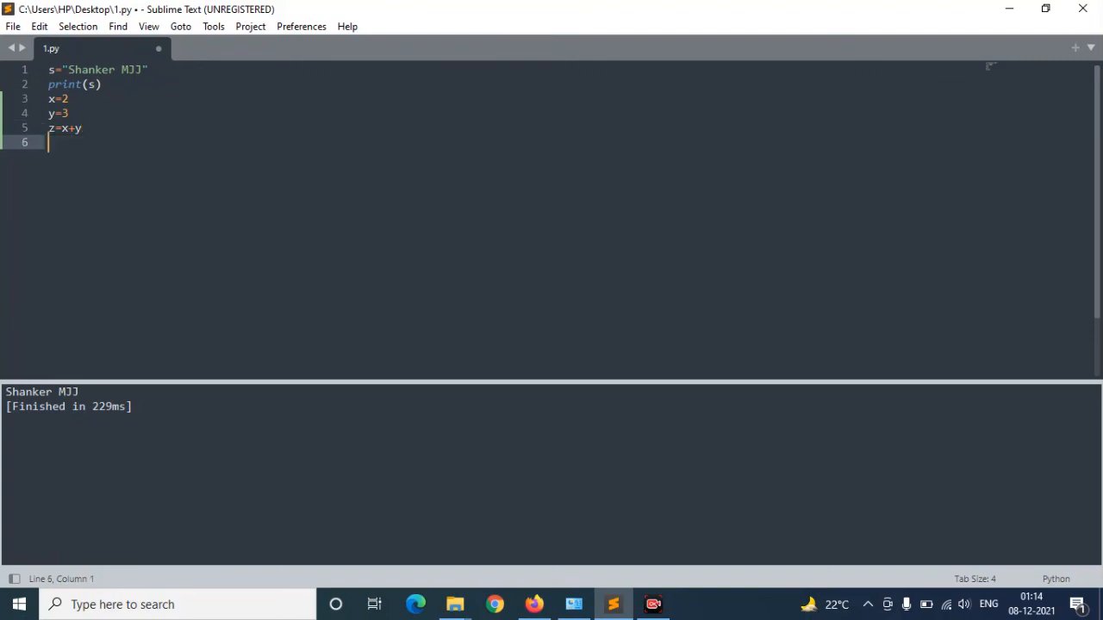
pyautogui.write('print')
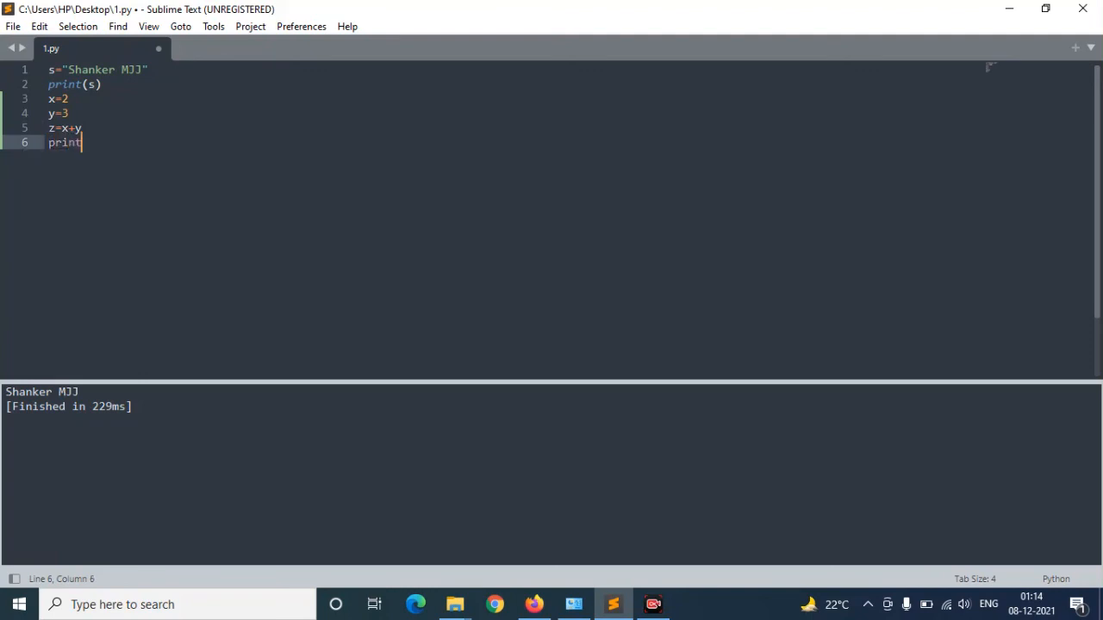
pyautogui.write('(z)')
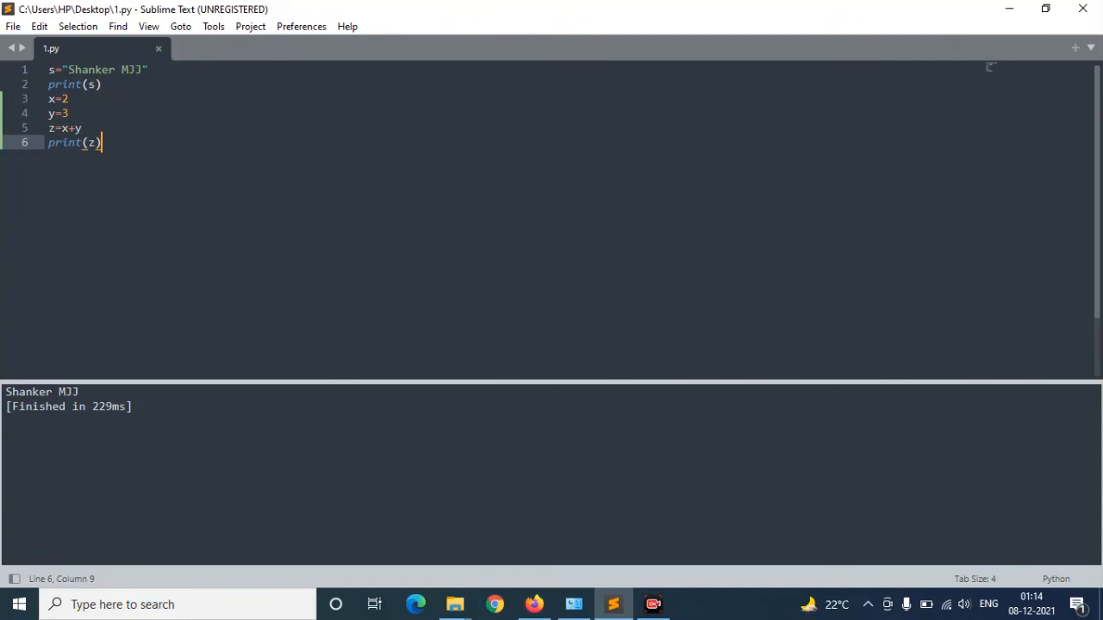
# Rebuild 1.py so the output shows Shanker MJJ followed by 5.
pyautogui.click(214, 25)
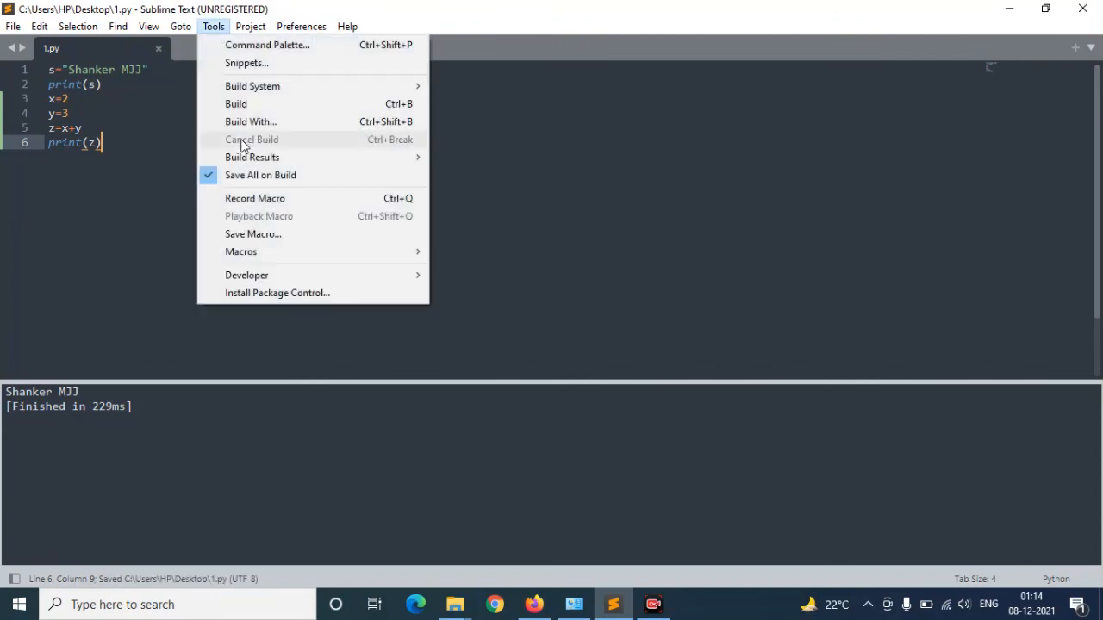
pyautogui.click(234, 104)
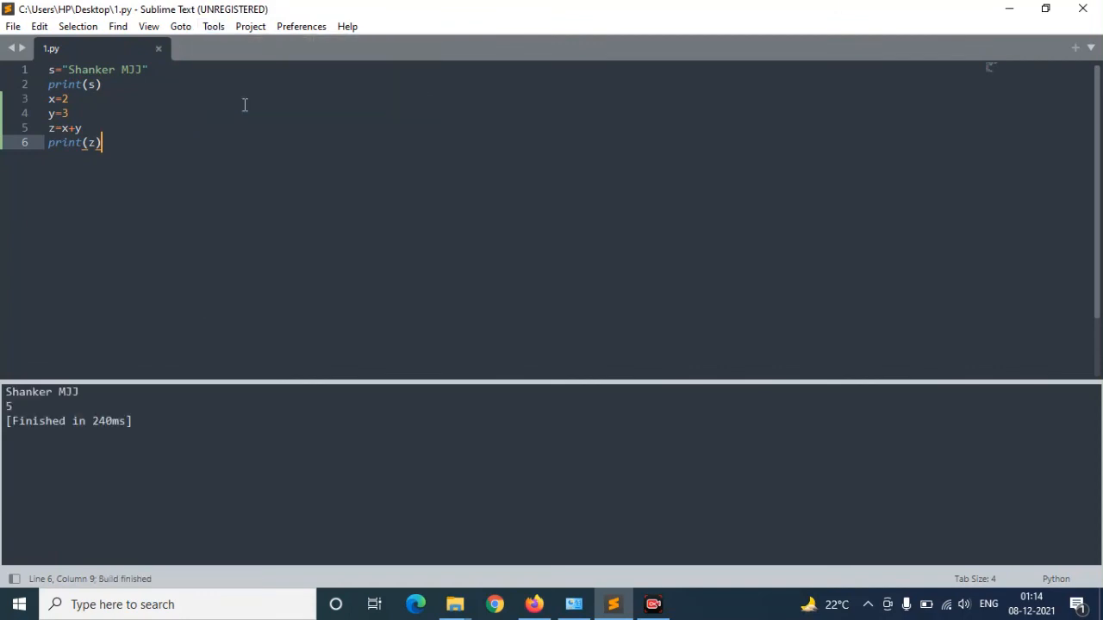
pyautogui.moveTo(151, 262)
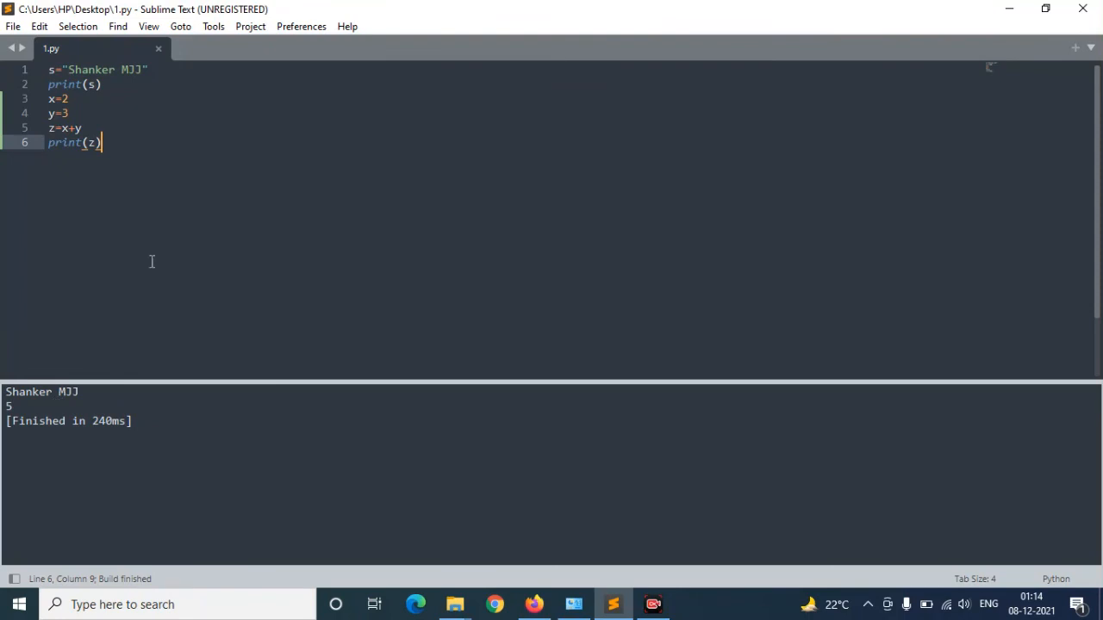
pyautogui.moveTo(227, 134)
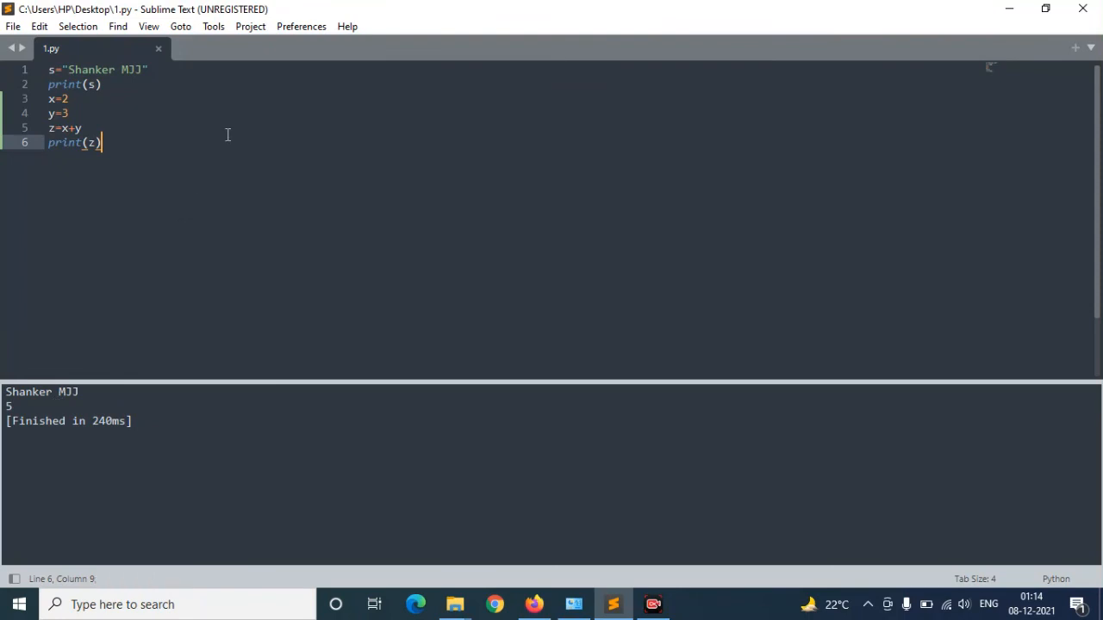
pyautogui.moveTo(195, 112)
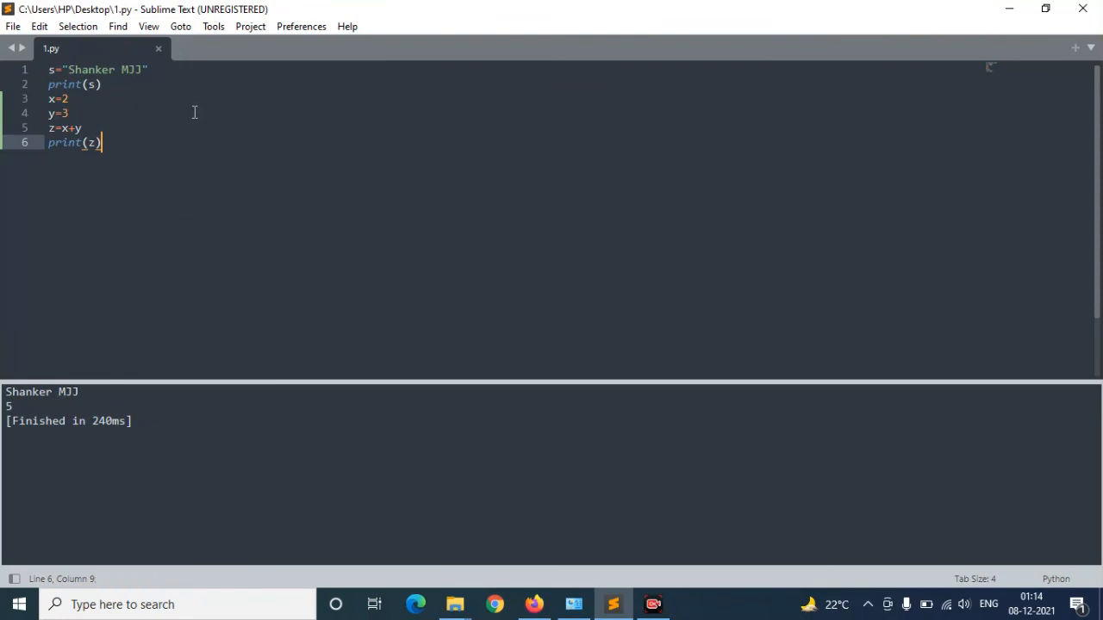